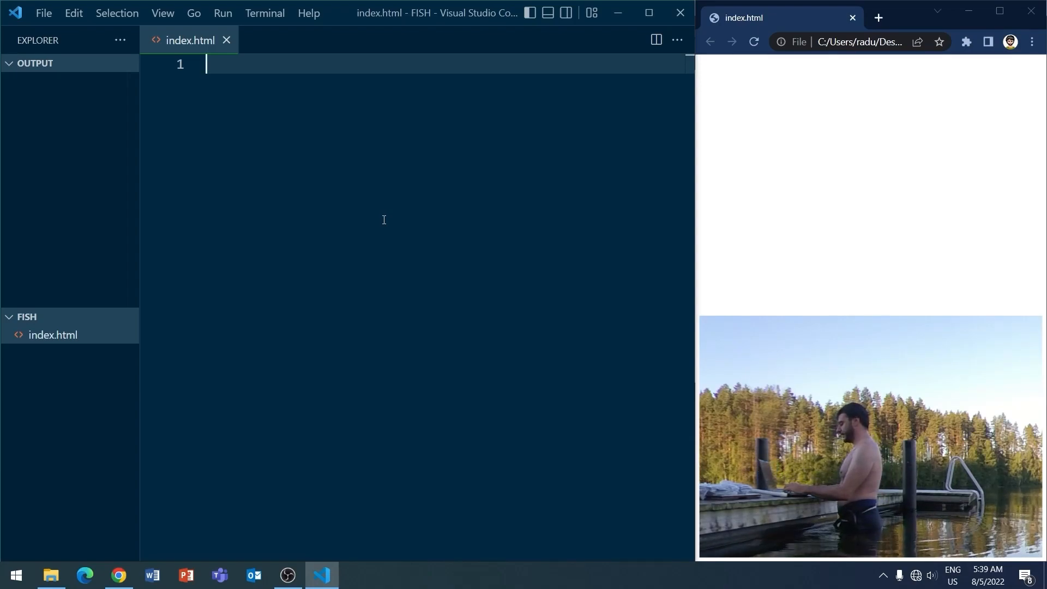
Add a 500×300 canvas with id myCanvas and a darkseagreen background
text(<canvas)
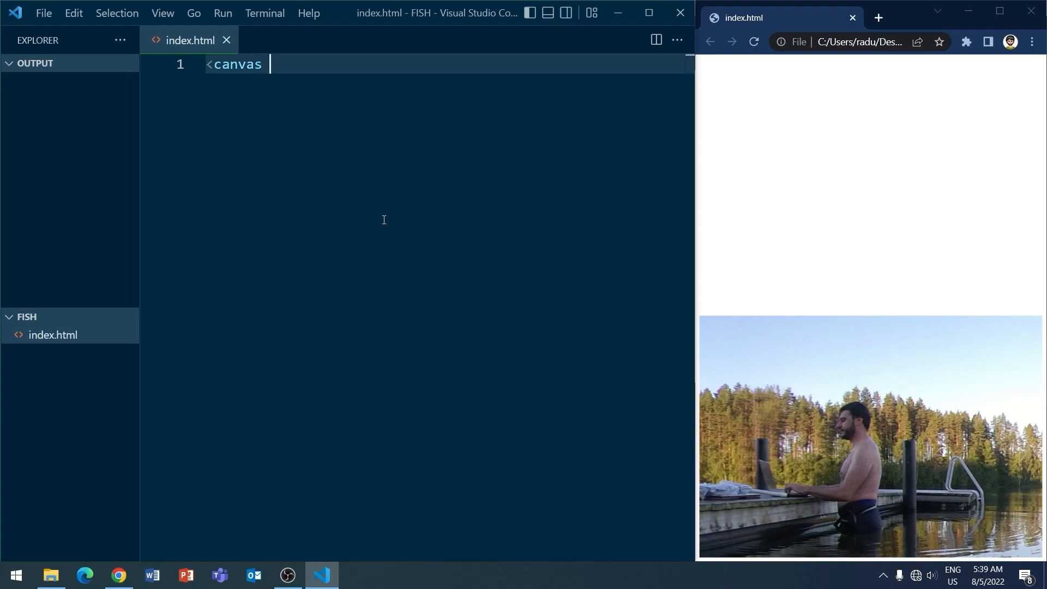
text(id='myCanvas')
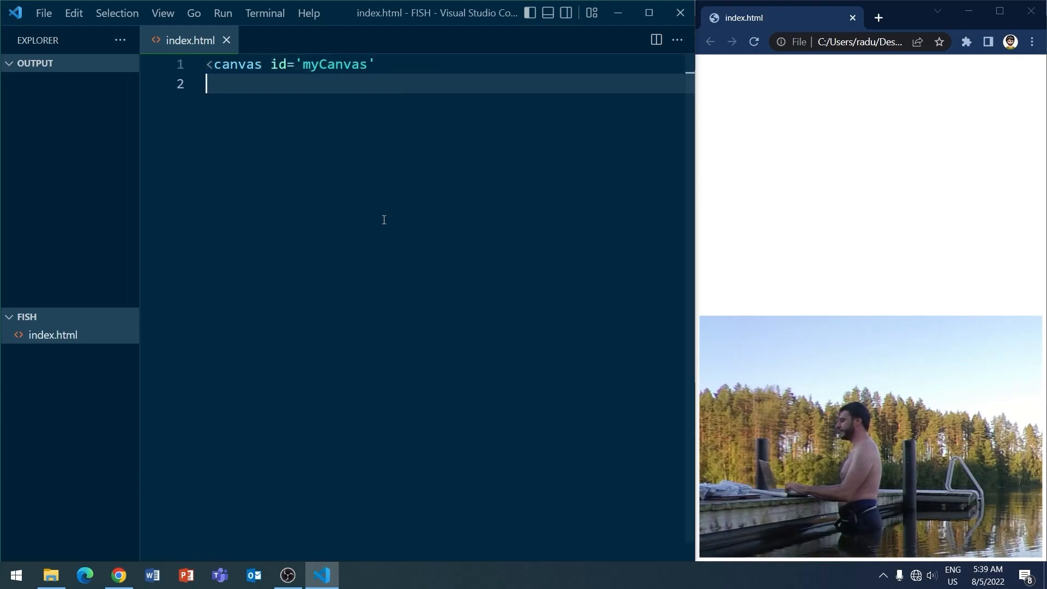
text(style='bac)
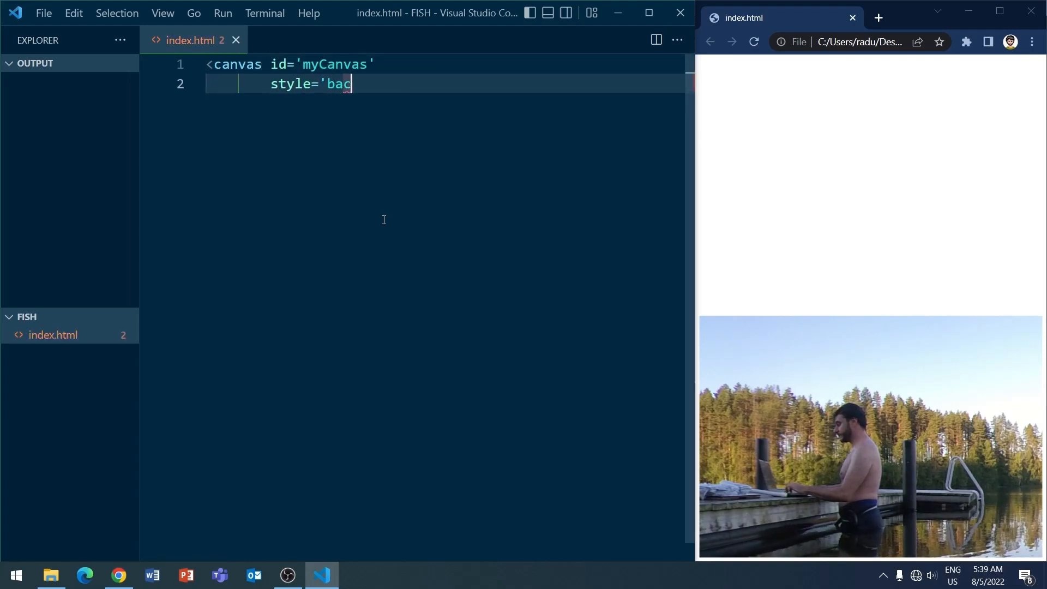
text(kground:darkseagreen;)
text(widt)
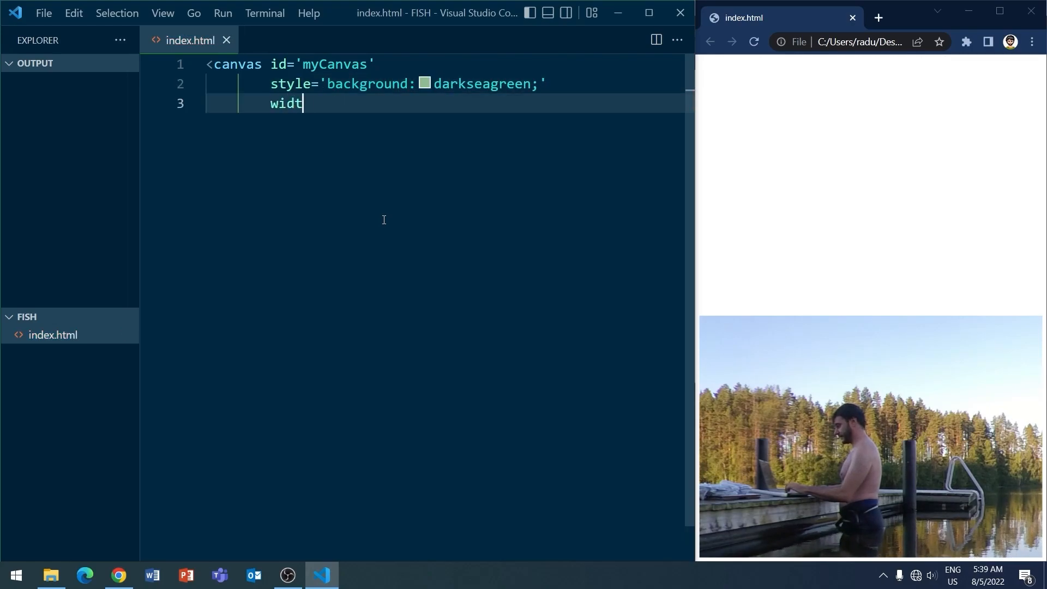
text(h='500' height)
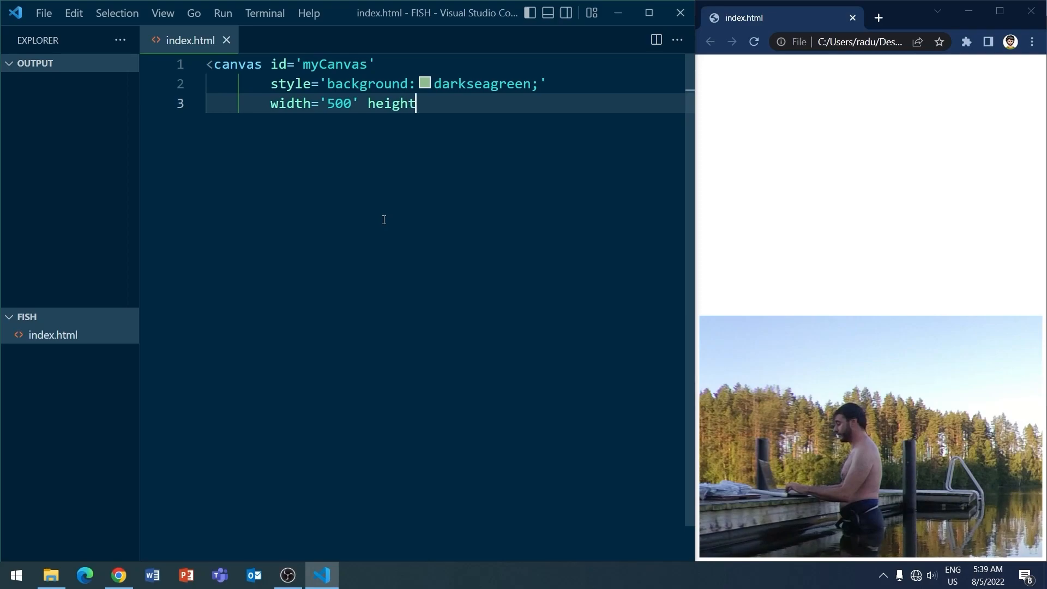
text(='300'></canvas>)
text(<sc)
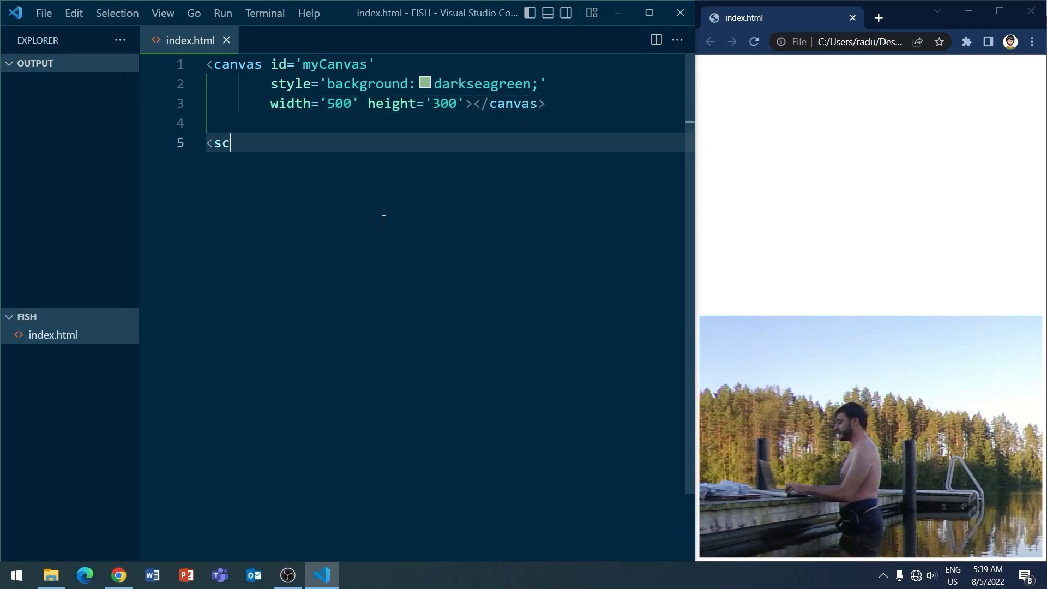
Add a script defining emojis ["🐡", "🐟"] and ctx = myCanvas.getContext('2d')
text(ript>)
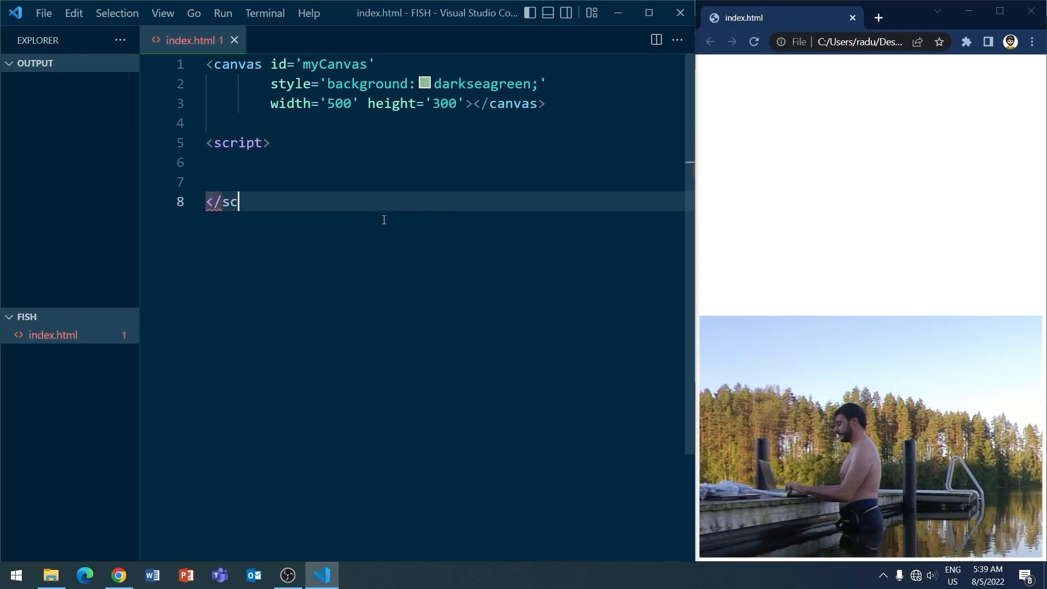
text(cons)
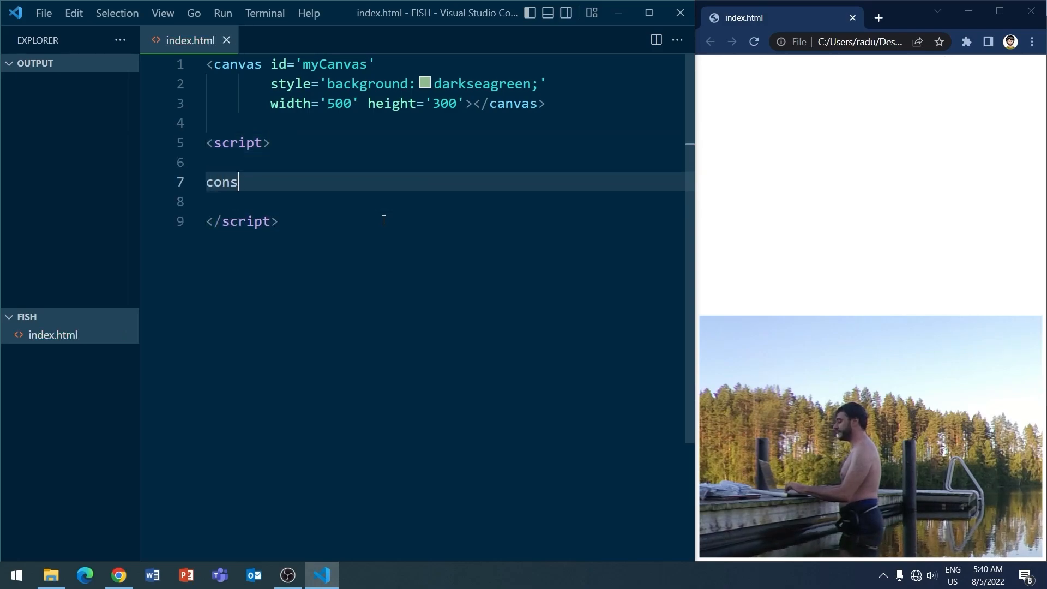
text(t emojis=[)
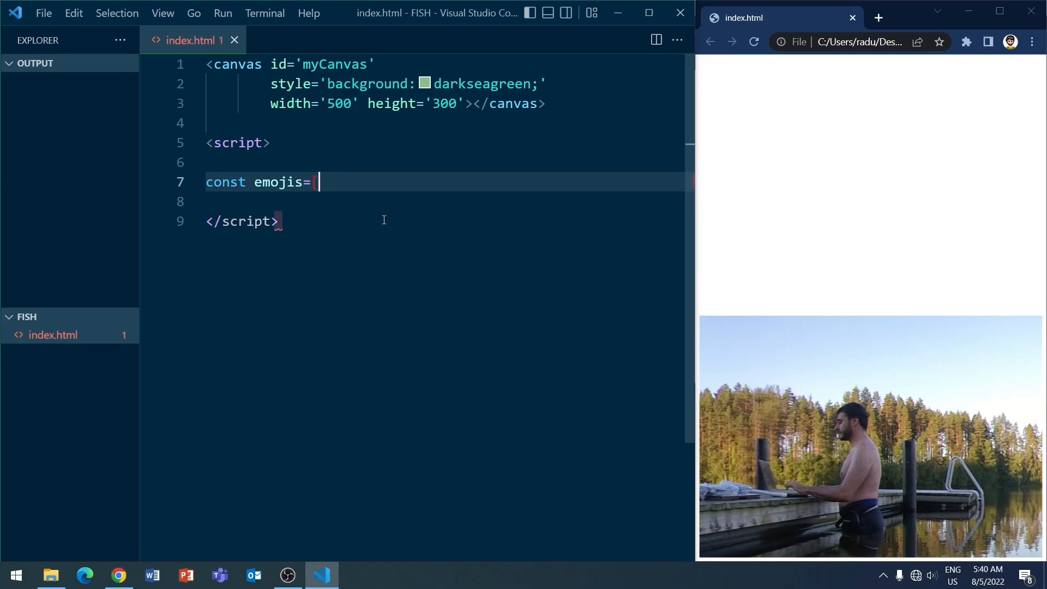
text("🐡", "🐟")
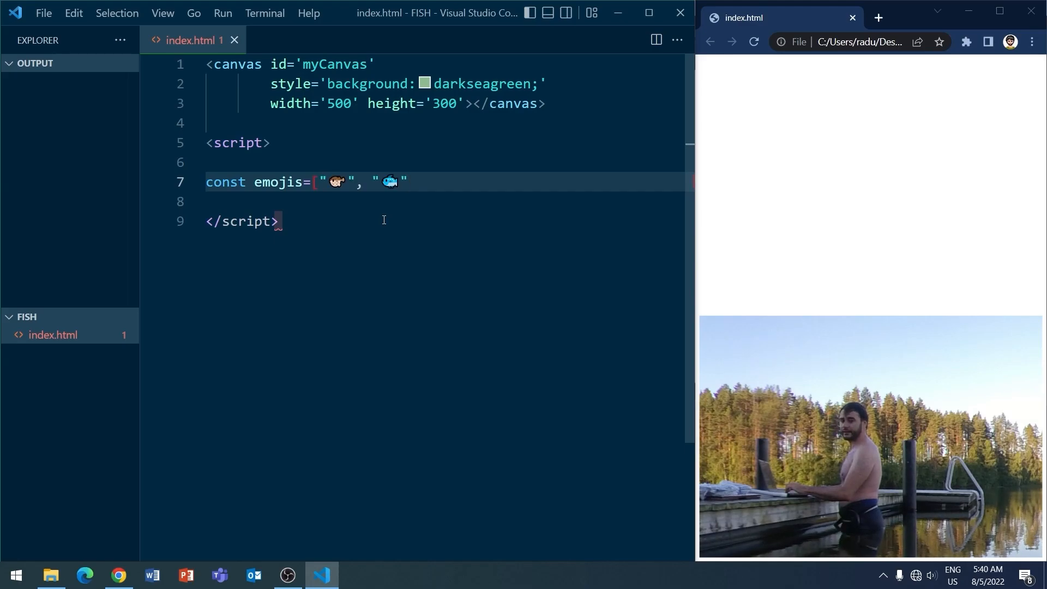
text(];)
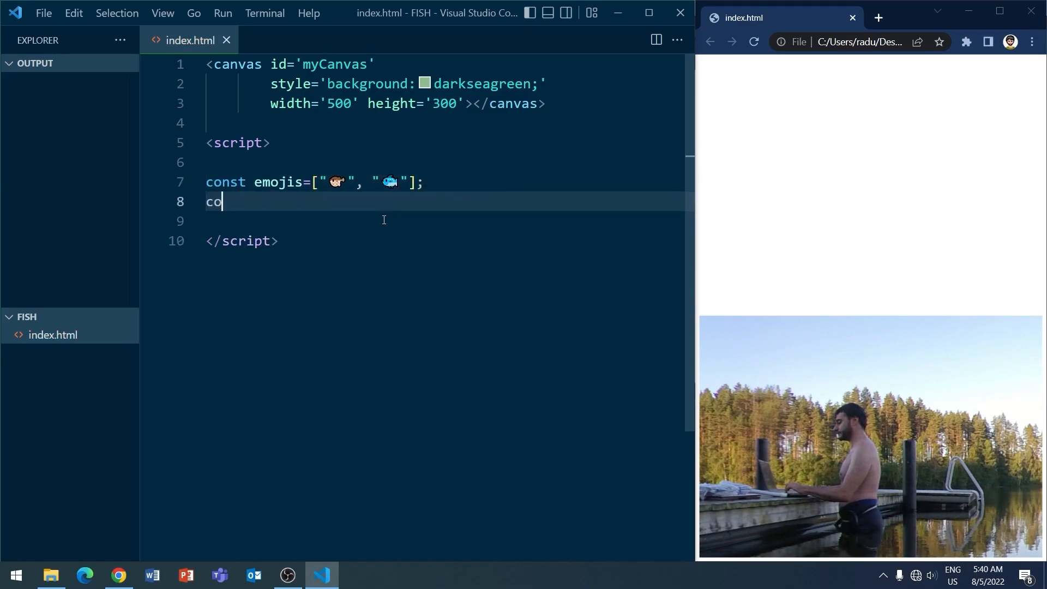
text(nst ctx=myC)
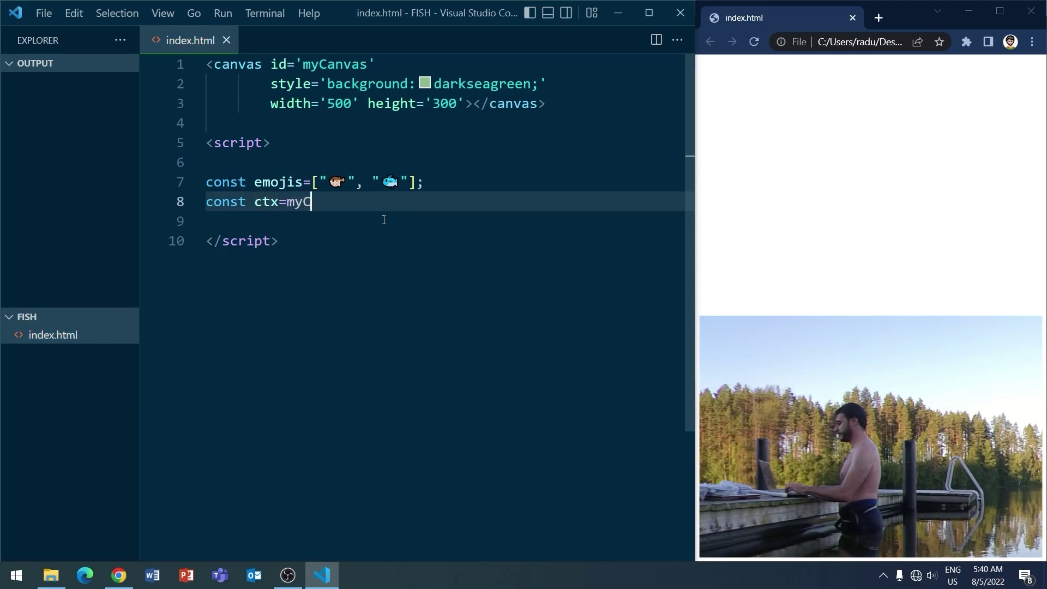
text(anvas.ge)
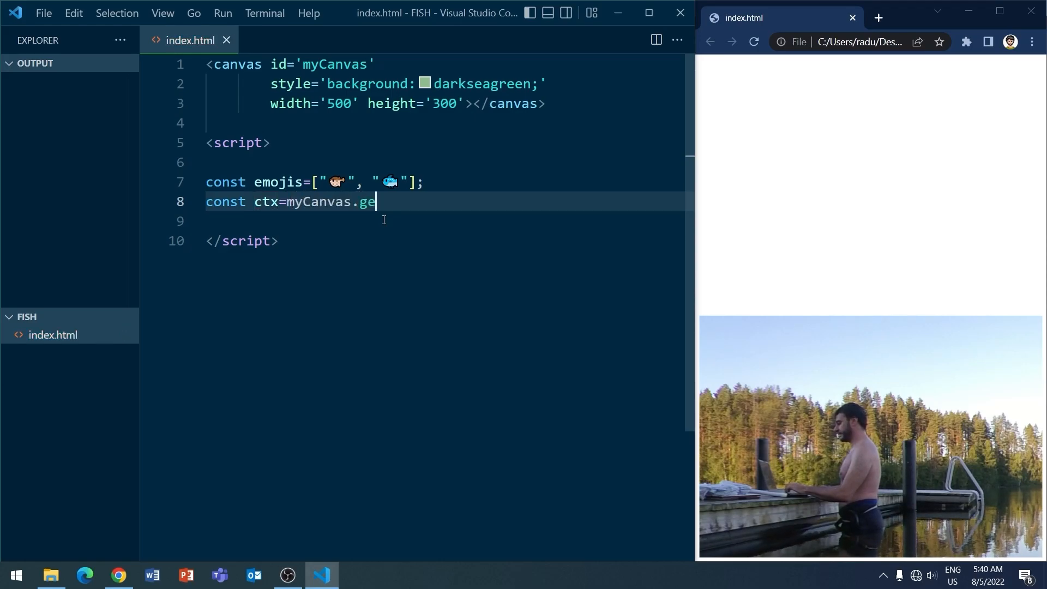
text(tContext('2d)
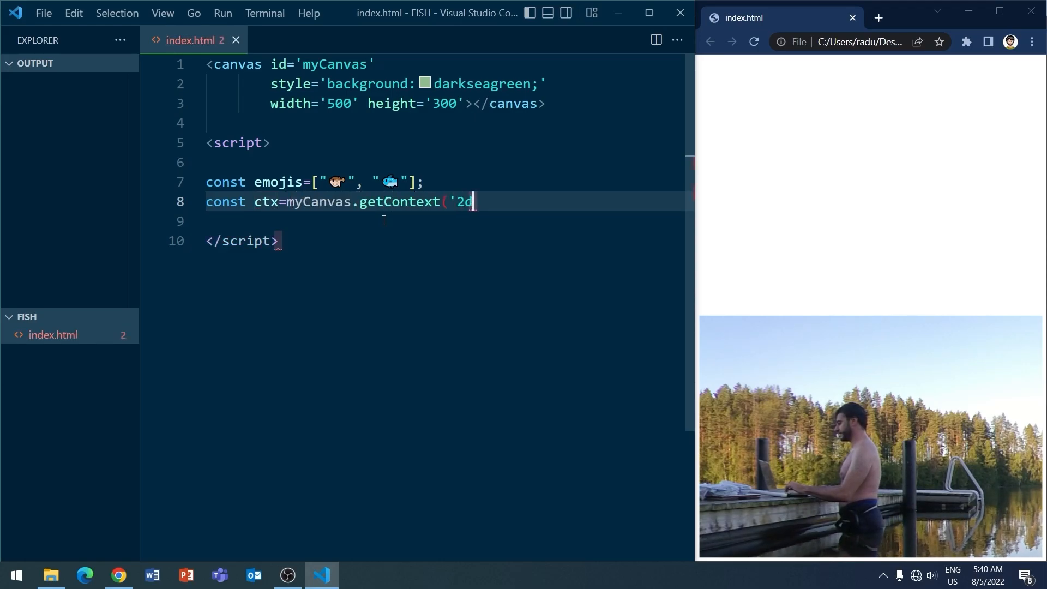
text(');)
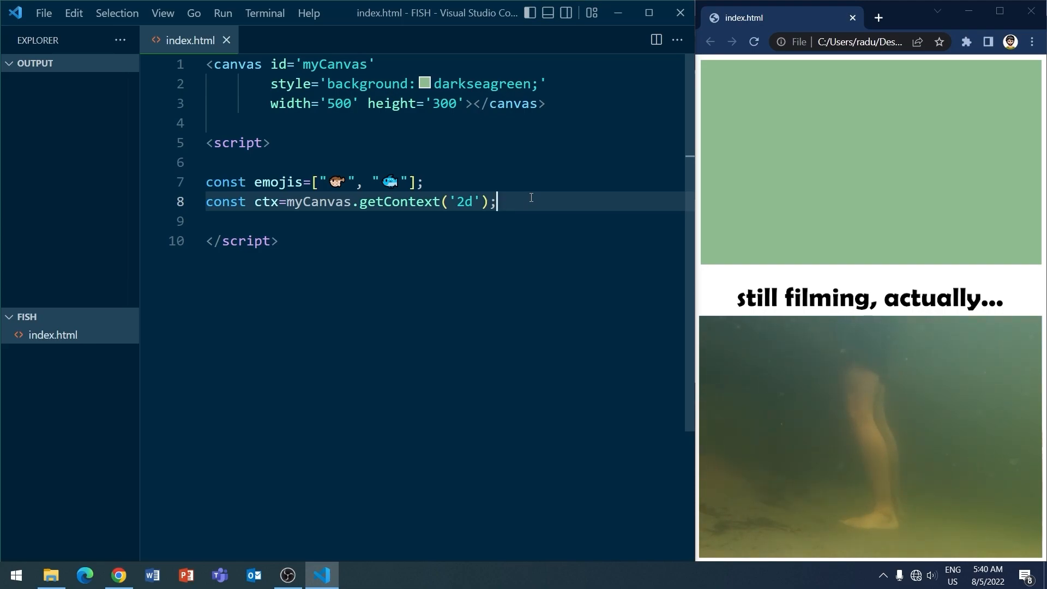
Add a blank line inside the script below the 2D context line
key(Enter)
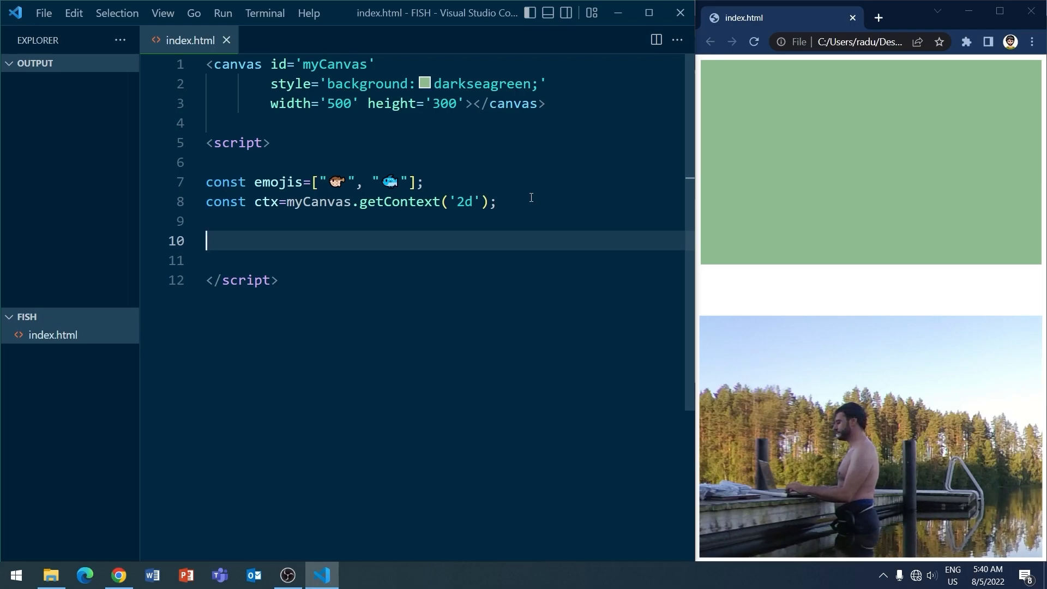
Define class Fish whose constructor(img) stores the image and random x, y within the canvas
text(class)
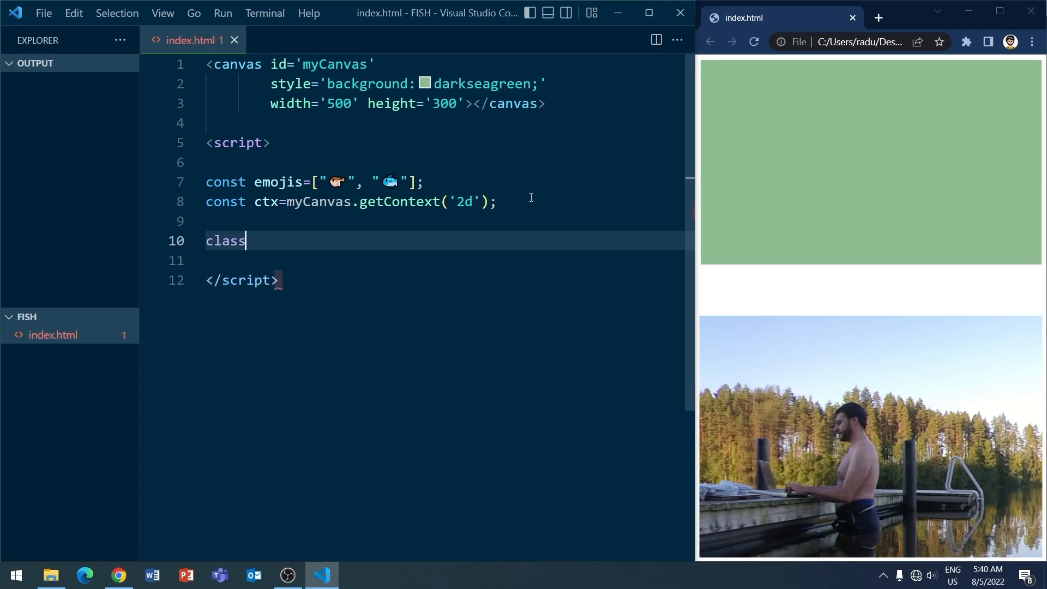
text(Fish{)
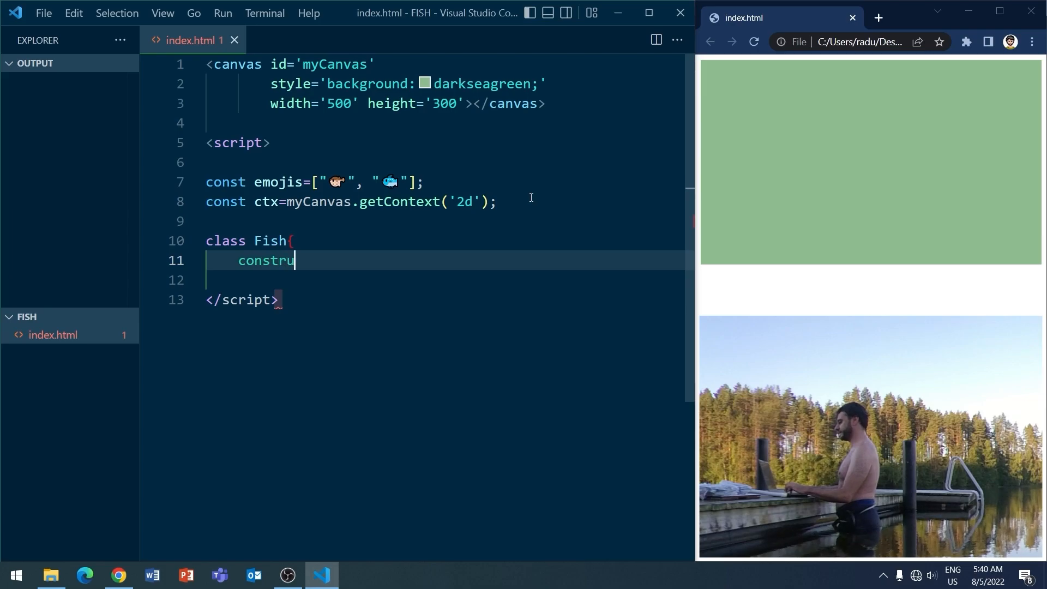
text(ctor(img){)
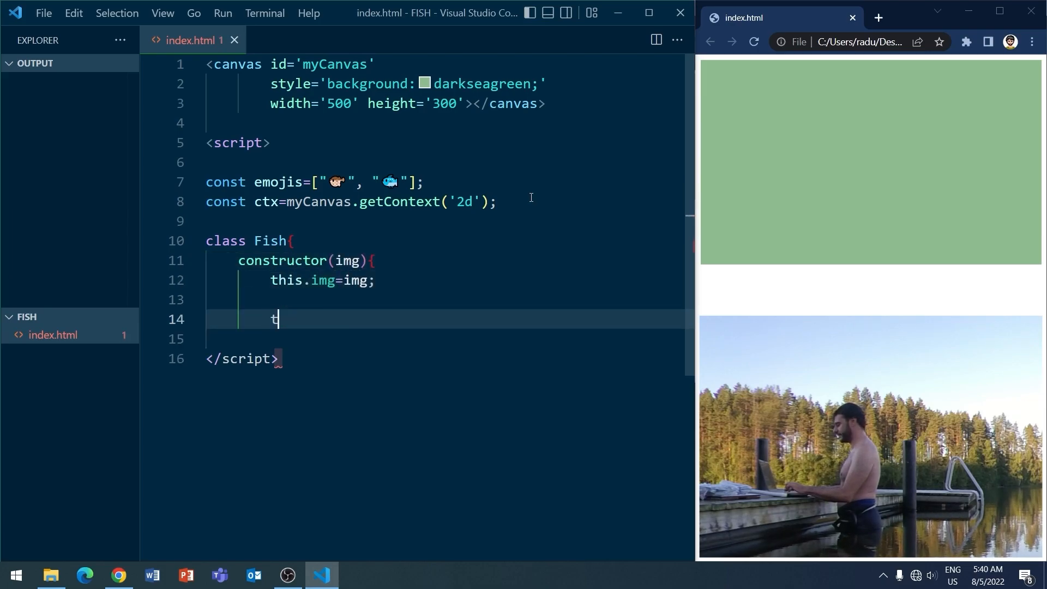
text(his.x=Math.)
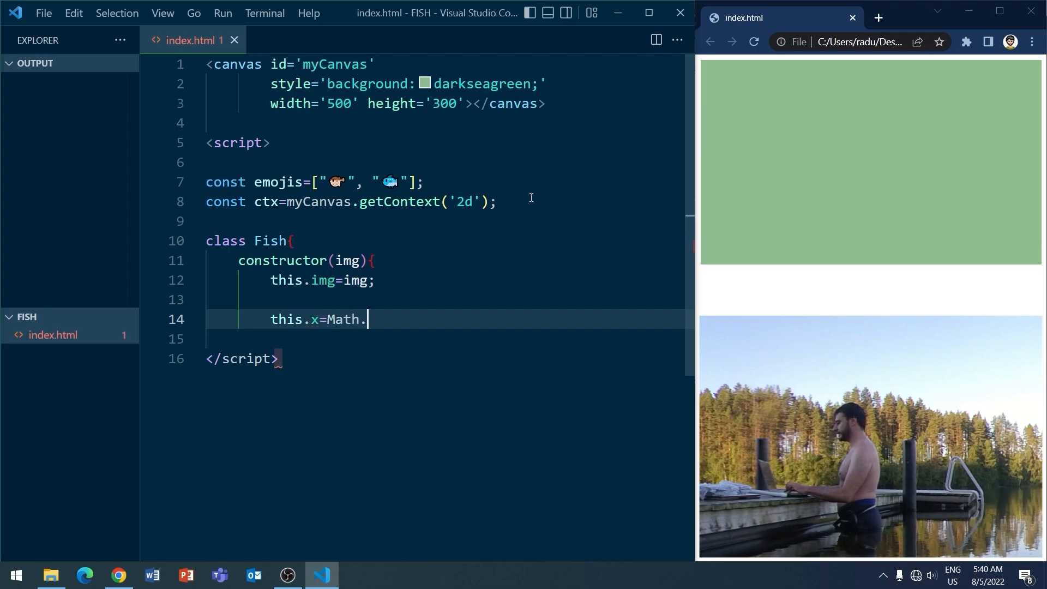
text(random()*myCanv)
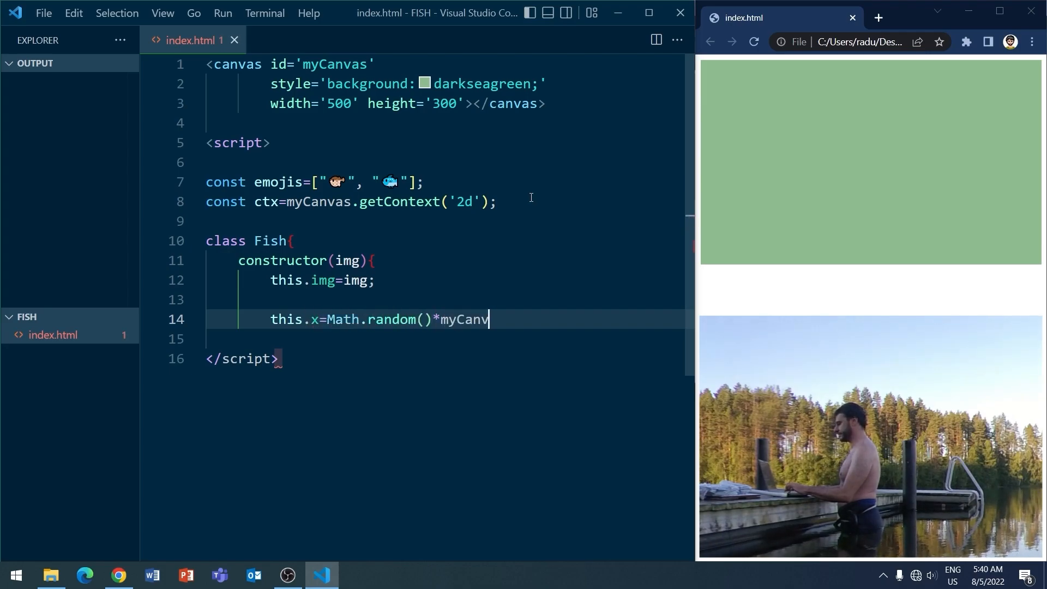
text(as.width;)
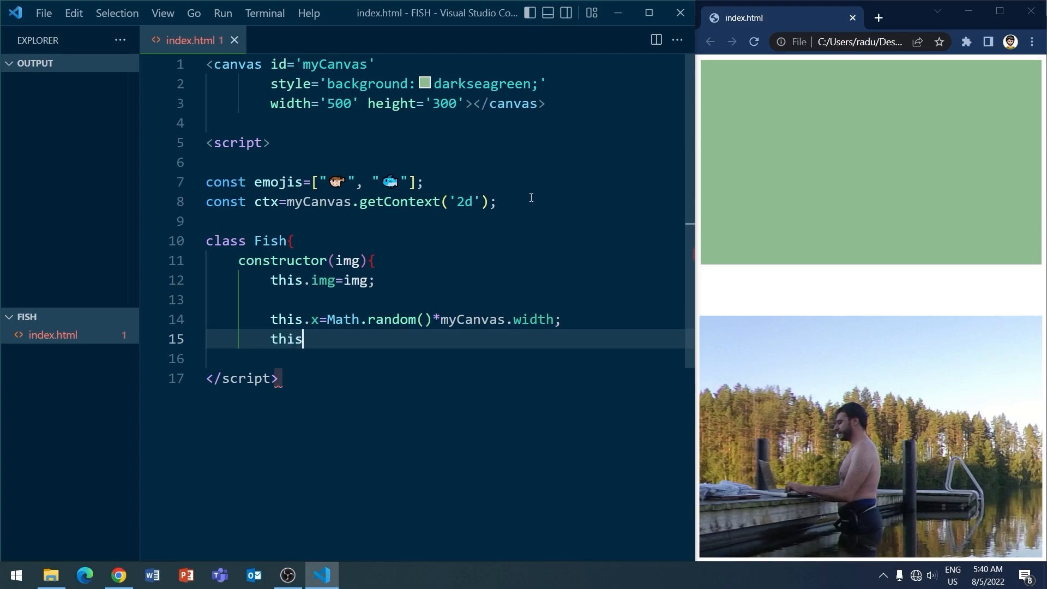
text(.y=Math.random(()
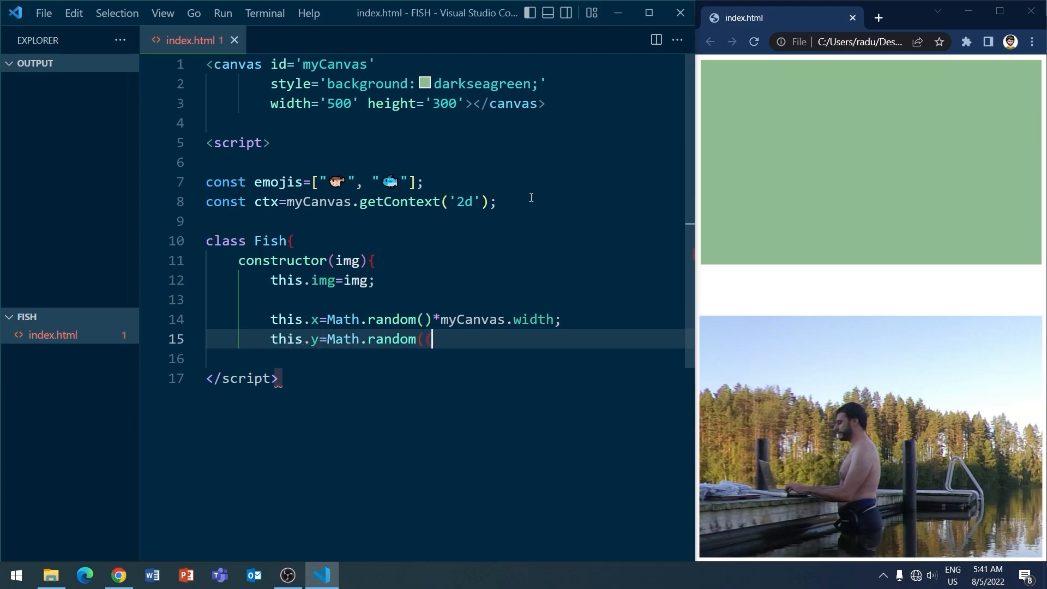
text(*myCanvas.)
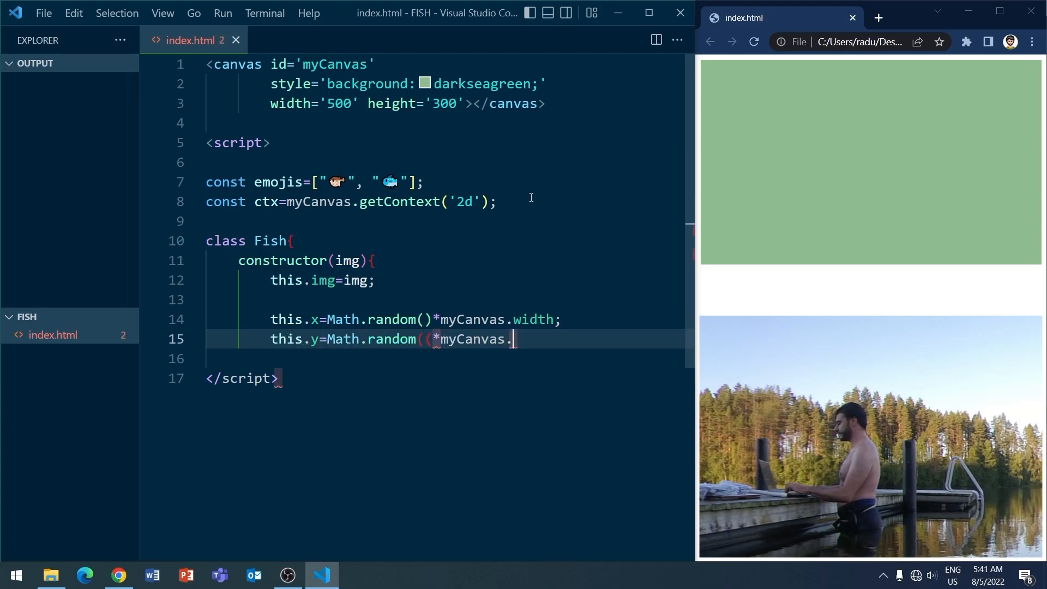
text(height;)
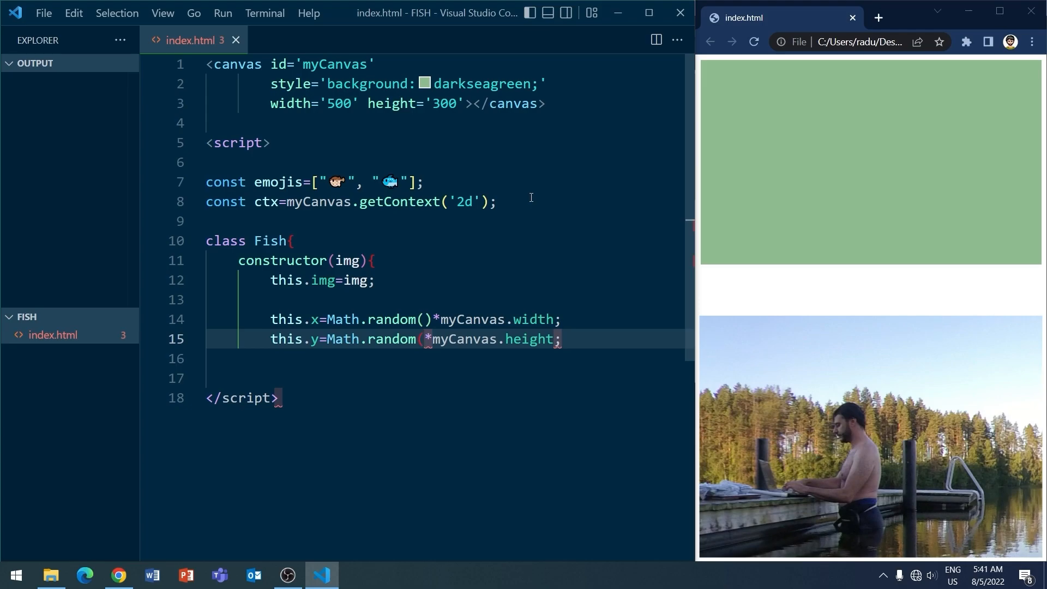
text(())
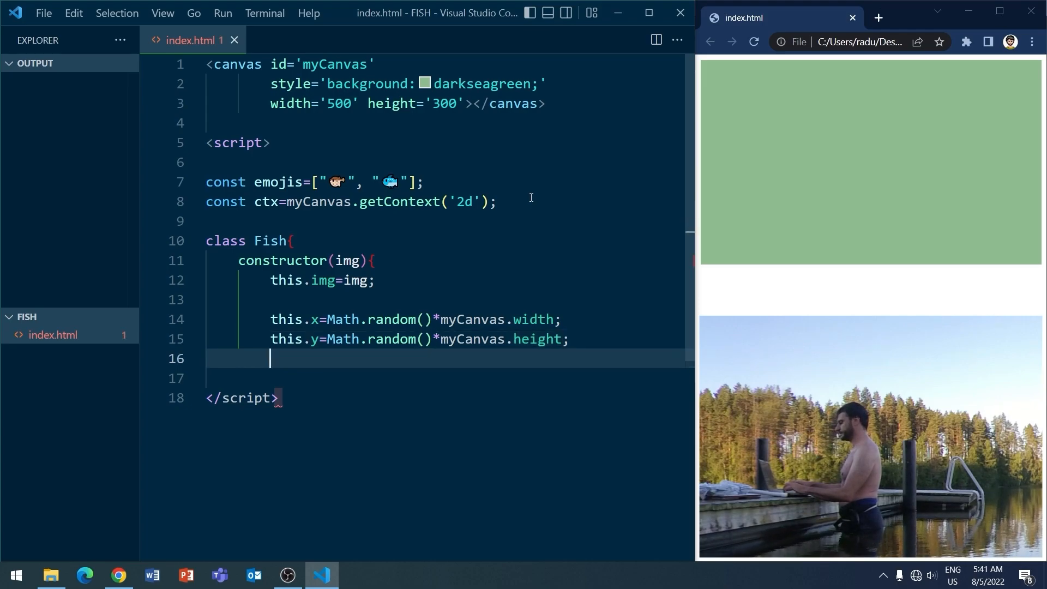
text(})
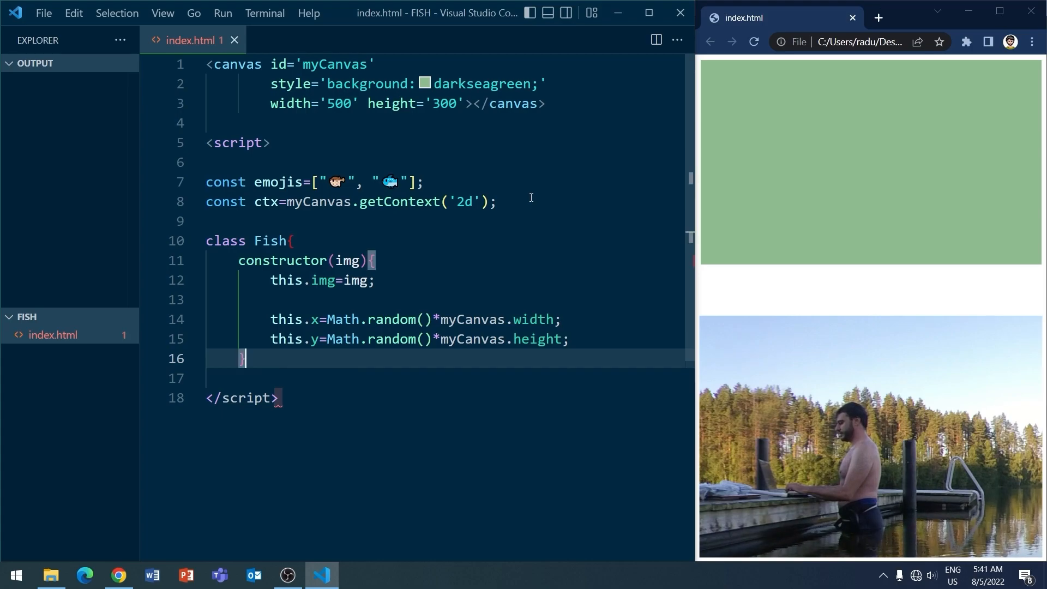
text(update(ctx){)
text(this.x+=)
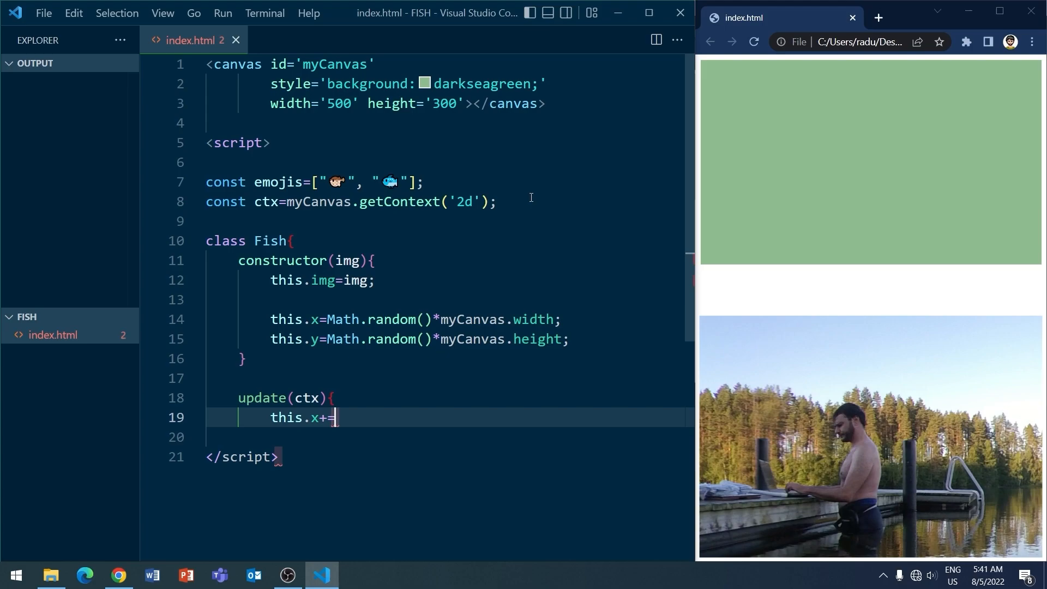
Make update shift x by 1 and fillText the emoji at this.x, this.y, closing the class
text(1;)
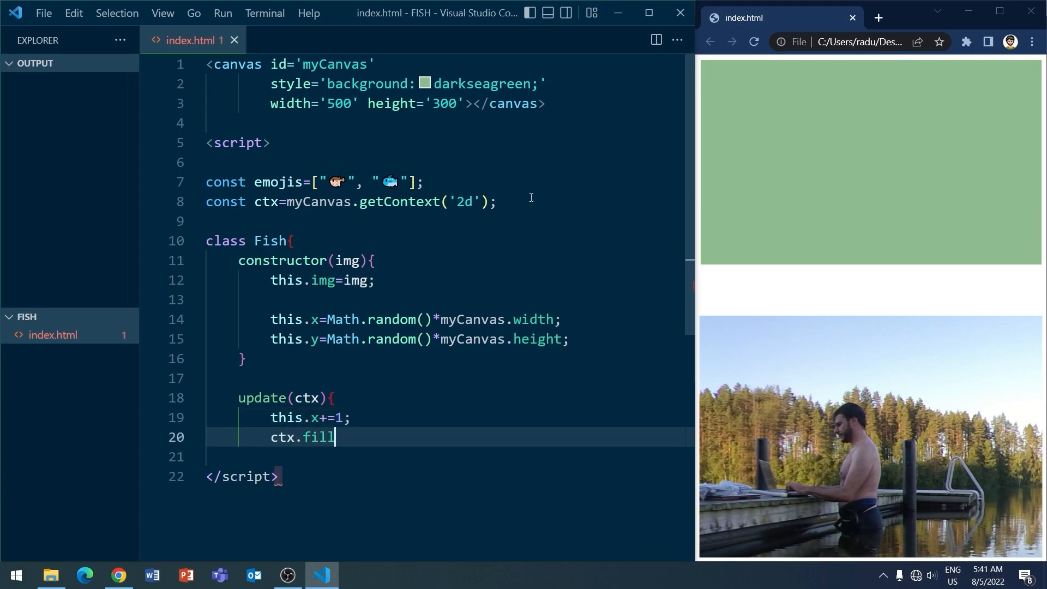
text(Text(this.im)
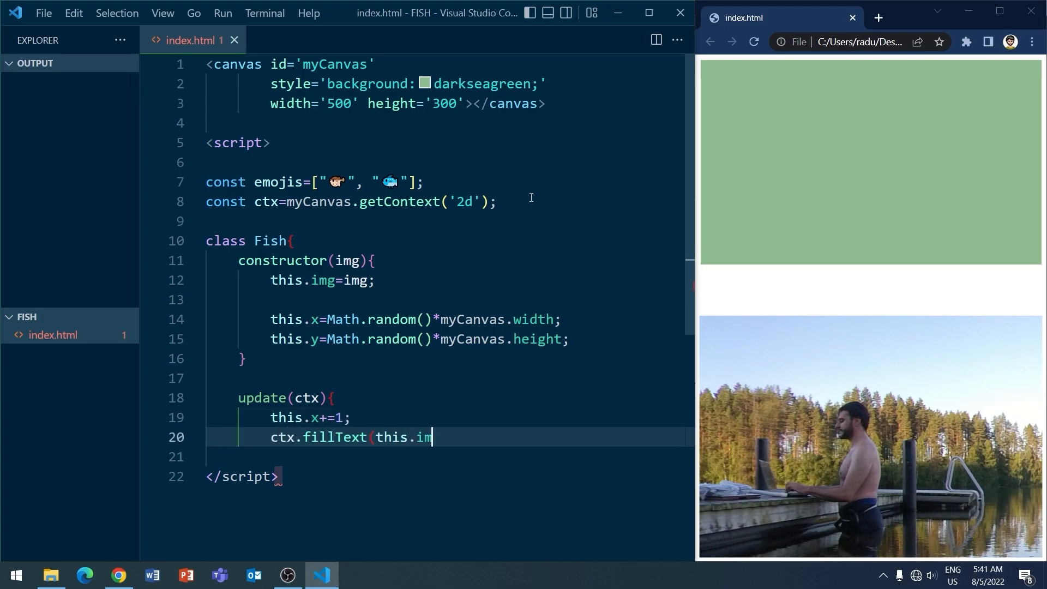
text(g,this.x,th)
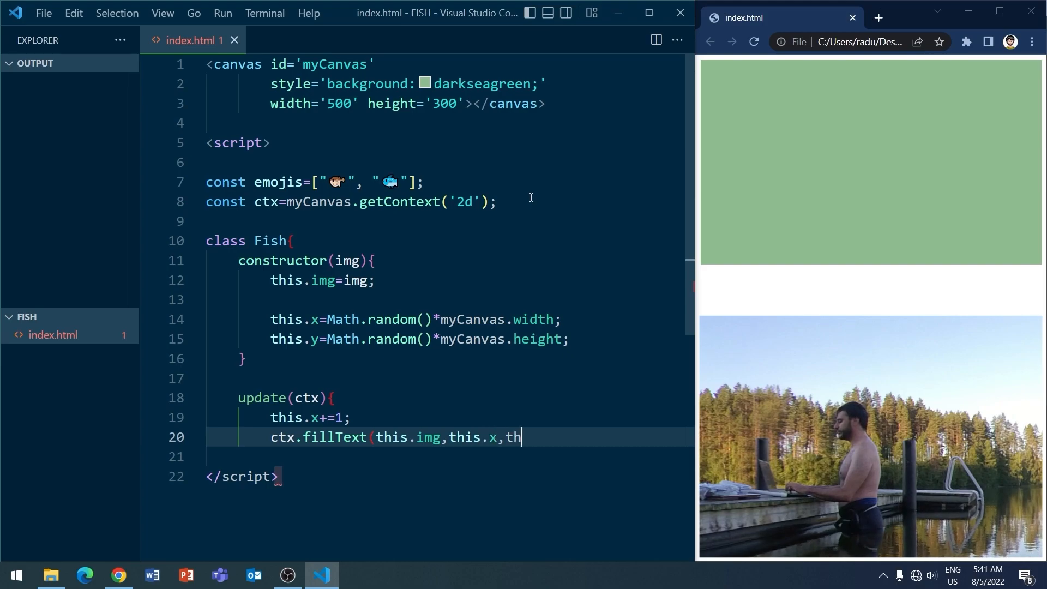
text(is.y))
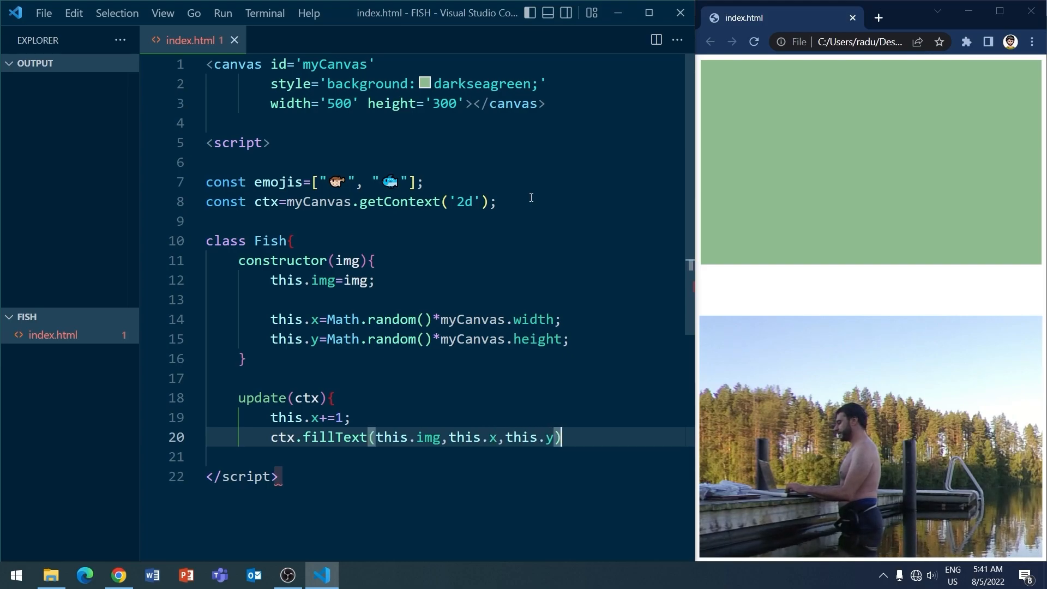
text(;)
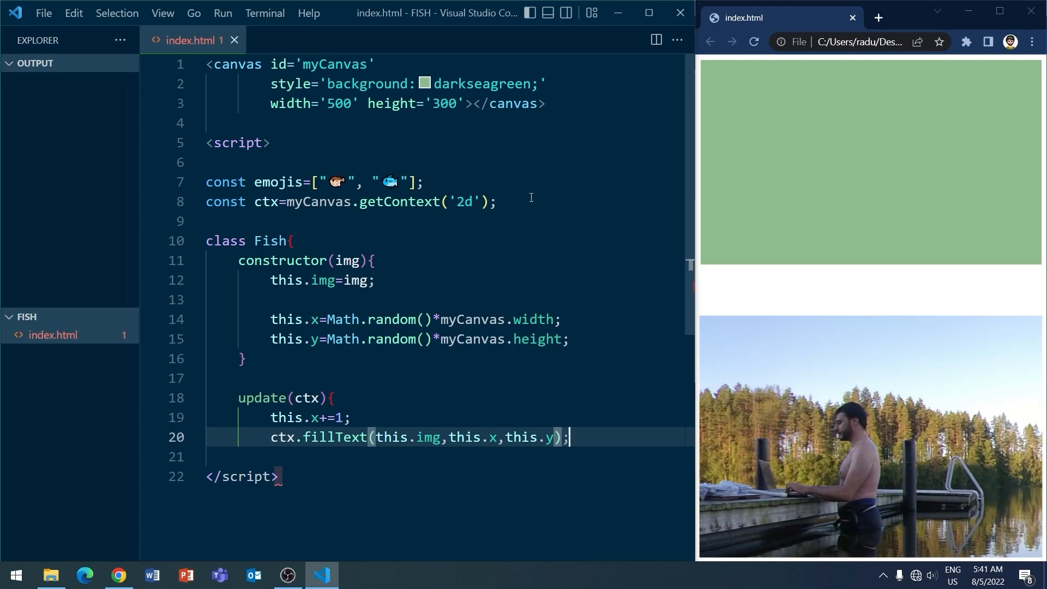
key(Enter)
text(})
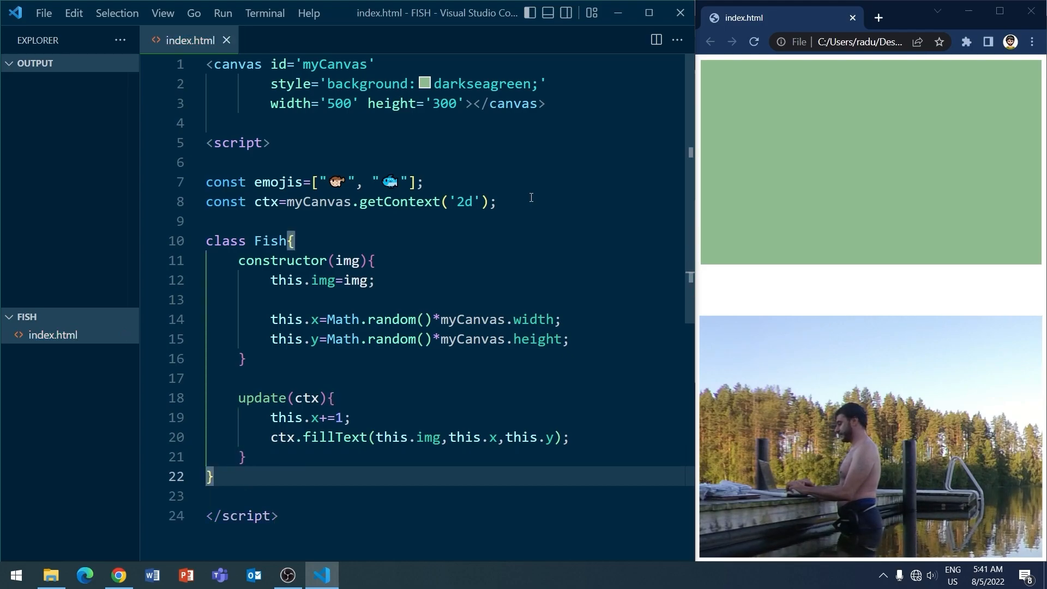
scroll(down, 3)
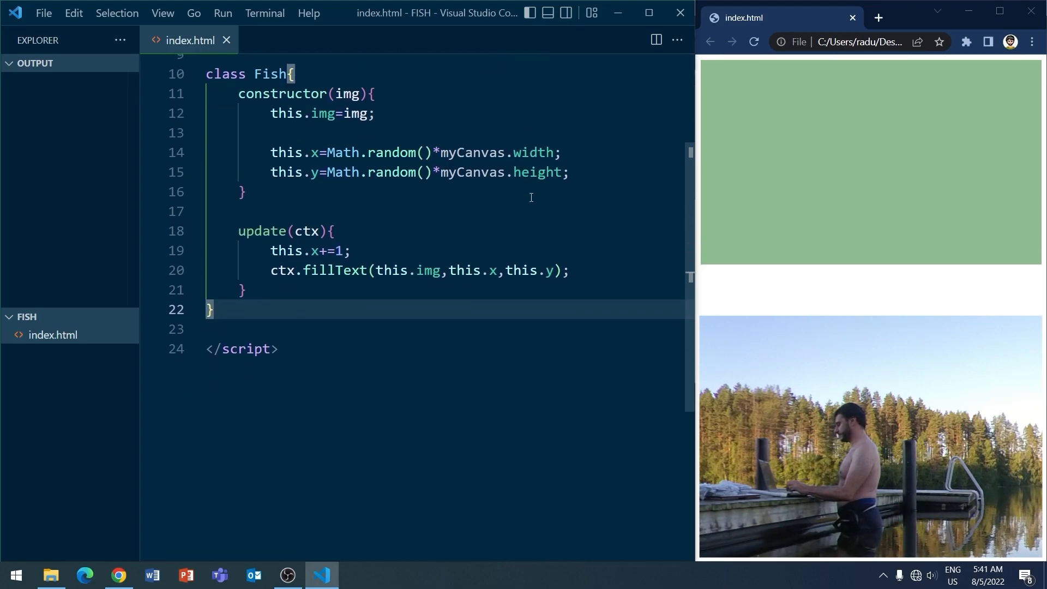
key(Enter)
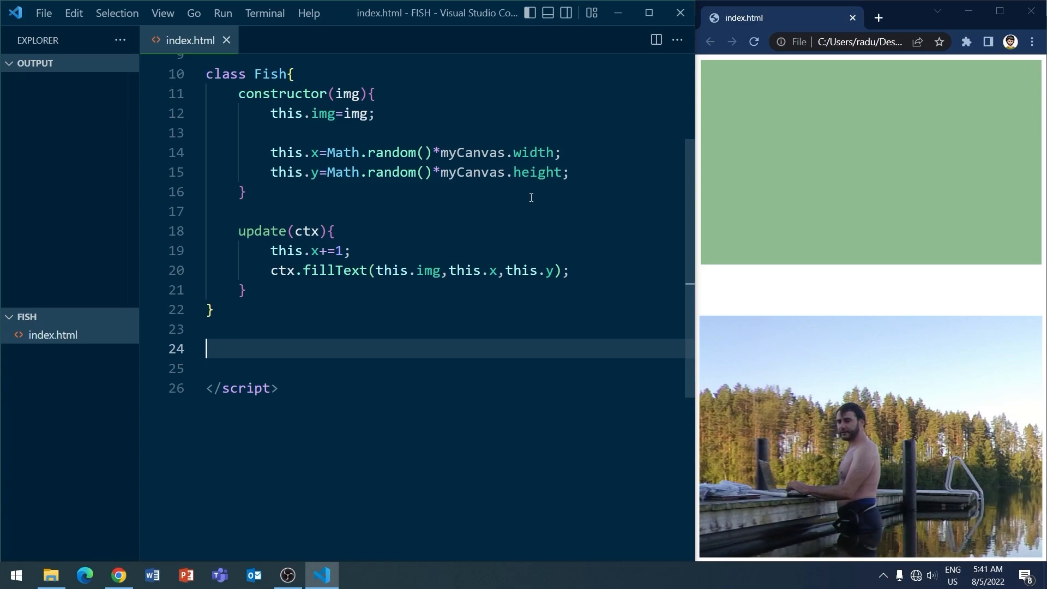
Create fishes array and loop i from 1 to 50 pushing new Fish(emojis[i%emojis.length])
text(let)
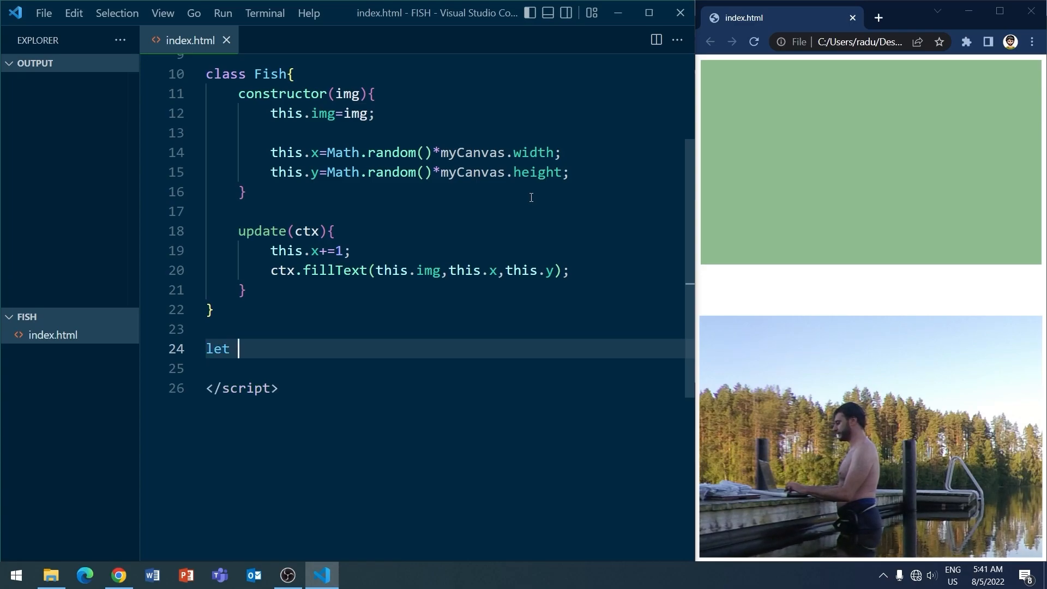
text(fishes=new A)
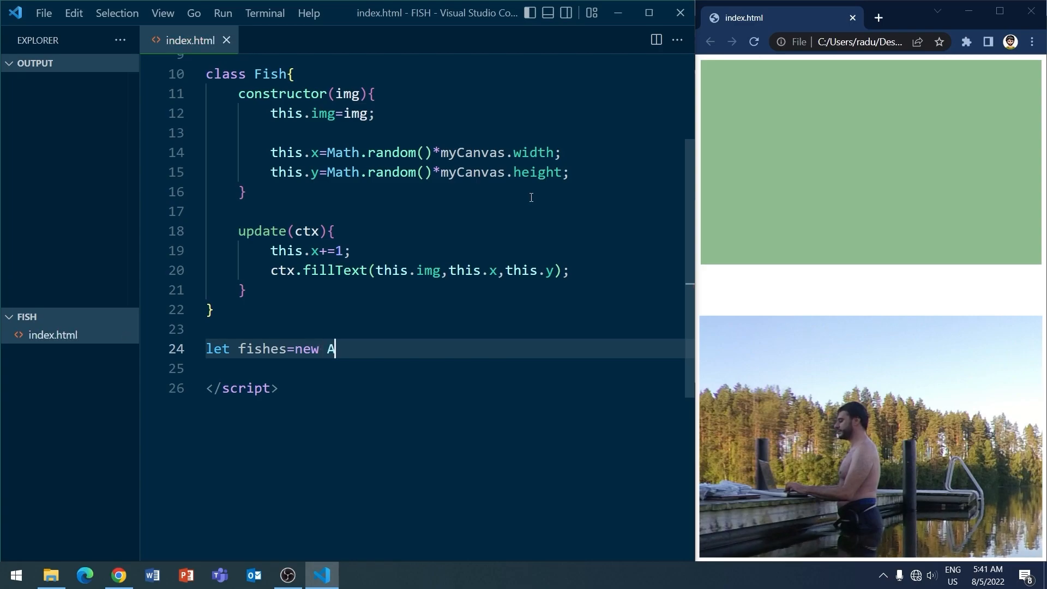
text(rray();)
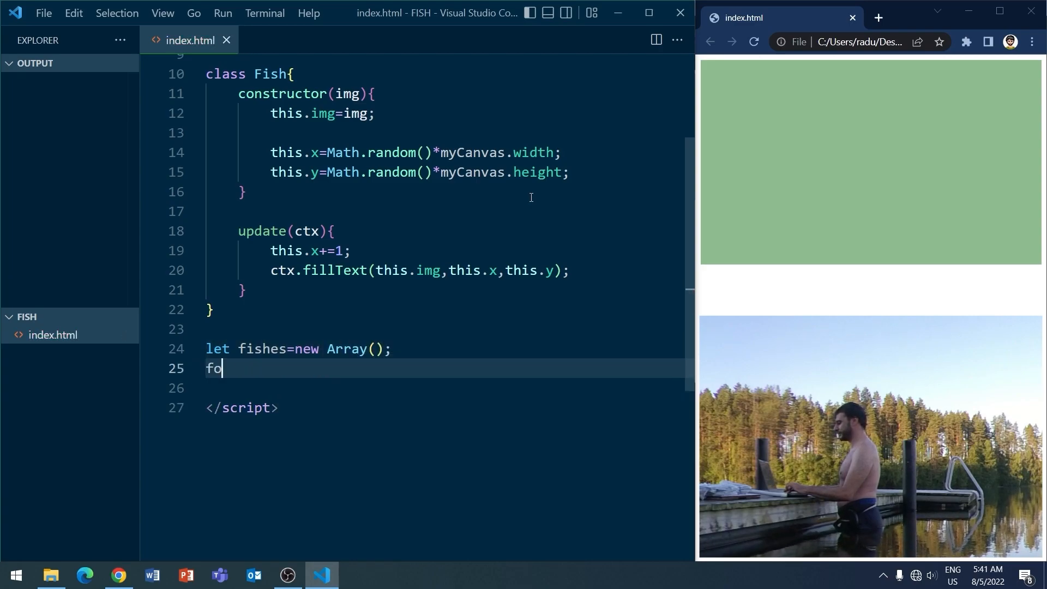
text(r(let i=1;i<)
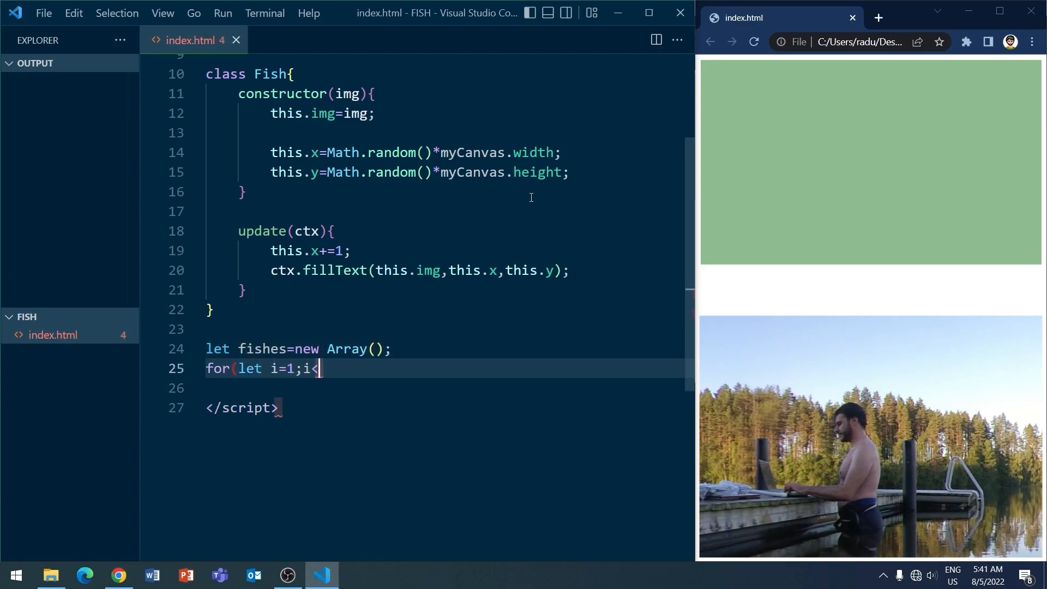
text(=50;i++){)
text(fishes.push)
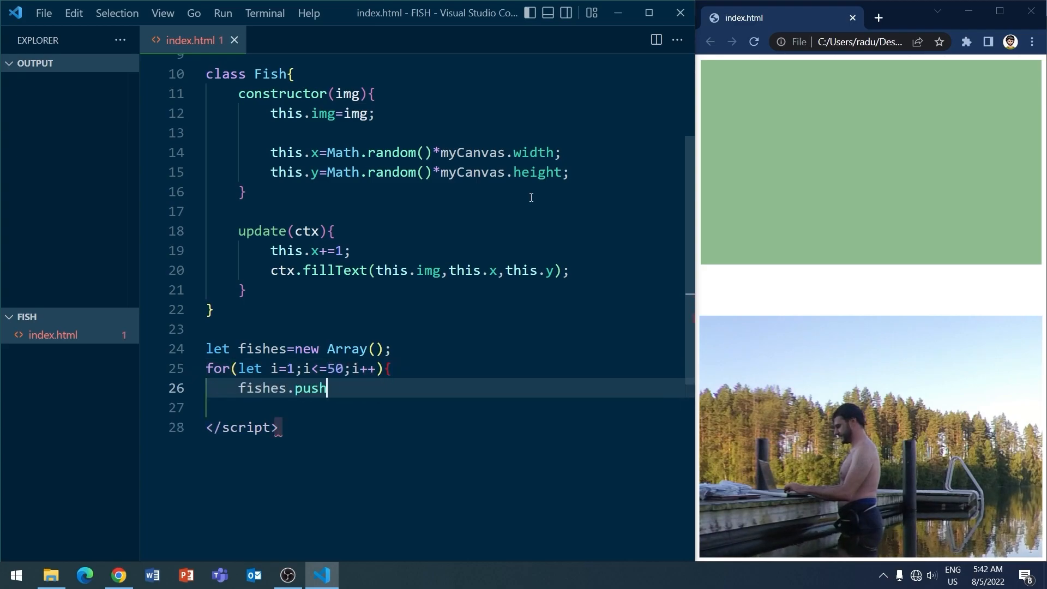
text((new Fish(emo)
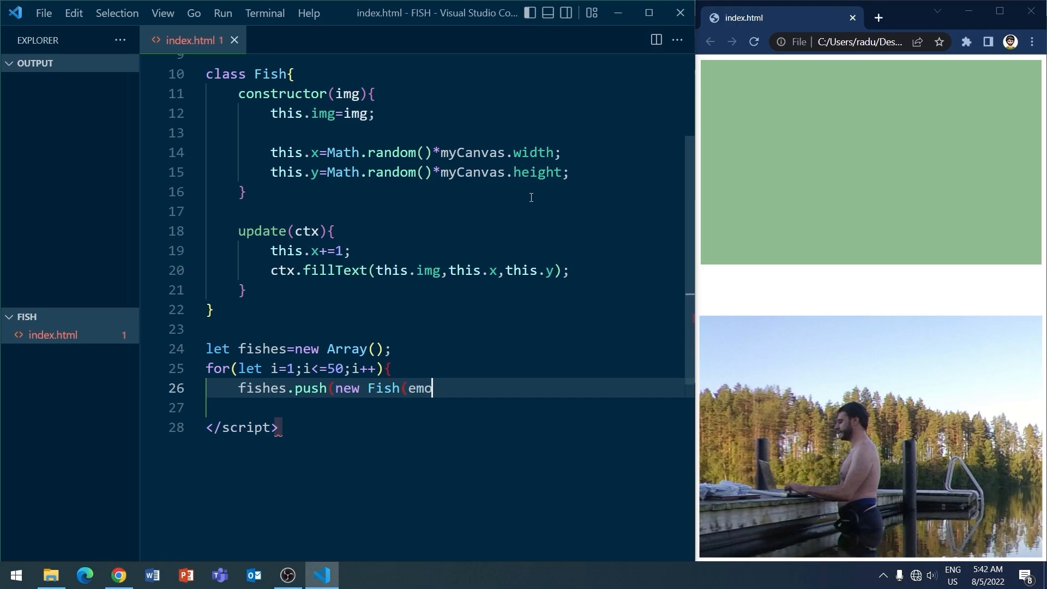
text(jis[i%emojis.lengt)
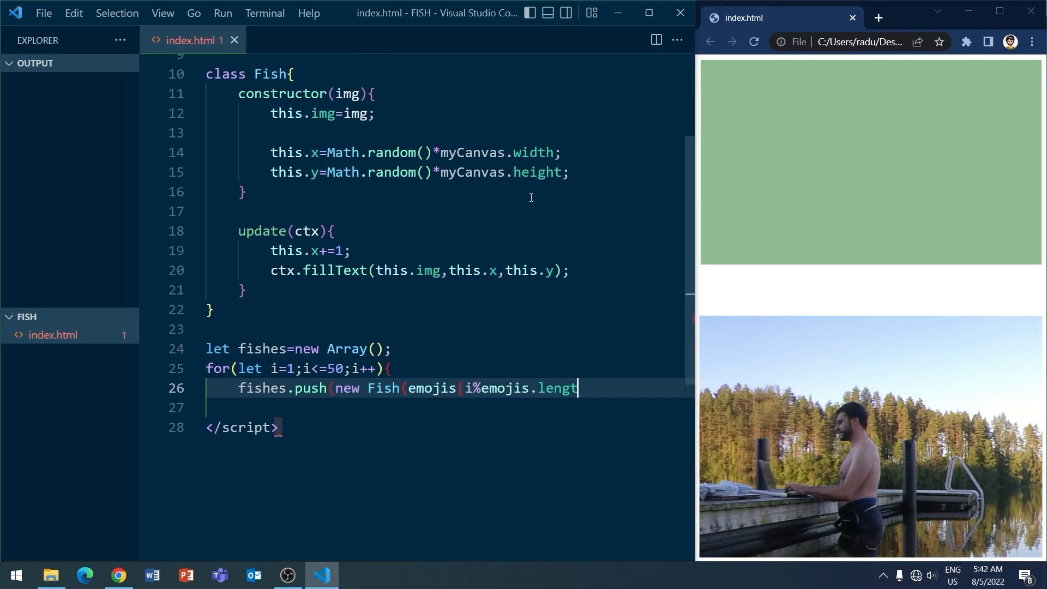
text(h]))
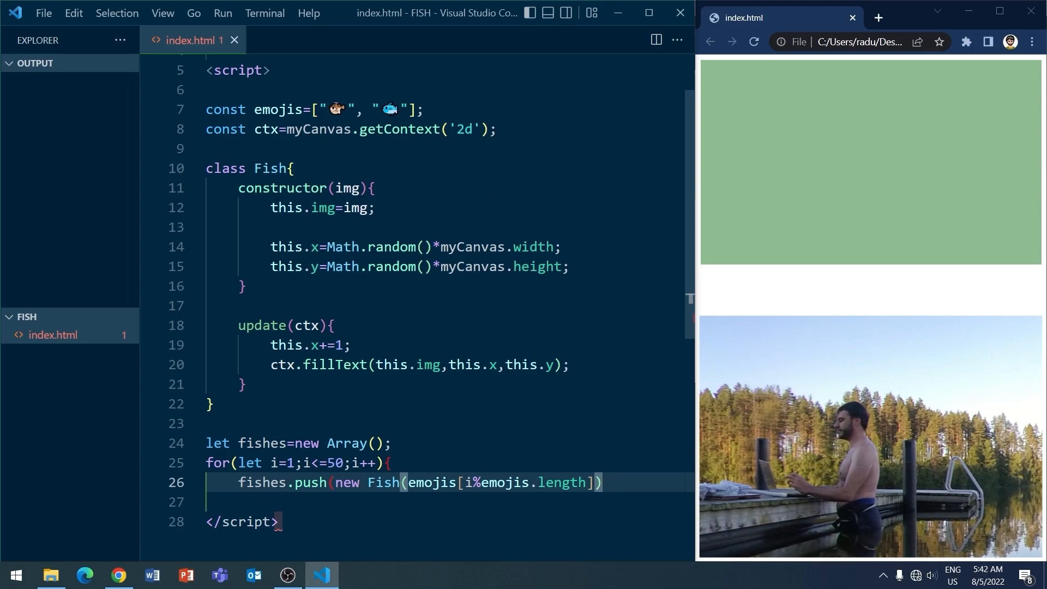
scroll(down, 3)
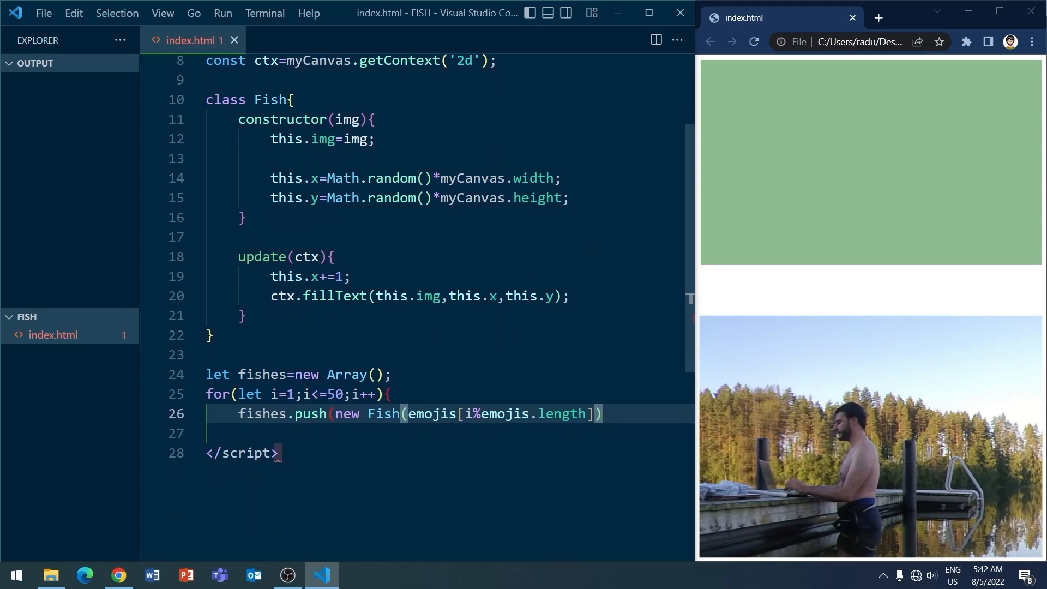
text();)
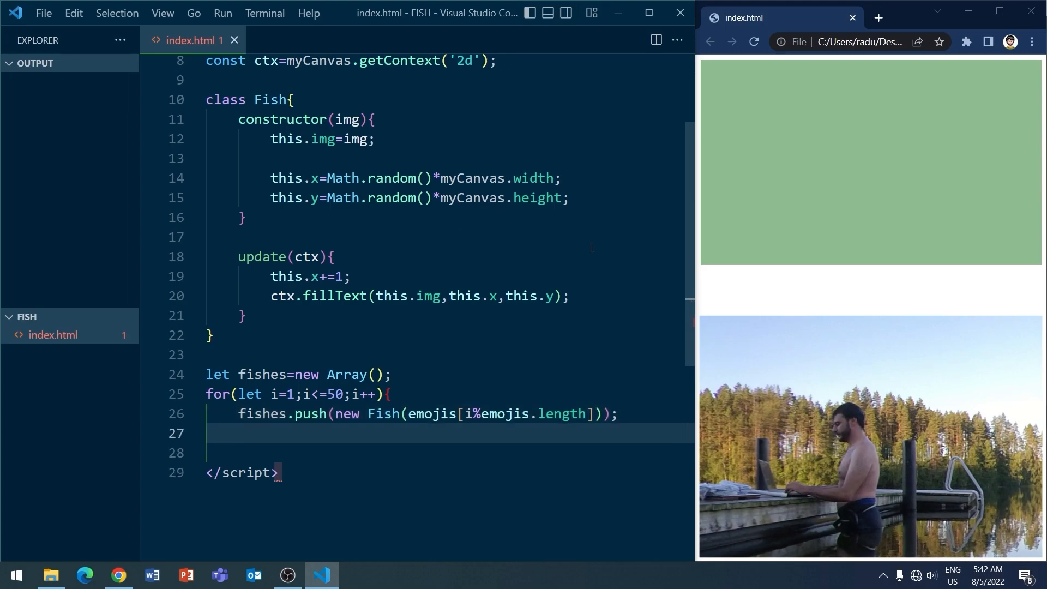
text(})
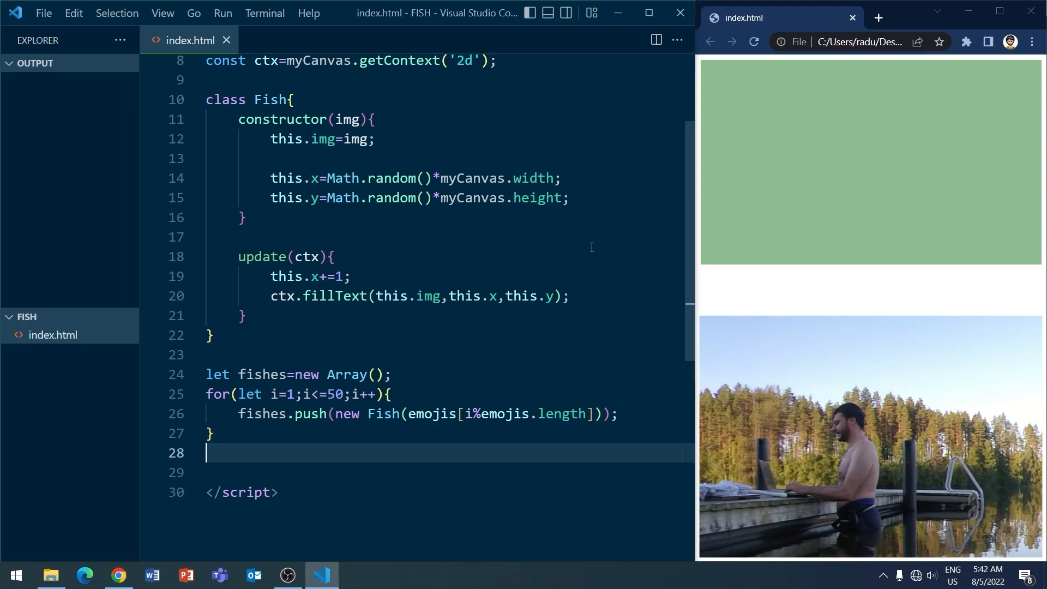
Call animate() and define an animate function that clears the whole canvas
text(anima)
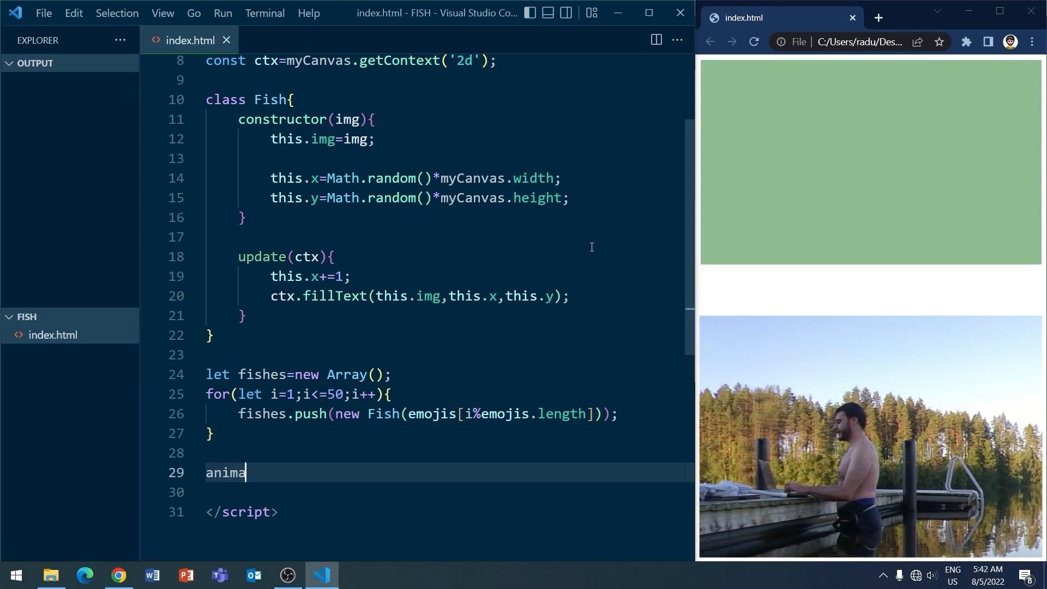
text(te();)
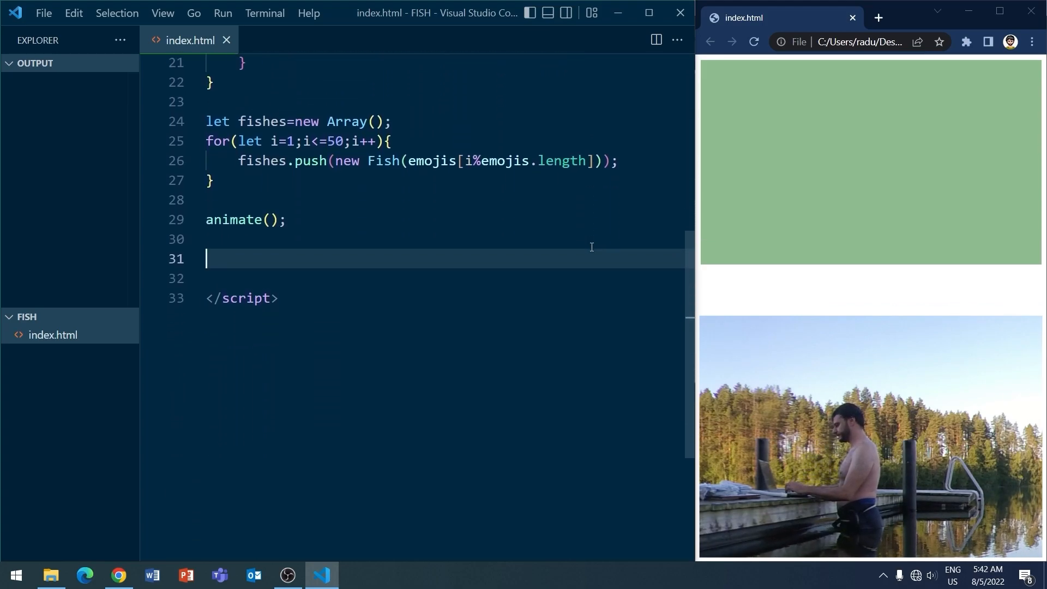
text(func)
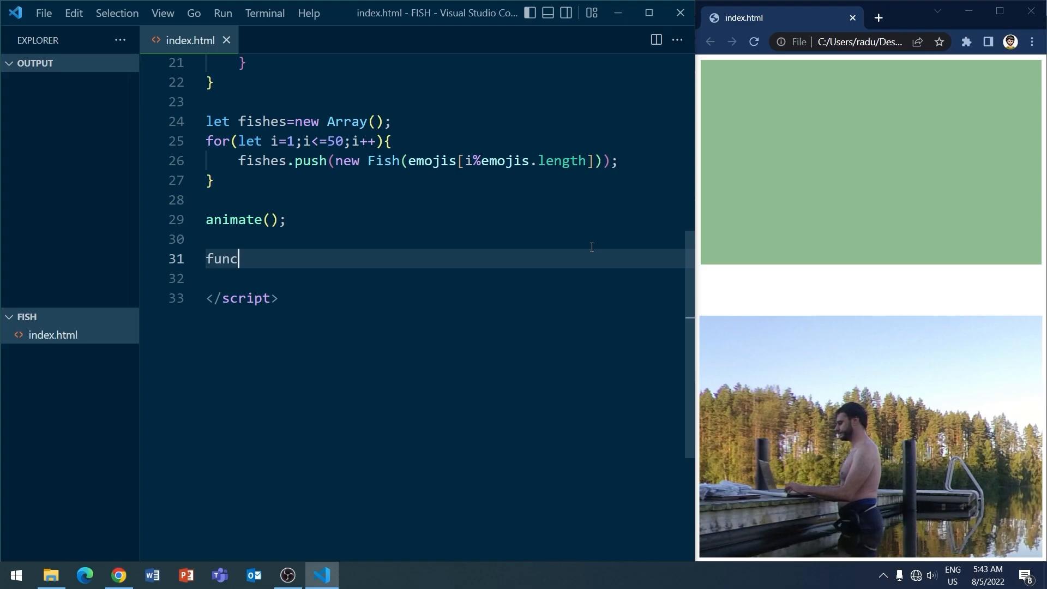
text(tion animate())
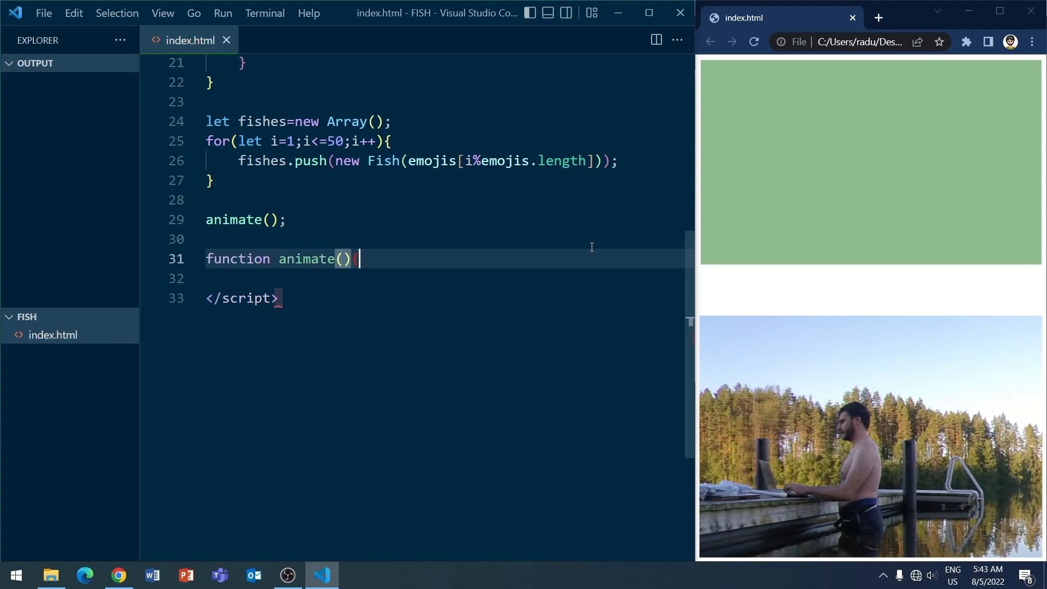
text({)
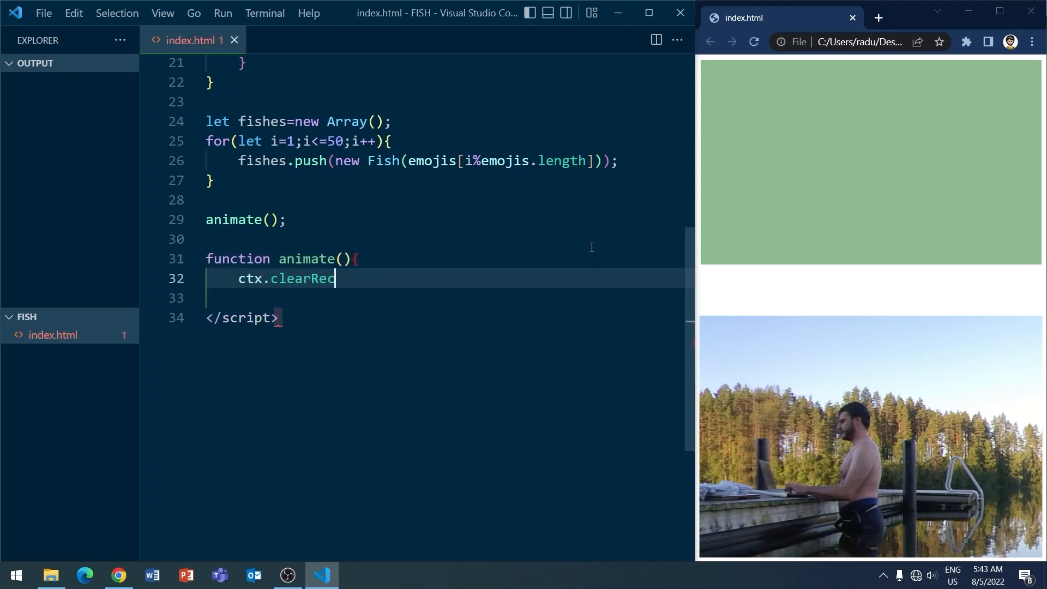
text(t(0,0,myCanv)
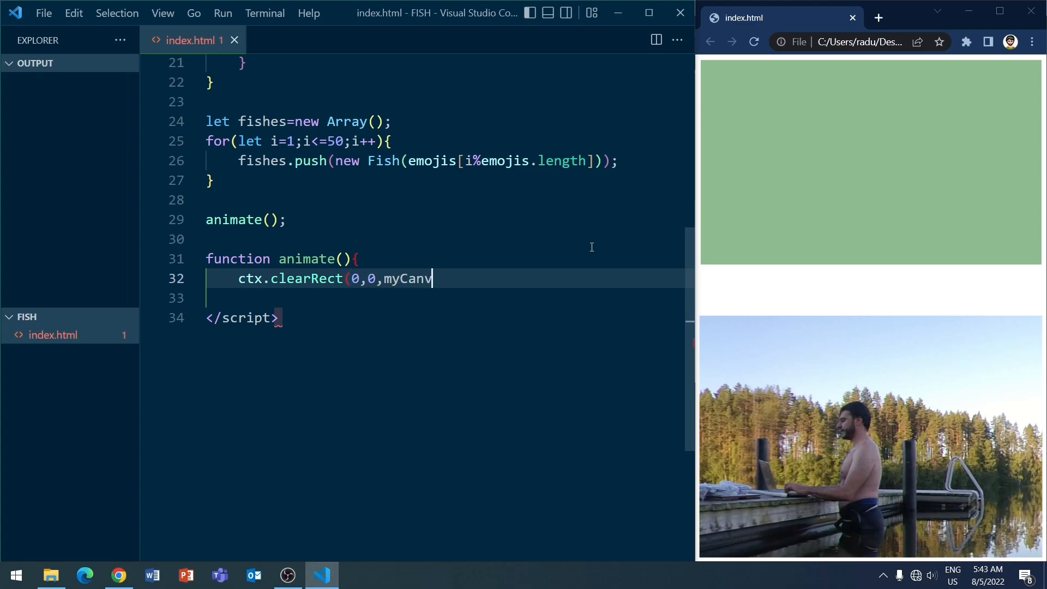
text(as.width,myCanvas.height);)
click(445, 298)
text(fishes.for)
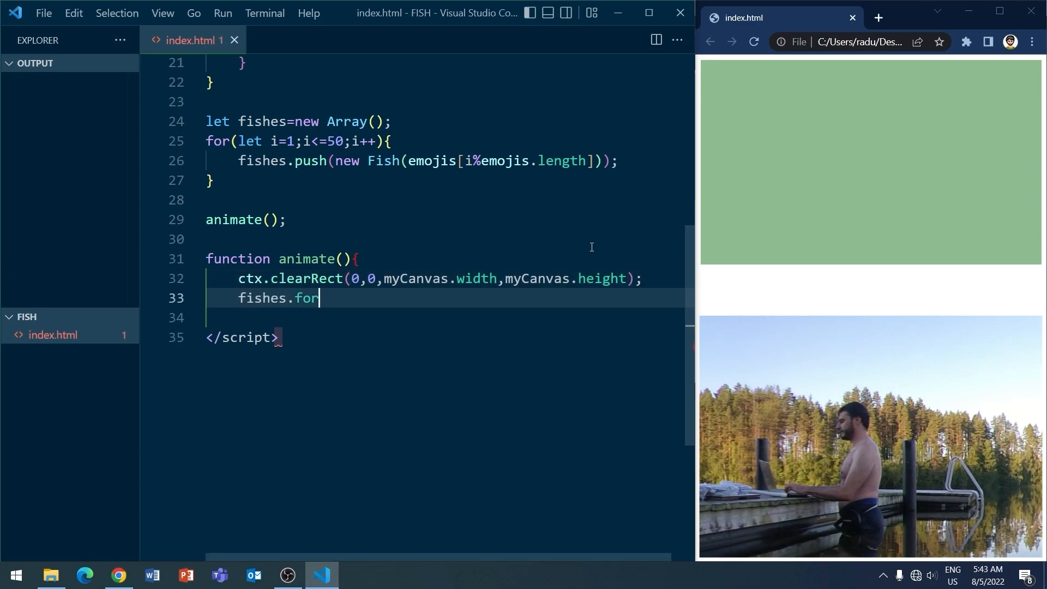
Update every fish with fish.update(ctx) and repeat via requestAnimationFrame(animate)
text(Each(fish=>{)
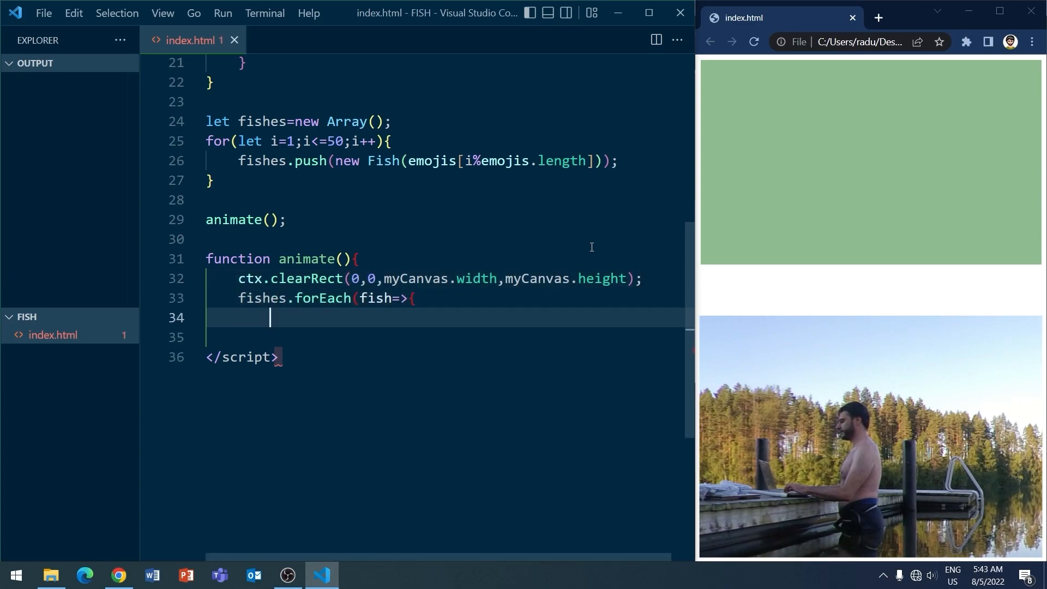
text(fish.updat)
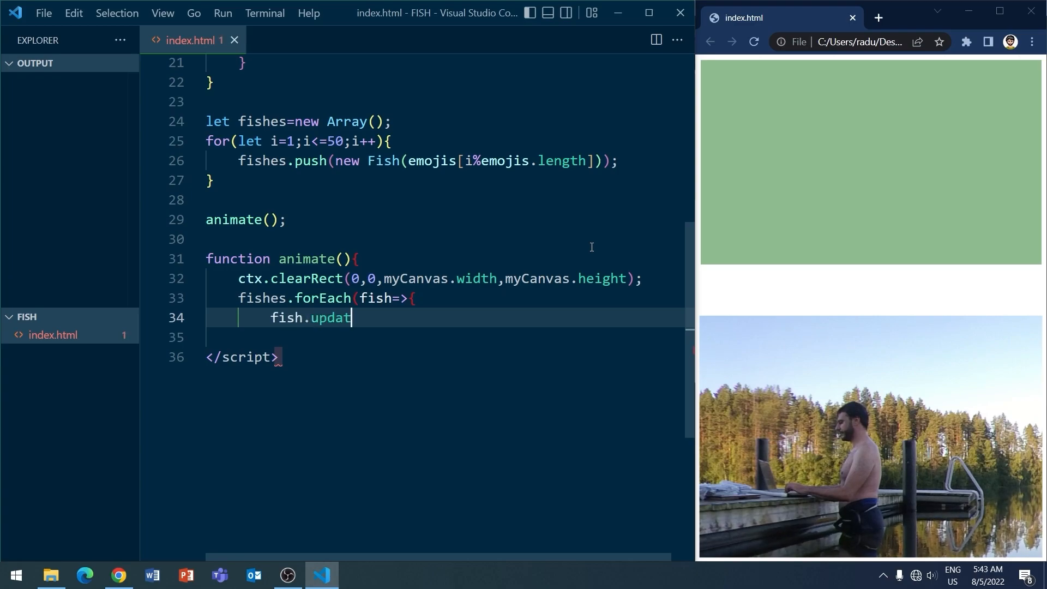
text(e(ctx);)
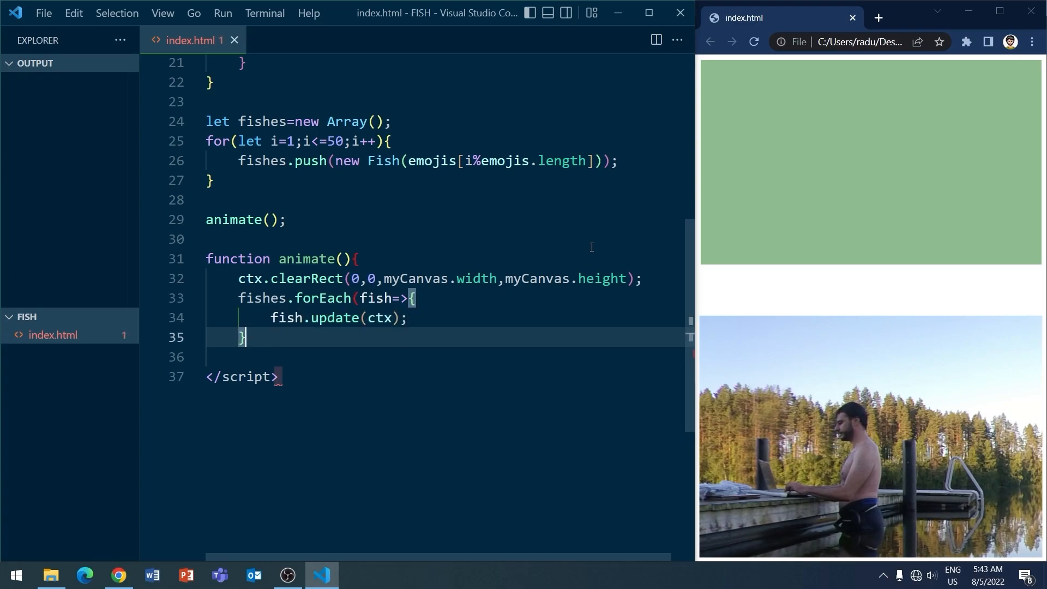
text();)
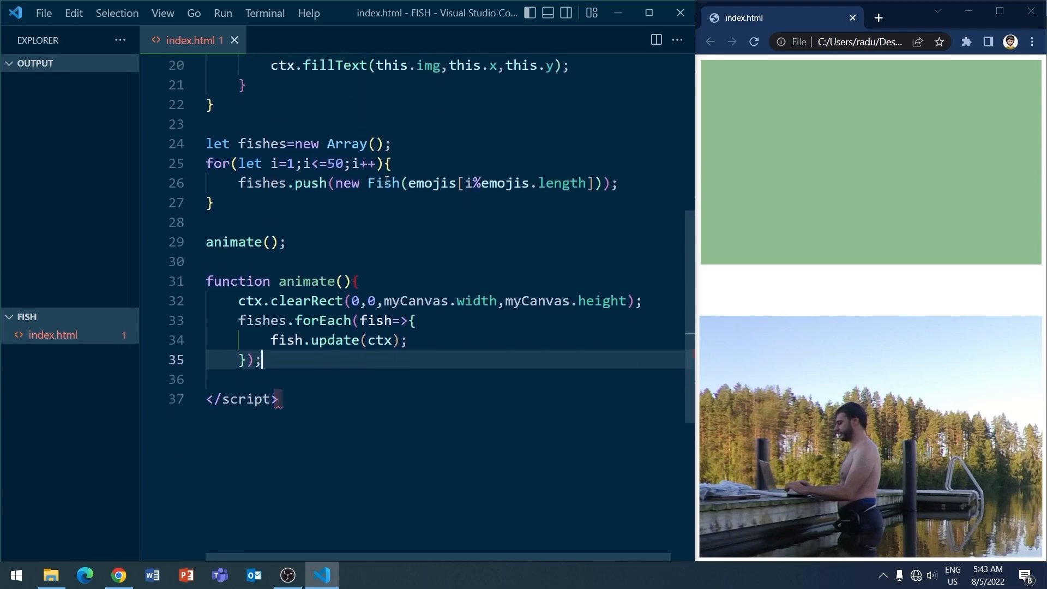
text(reques)
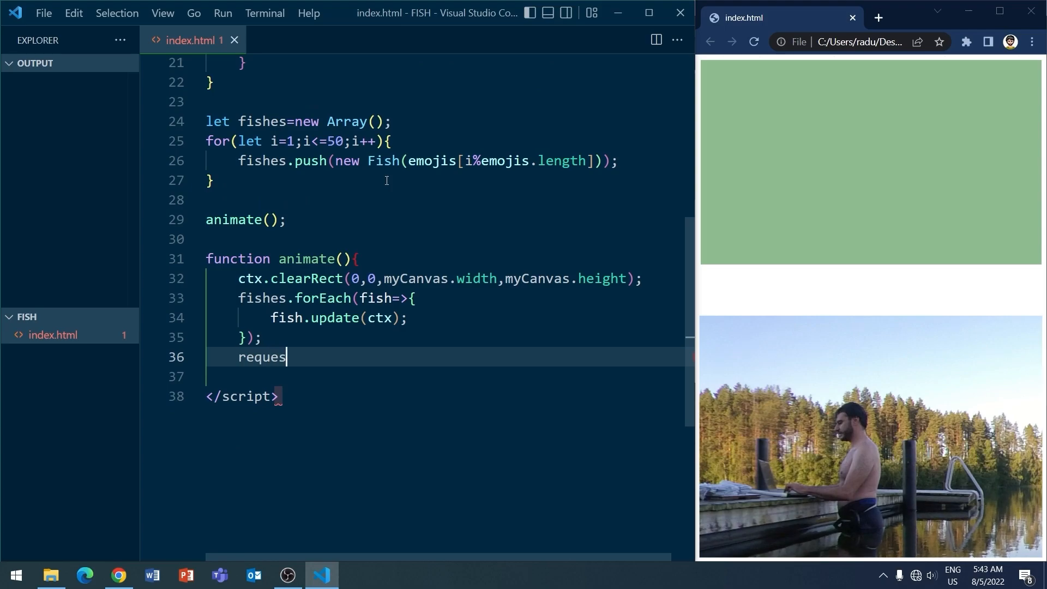
text(tAnimationFrame)
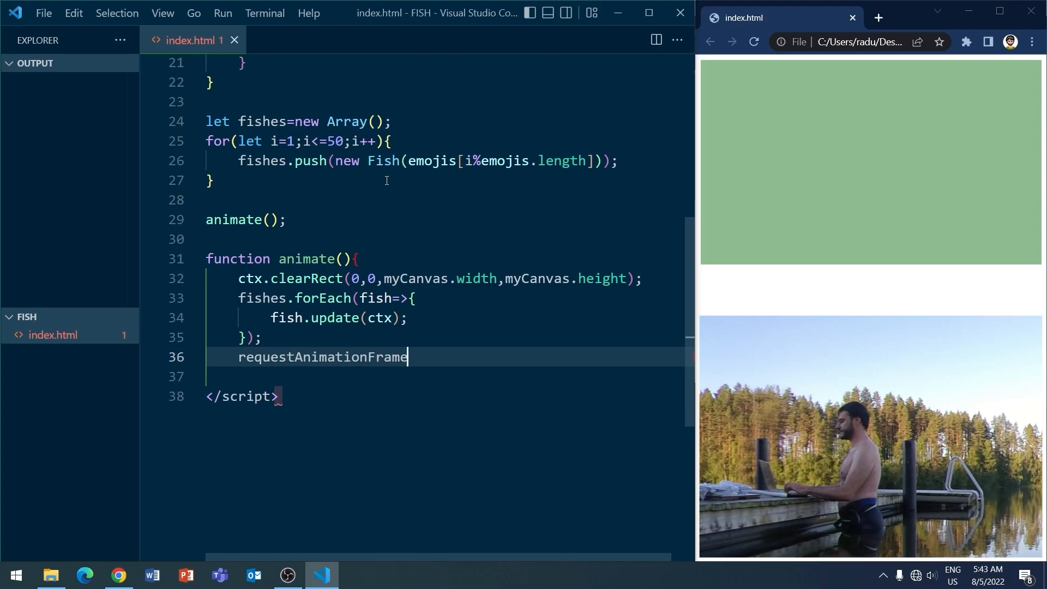
text((animate);)
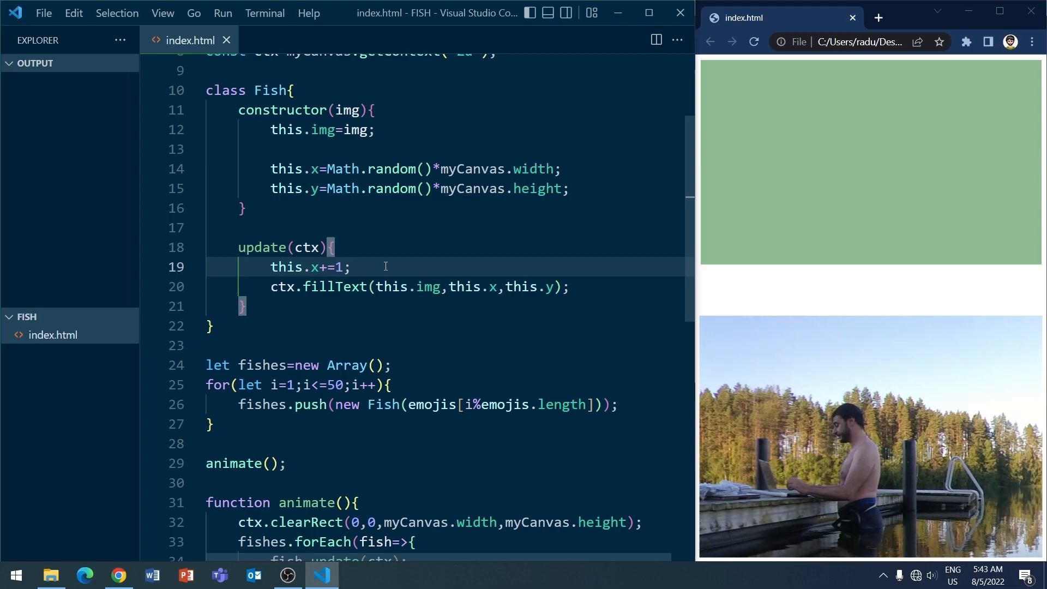
Draw the fish with ctx.save(), translate(this.x, this.y), scale(-1,1), then ctx.restore()
key(Enter)
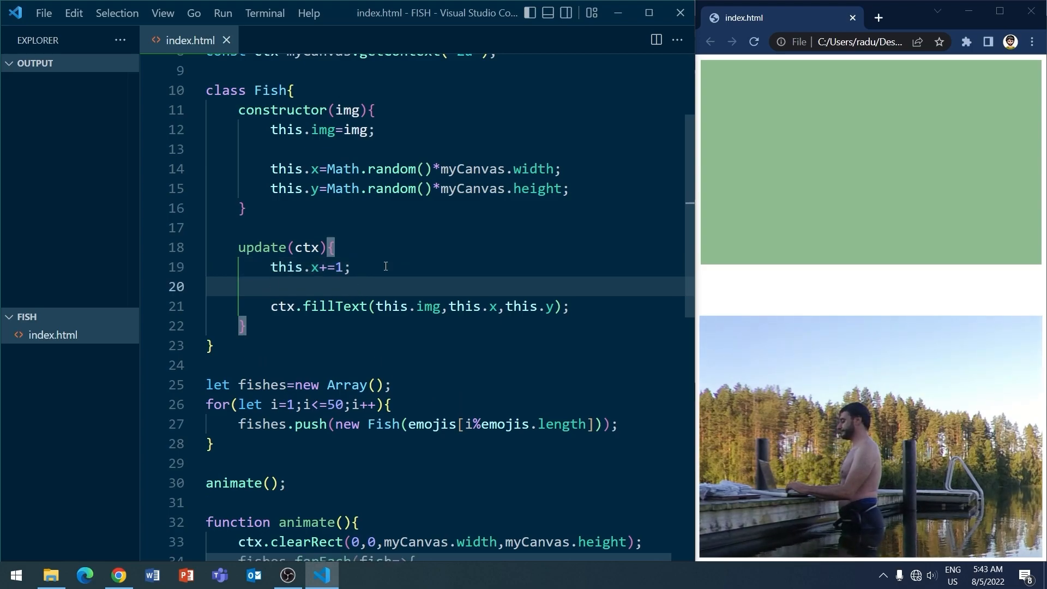
text(ctx.save();)
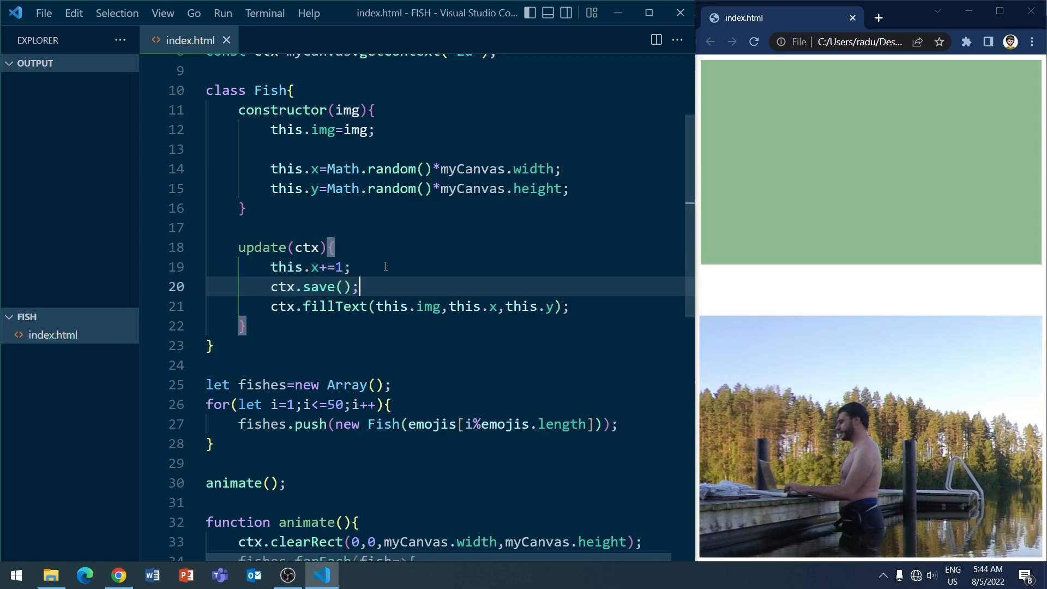
text(ctx.translat)
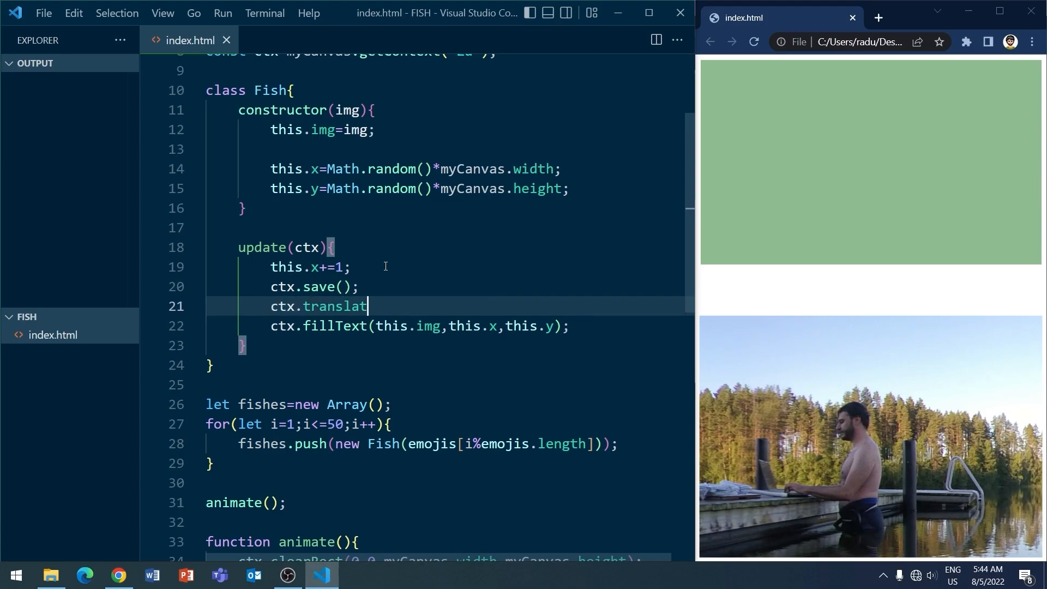
text(e(this.x,this)
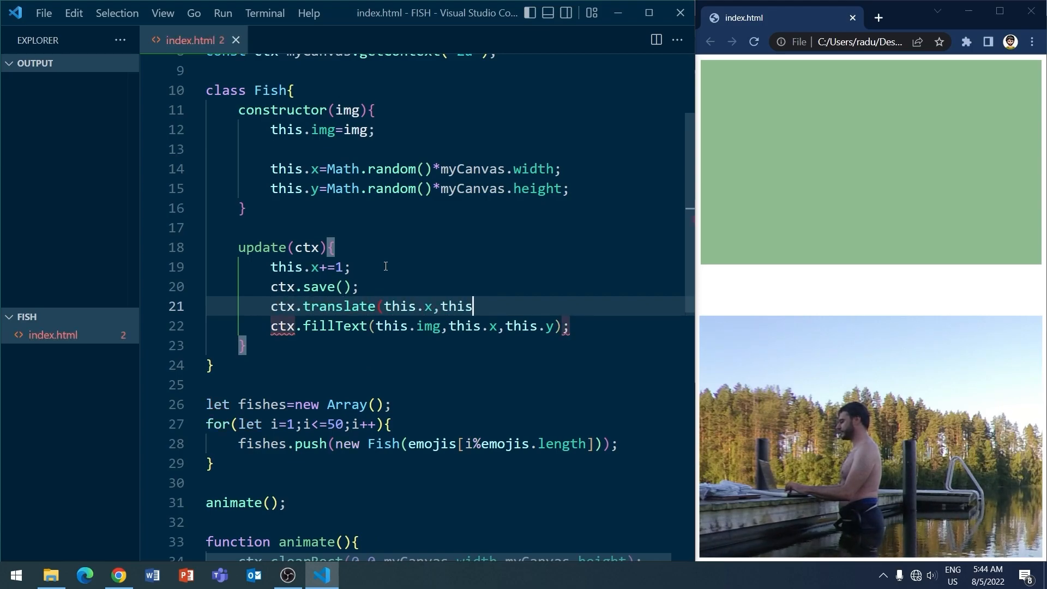
text(.y);)
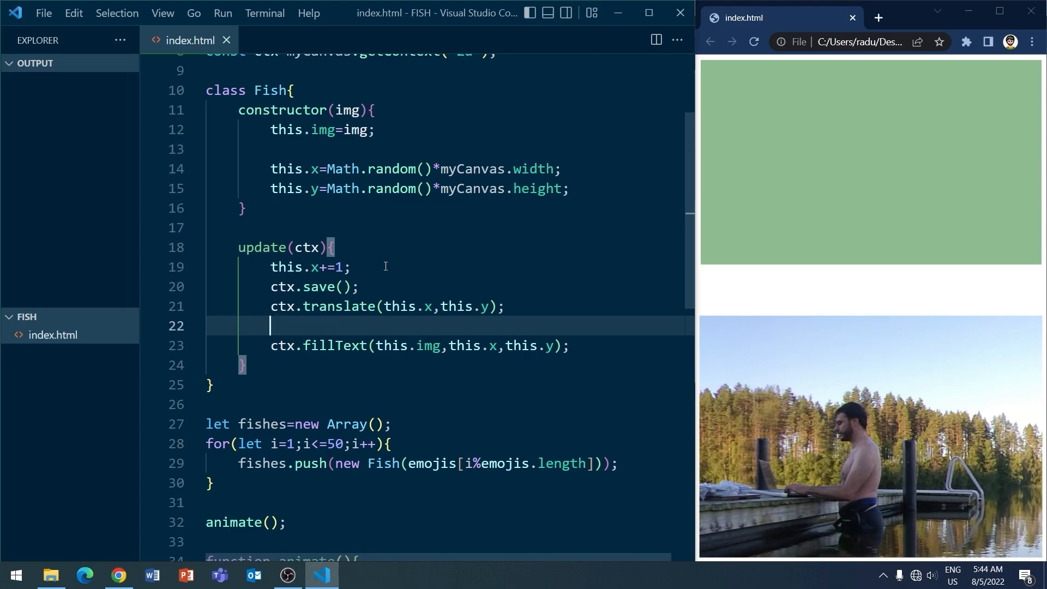
text(ctx.scale(-1,)
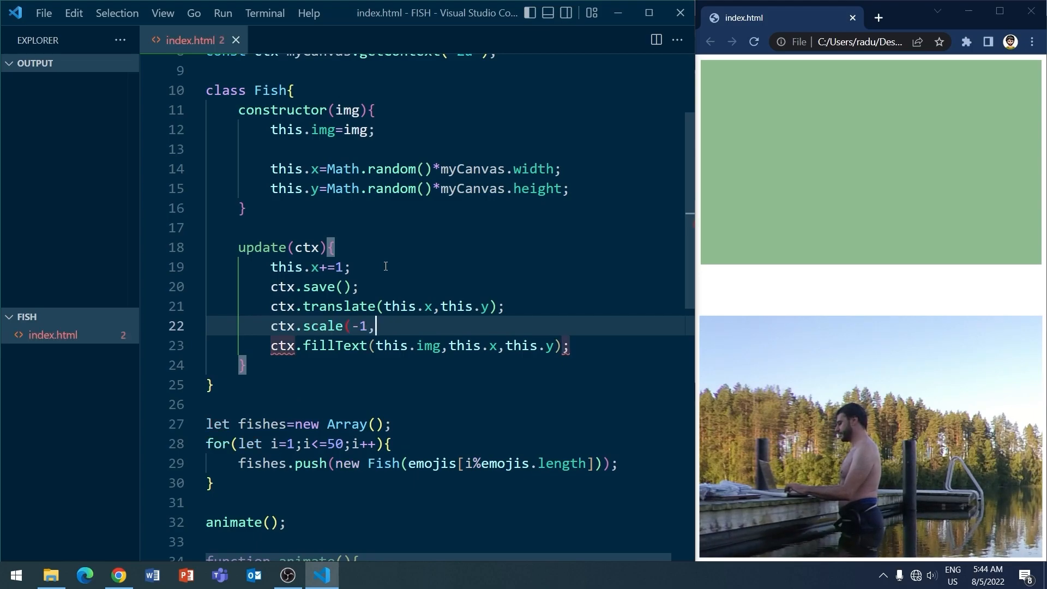
text(1);)
text(ct)
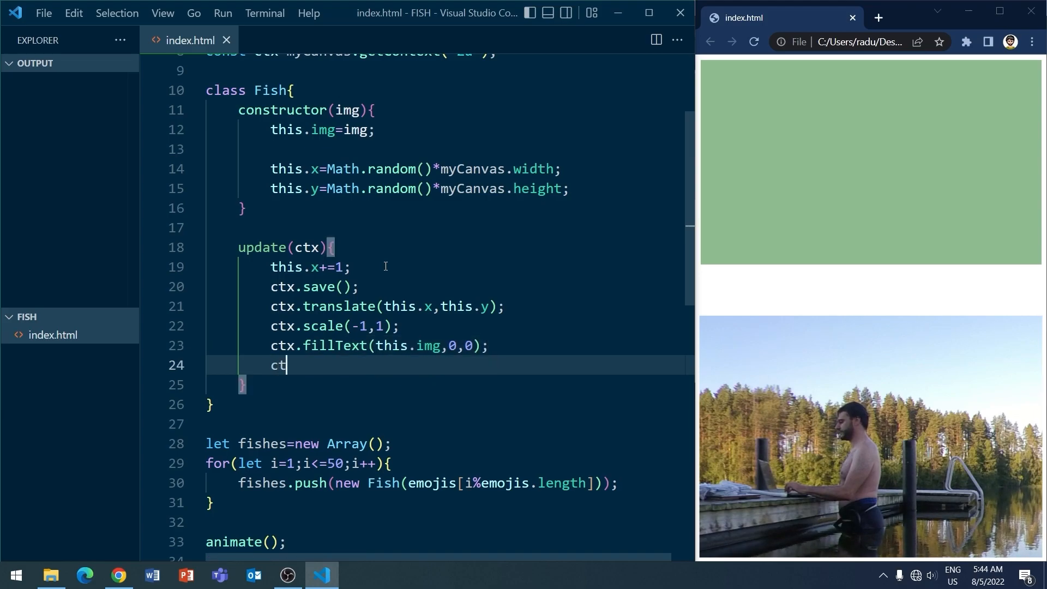
text(x.restore();)
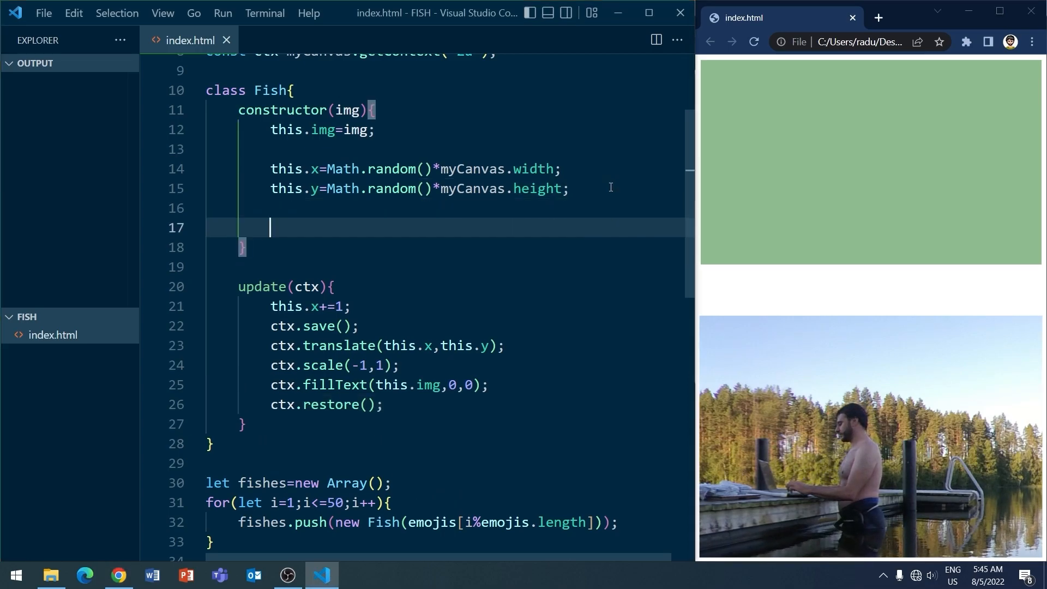
Set this.size = Math.random()*20+10, dir = Math.sign(Math.random()-0.5), speed = size*dir
text(thi)
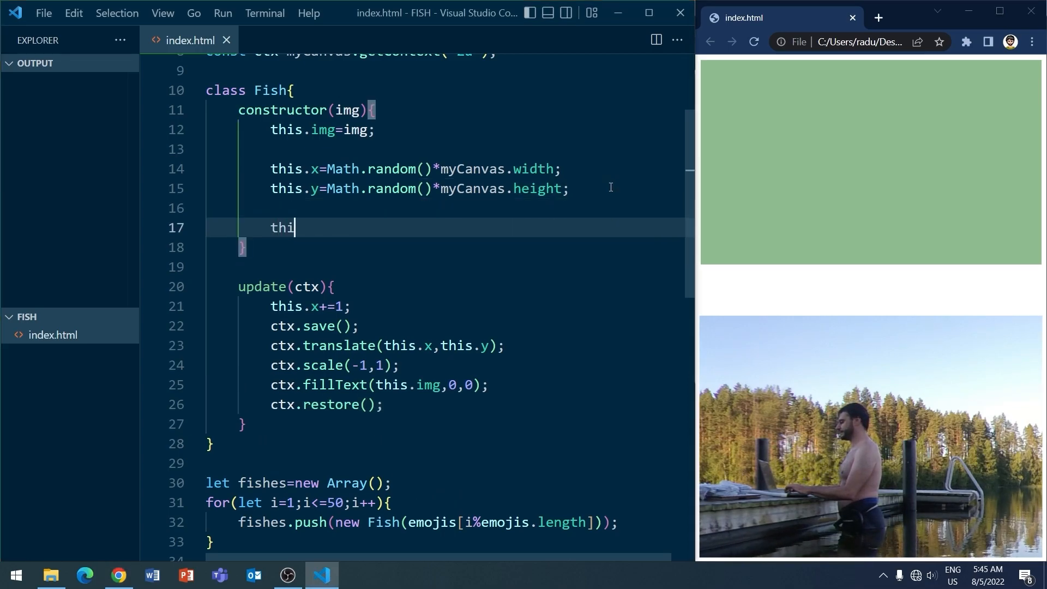
text(s.size=Math.random()*20+10;)
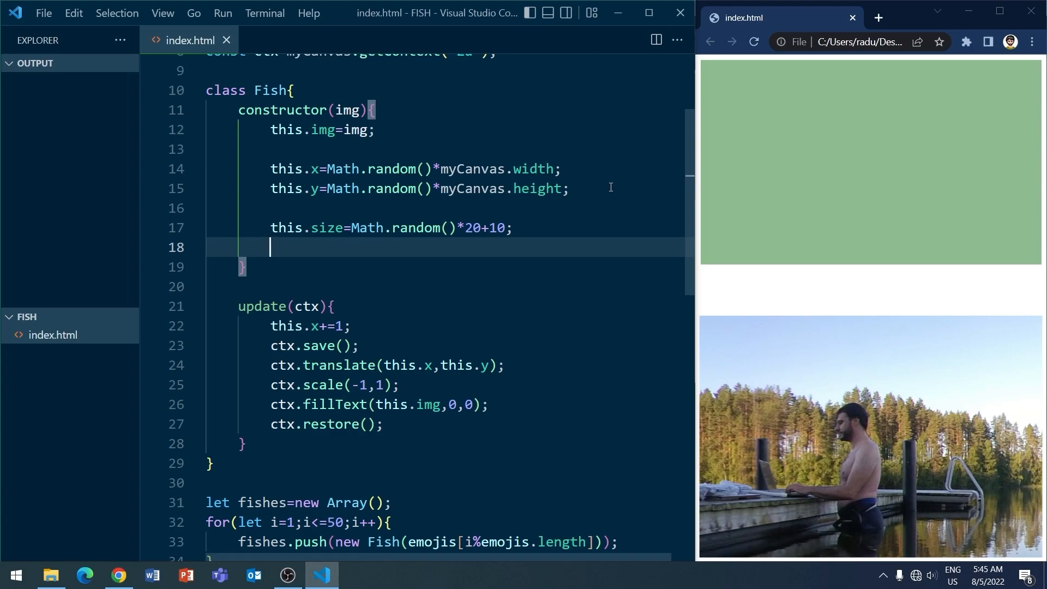
text(const)
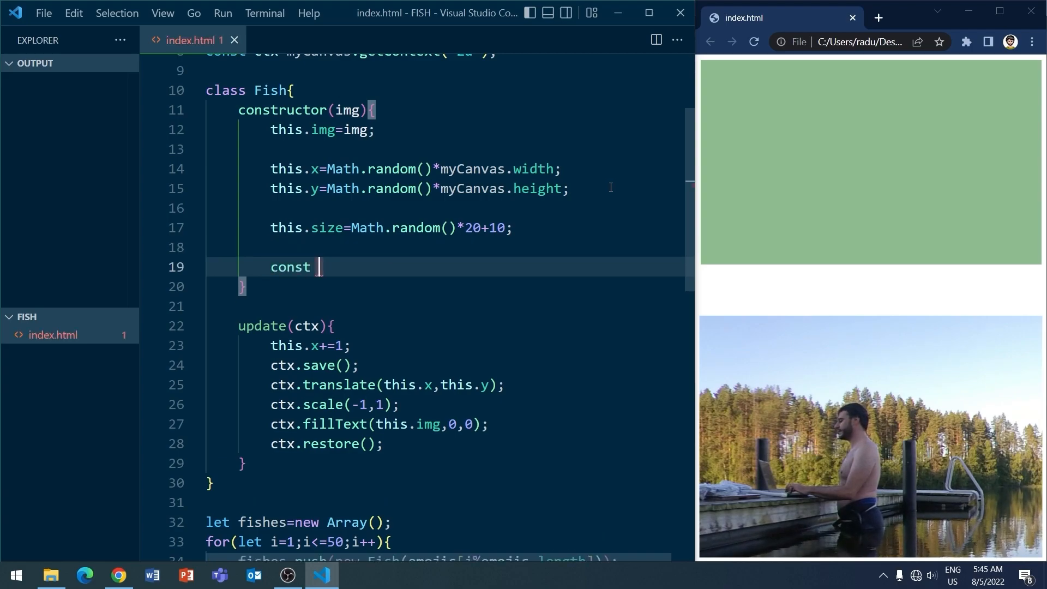
text(dir=Math.sign)
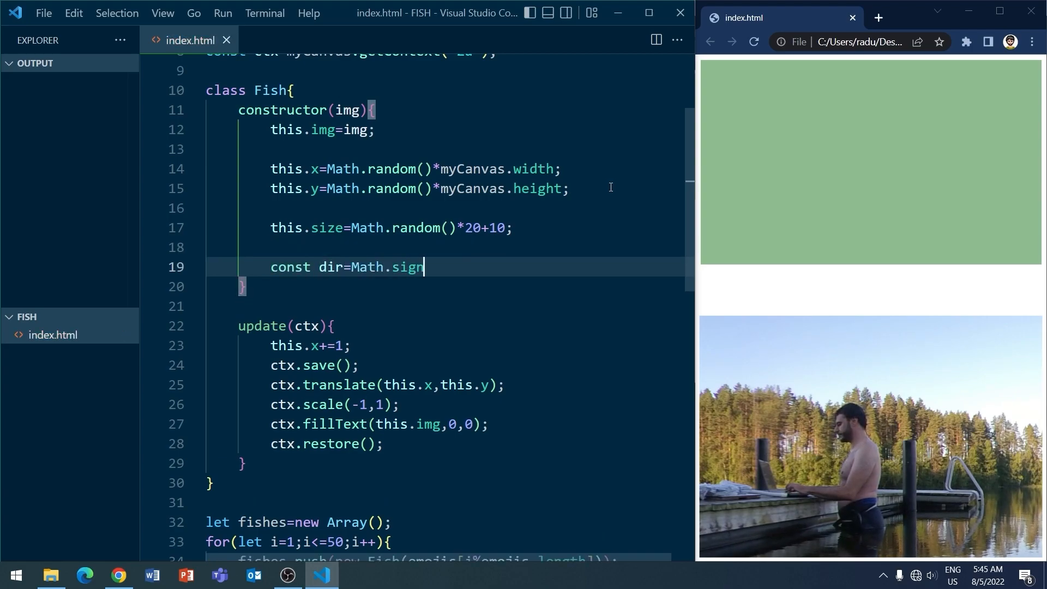
text((Math.random()-0.5)
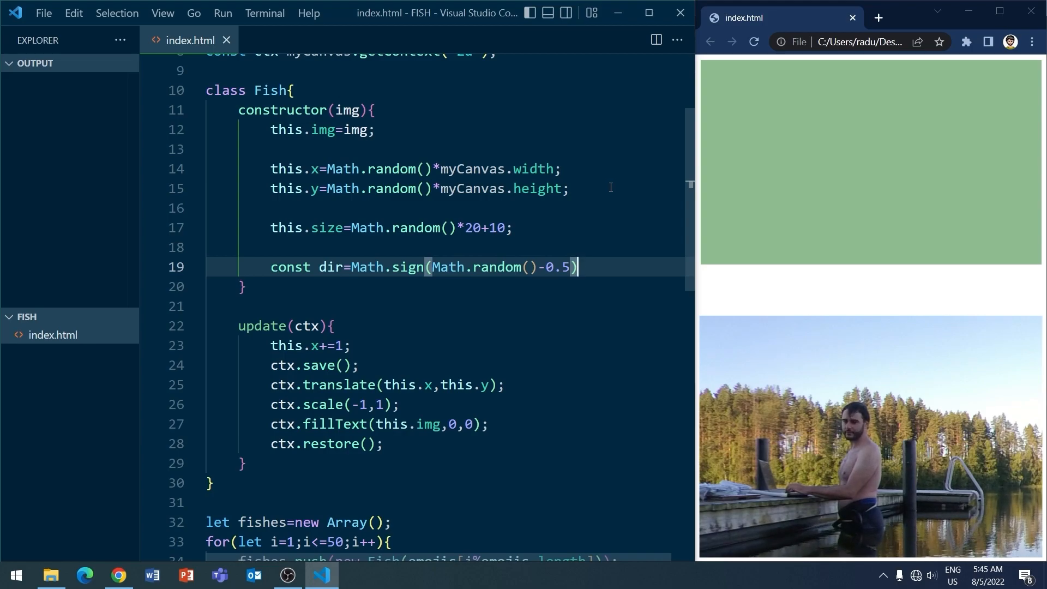
text(;)
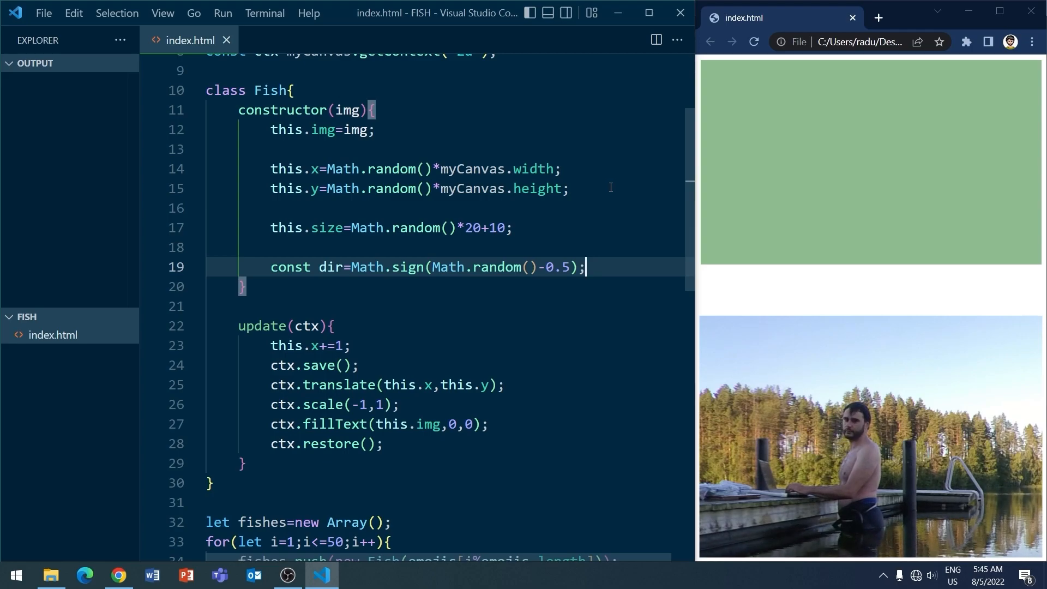
text(th)
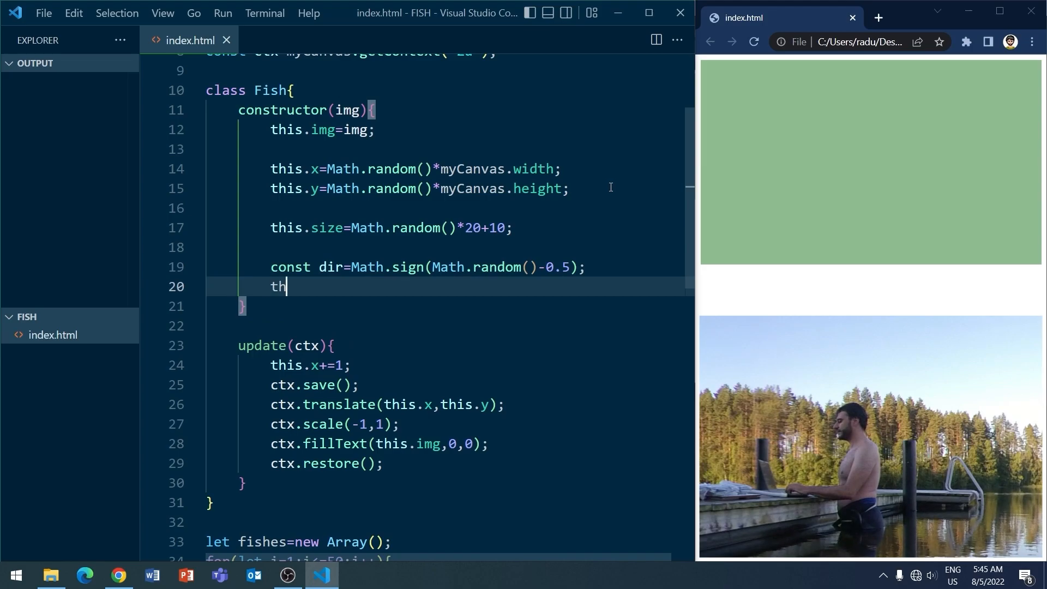
text(is.speed=this.s)
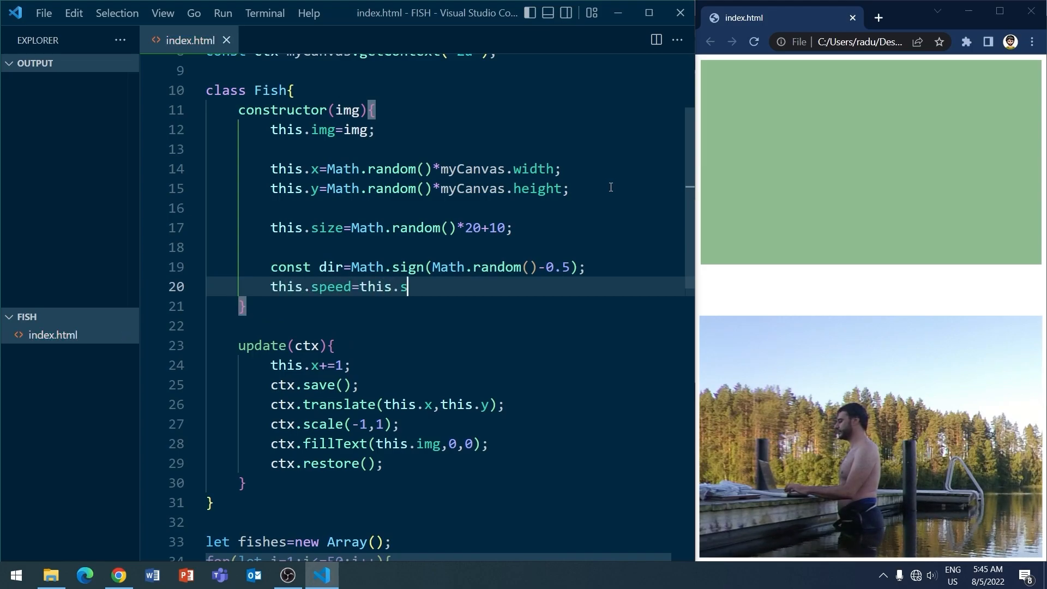
text(ize*dir;)
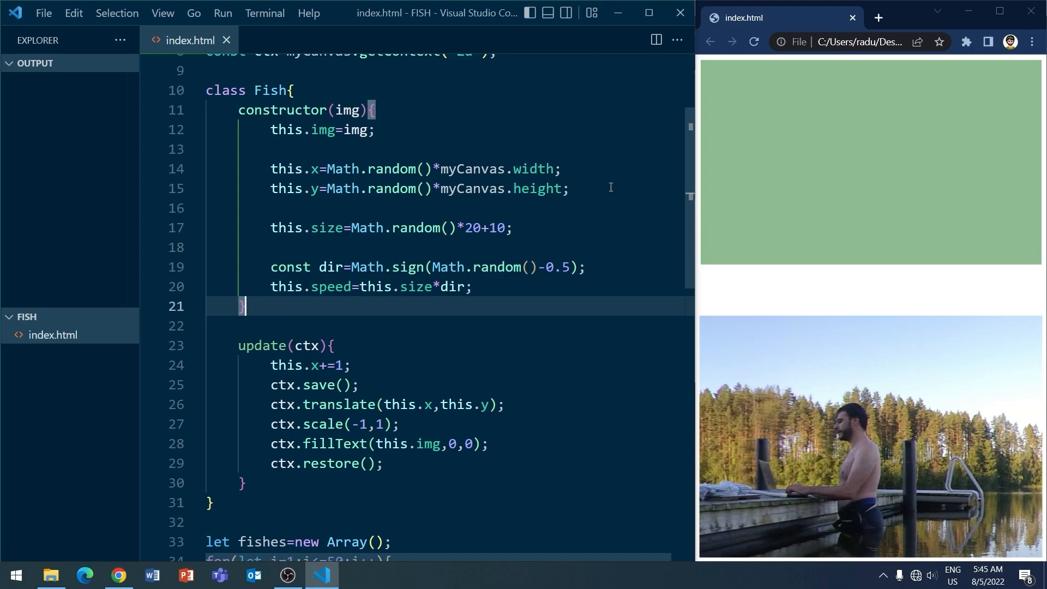
Move x by this.speed, mirror only when speed > 0, and set font to size px Arial
key(Backspace)
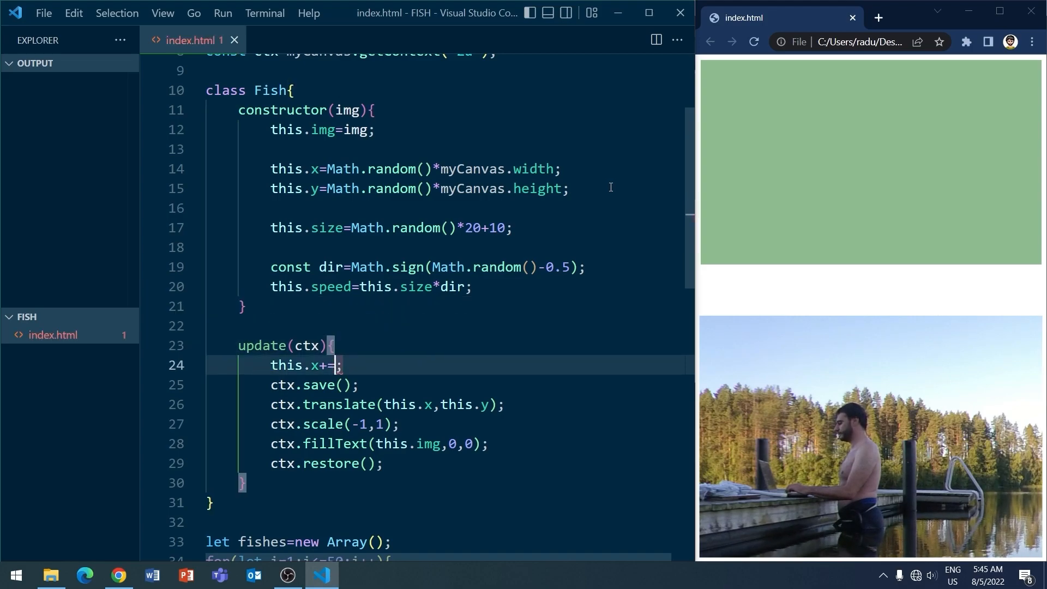
text(this.speed)
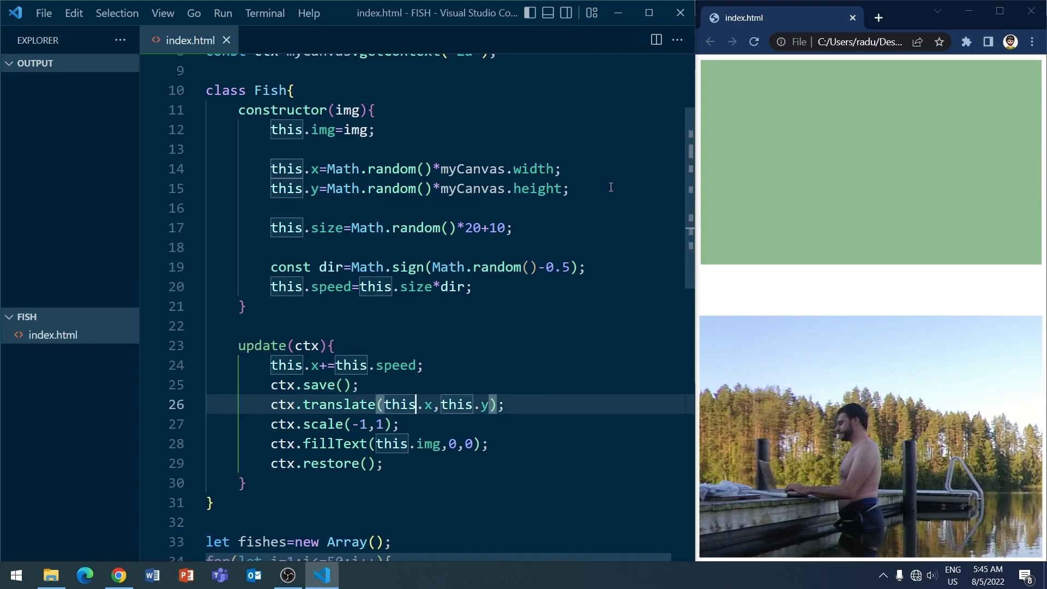
text(if(this.s)
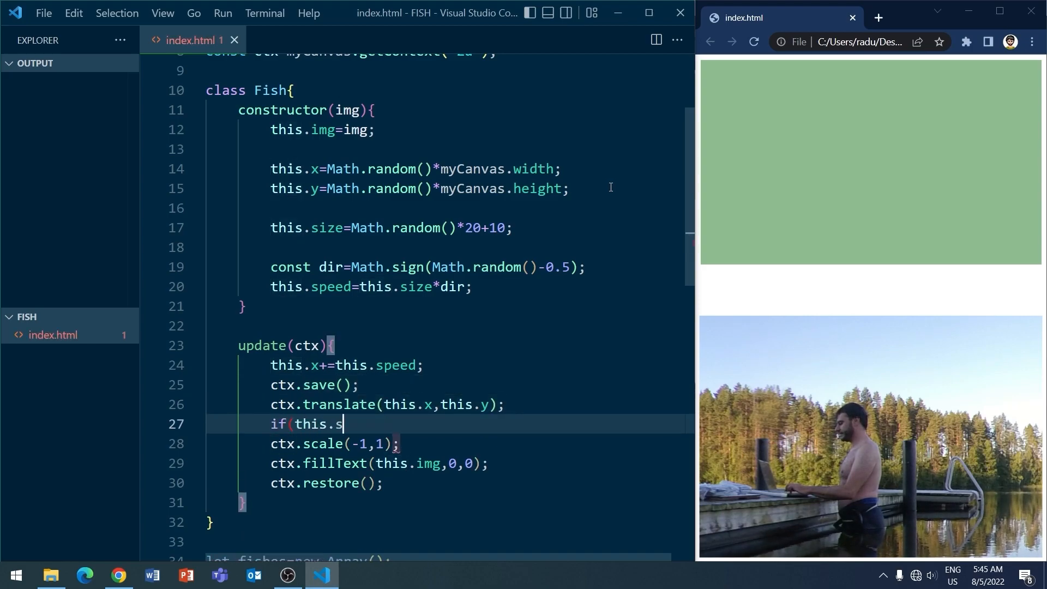
text(peed>0){)
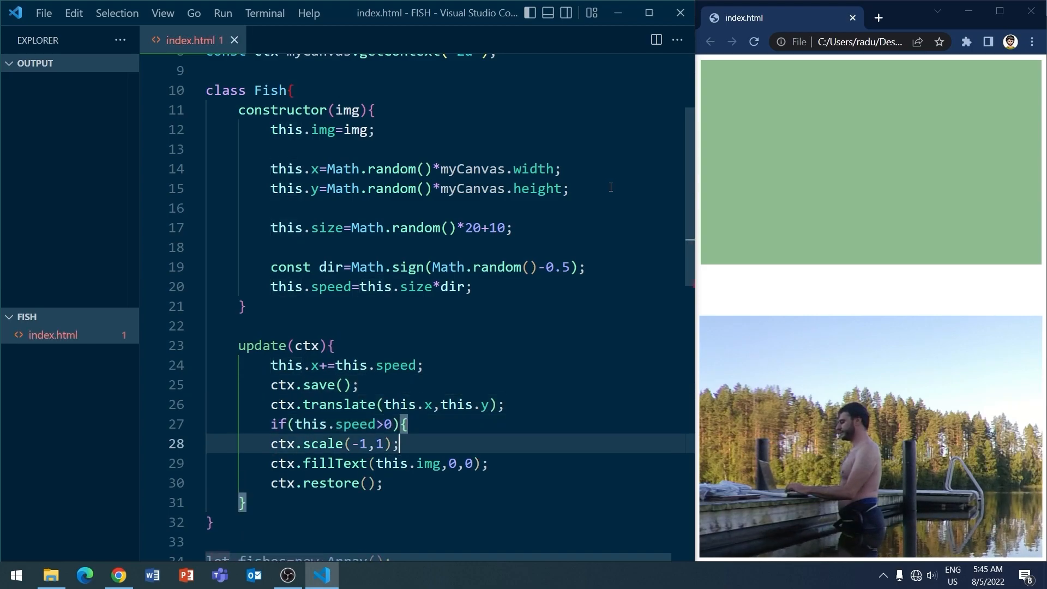
key(Enter)
text(})
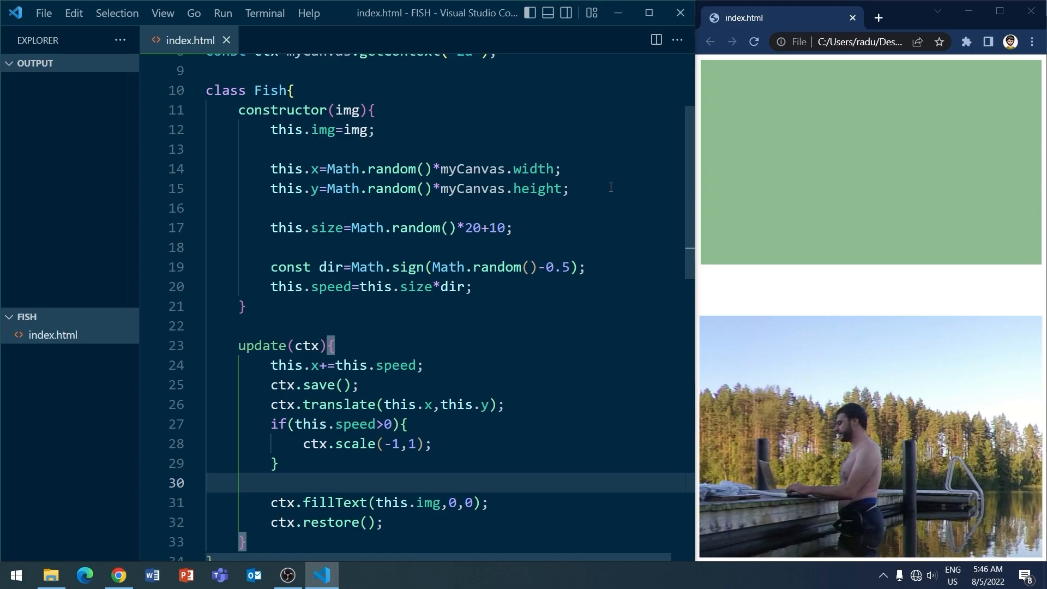
text(ctx.font=this)
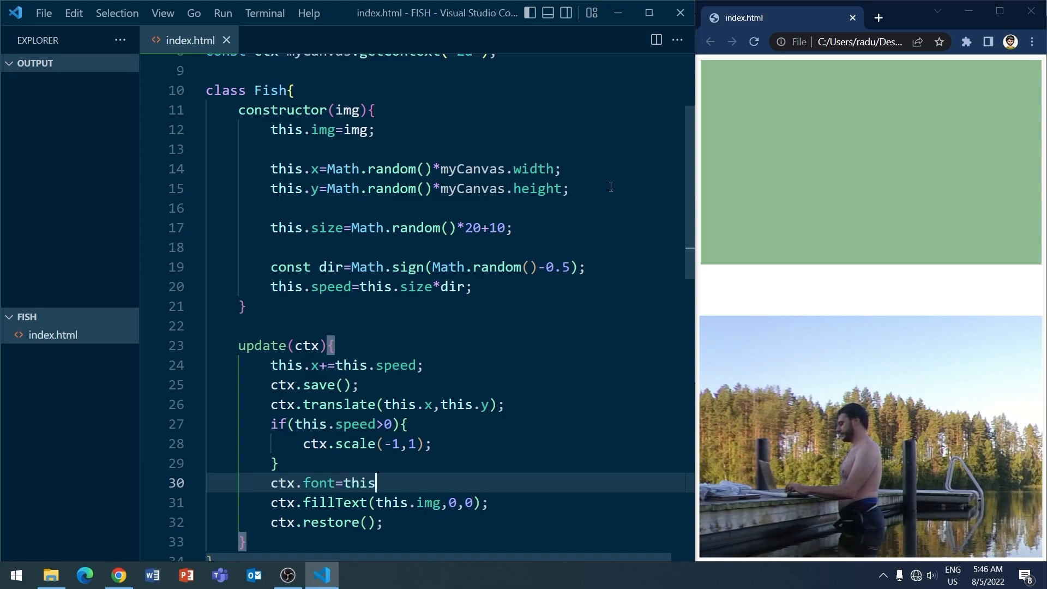
text(.size+"px Ar)
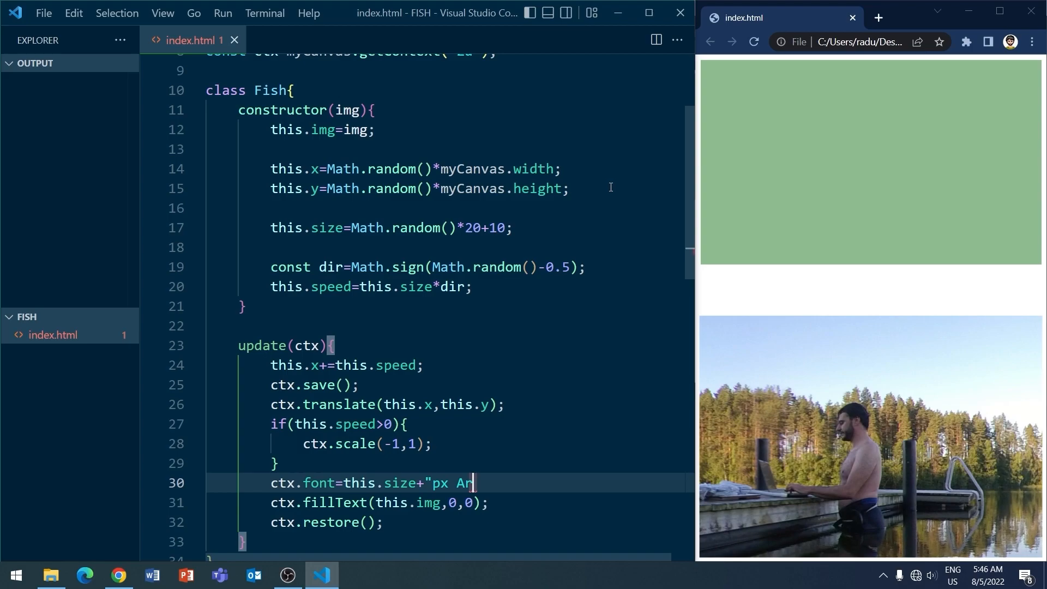
text(ial";)
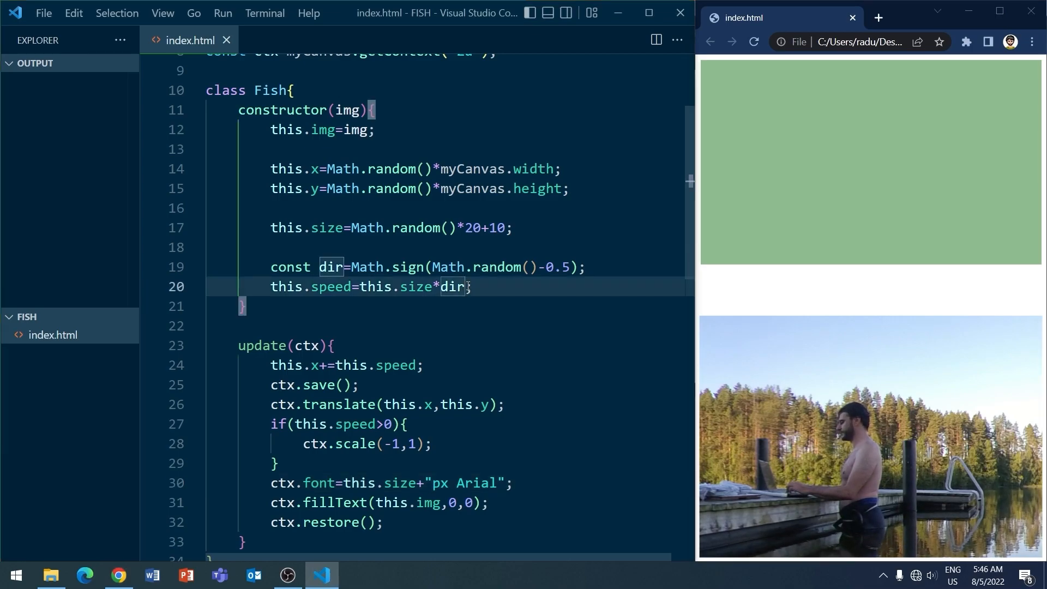
Multiply the fish speed by 0.02 and reload the browser repeatedly to watch
text(*0)
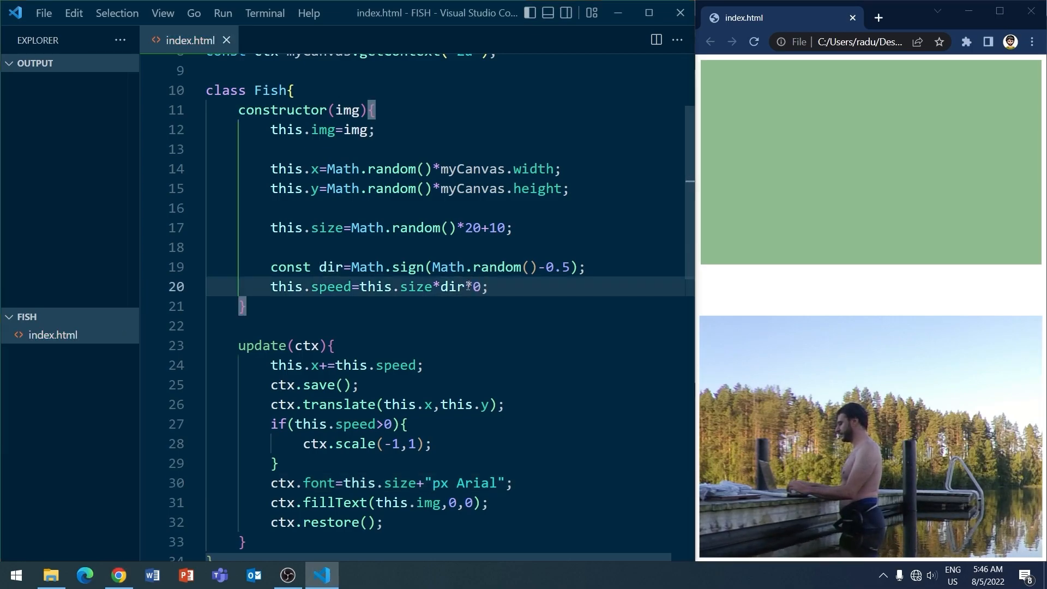
text(.02)
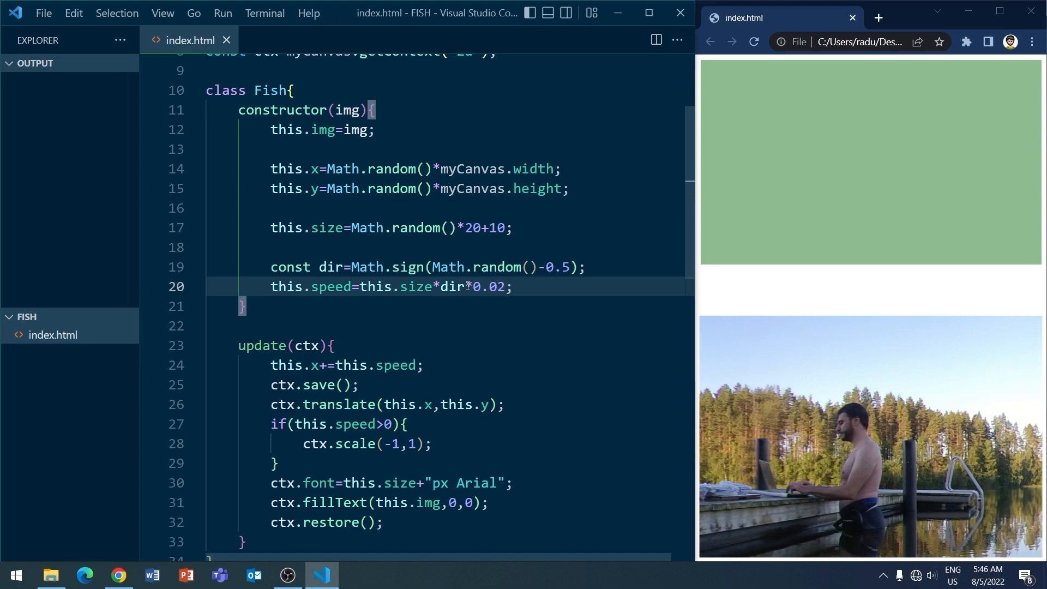
click(755, 42)
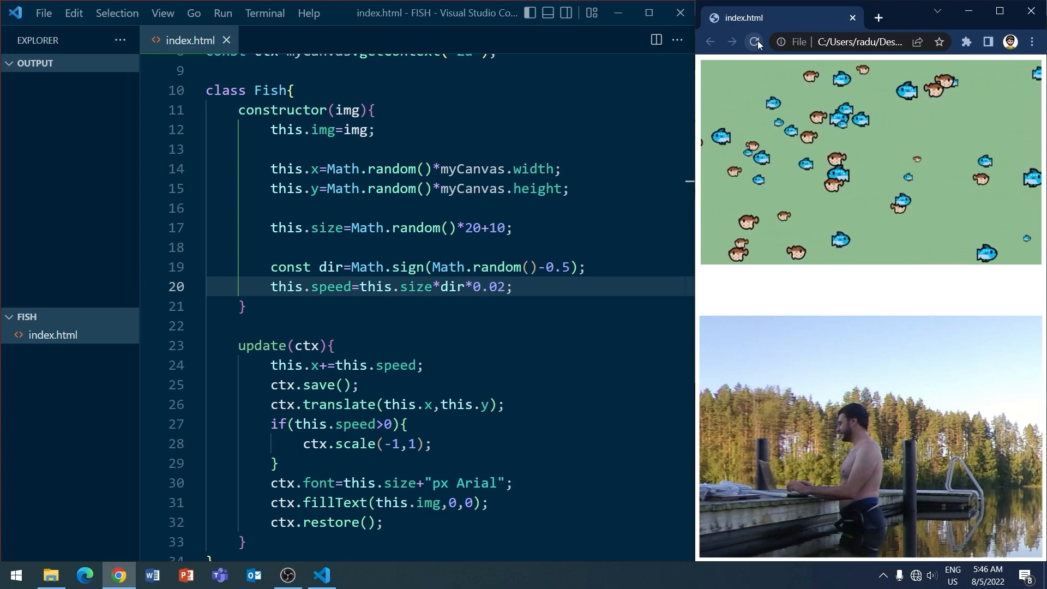
click(753, 41)
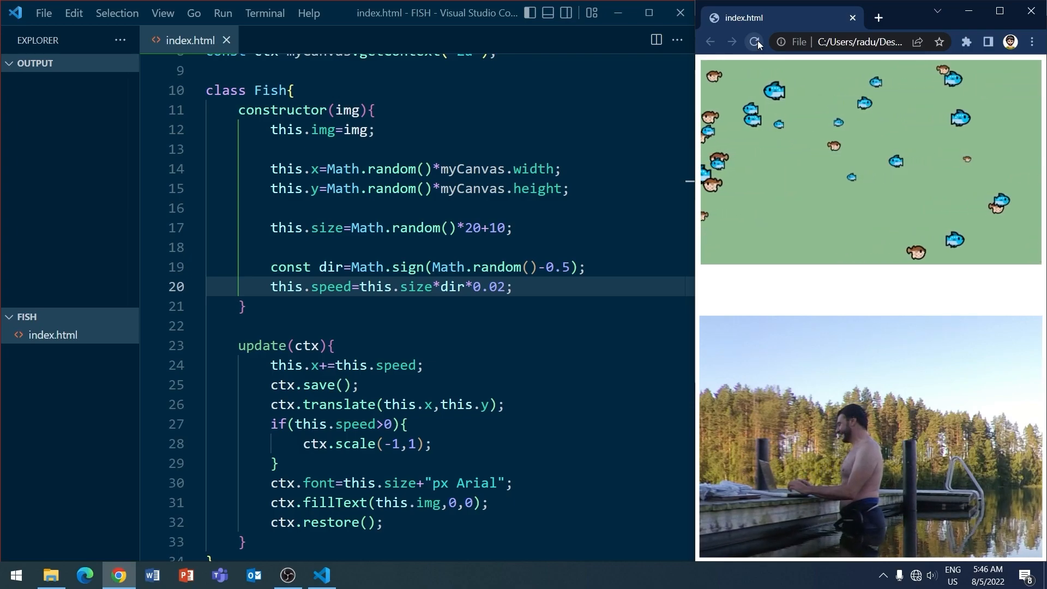
click(754, 41)
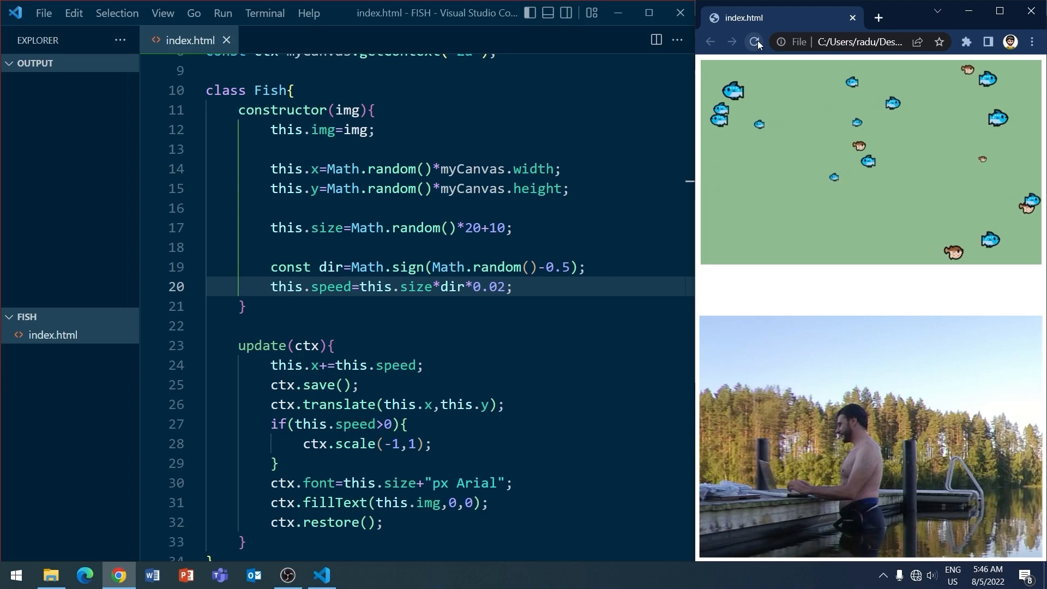
click(754, 41)
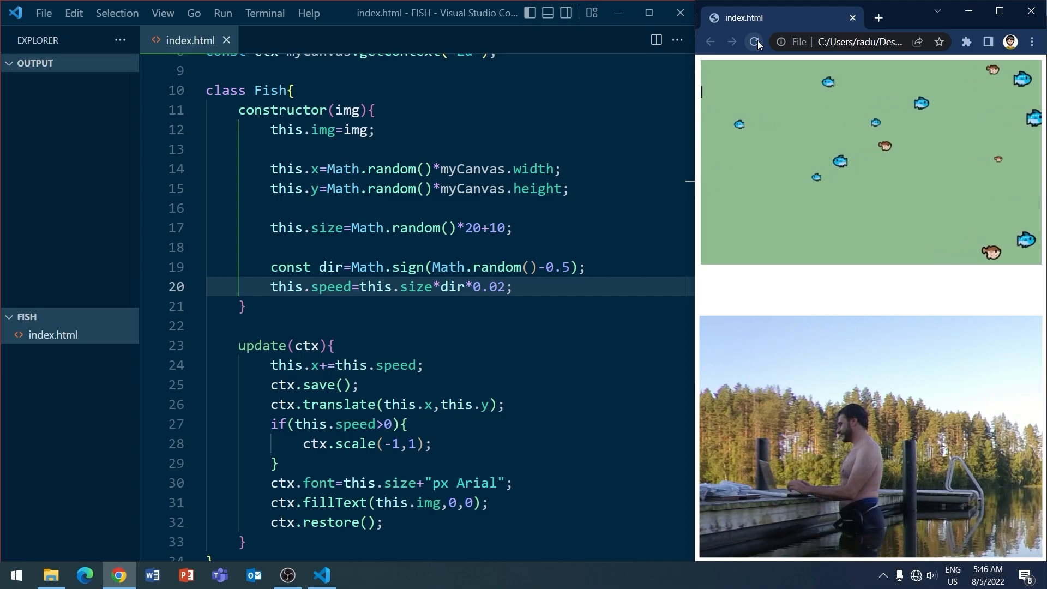
click(755, 42)
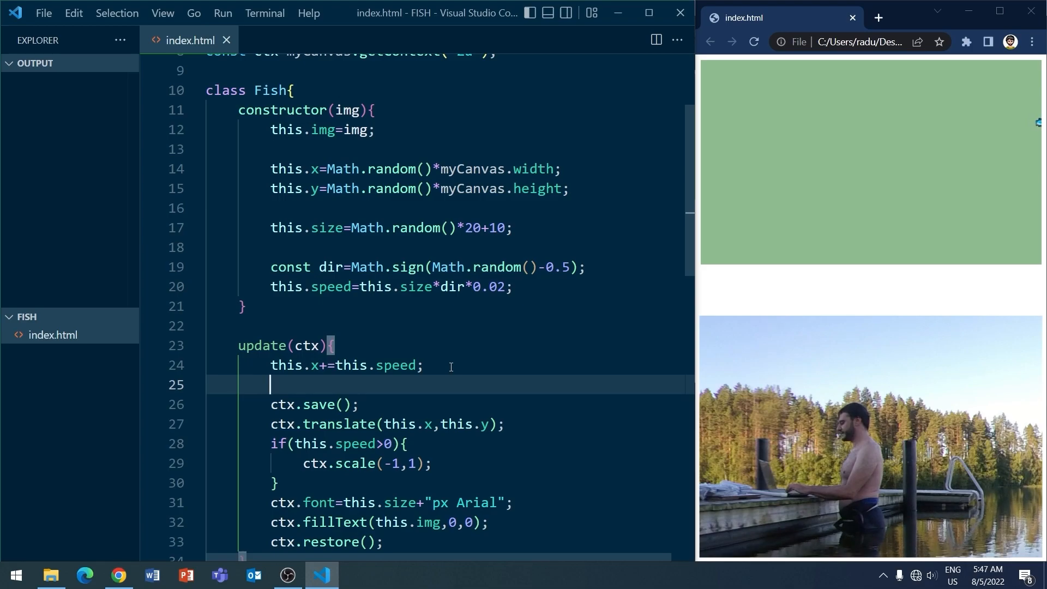
In update(), reset x to 0 past myCanvas.width, and to myCanvas.width below 0
text(if)
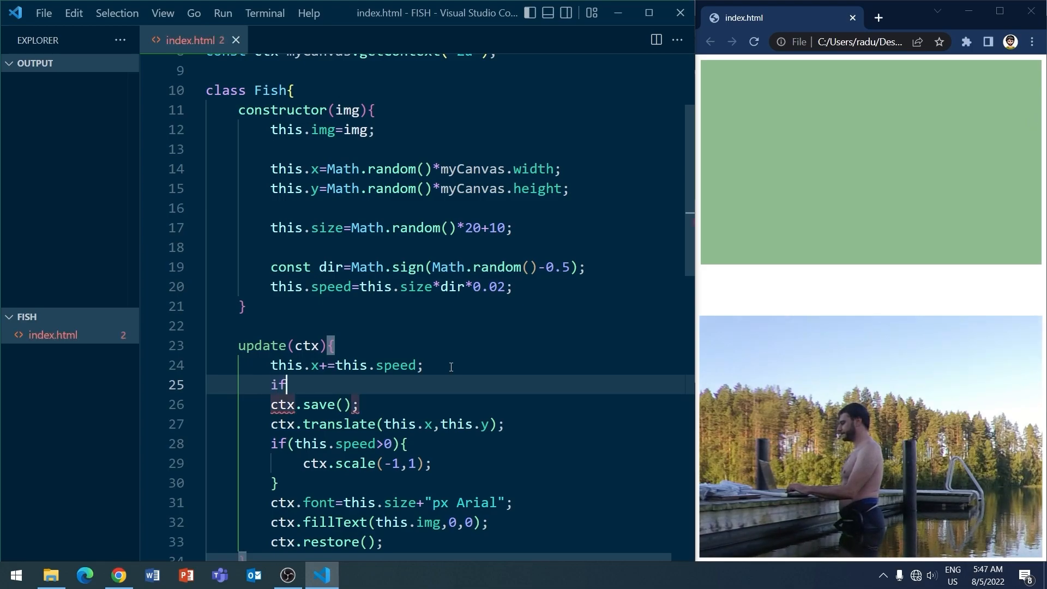
text((this.x>myCanva)
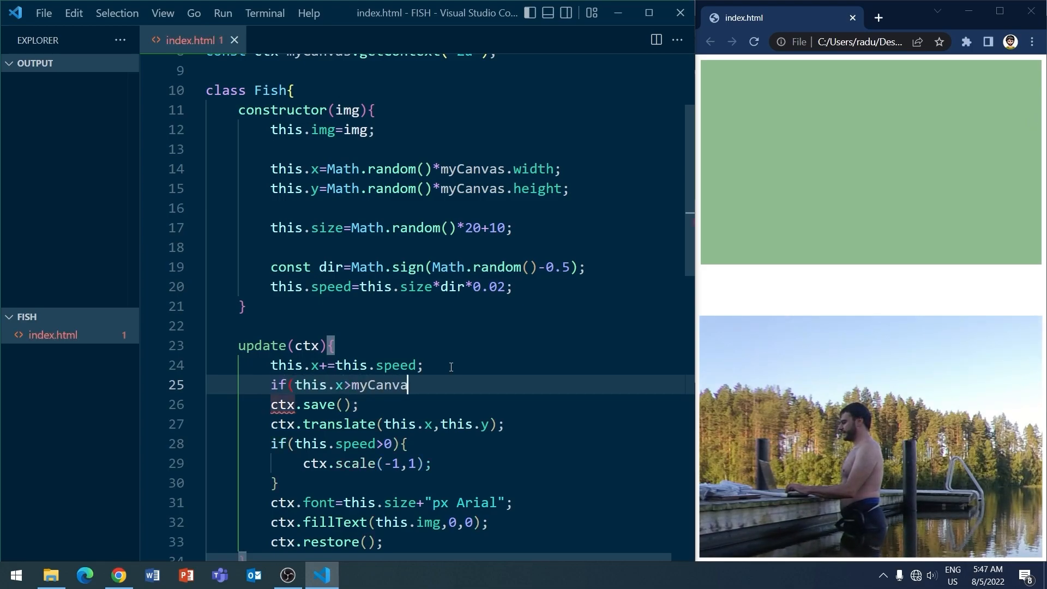
text(s.width){)
text(this.x=0;)
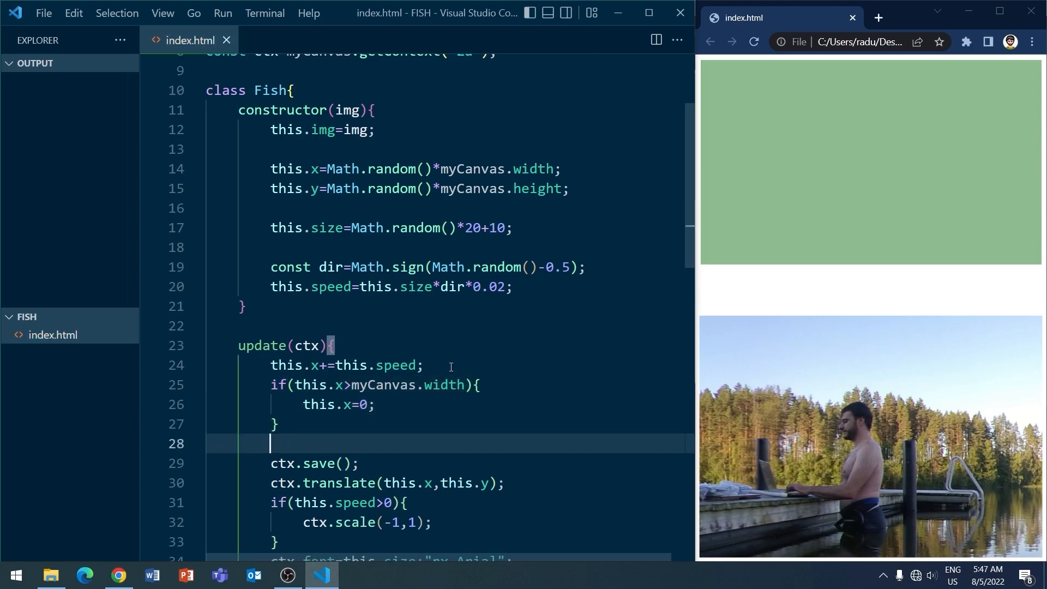
text(if(this.x<0){)
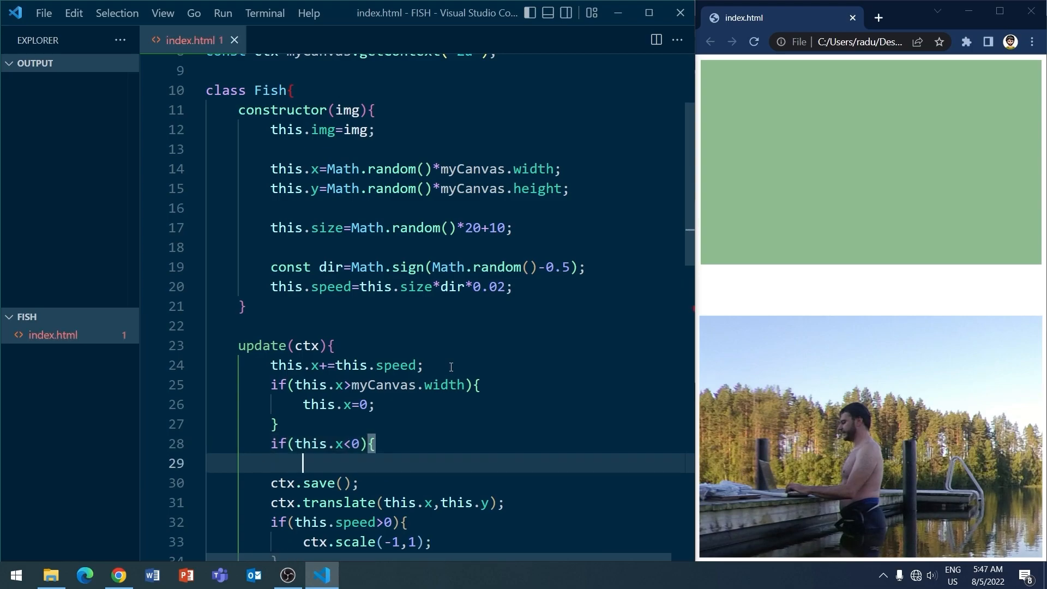
text(this.x=myCanvas.width;)
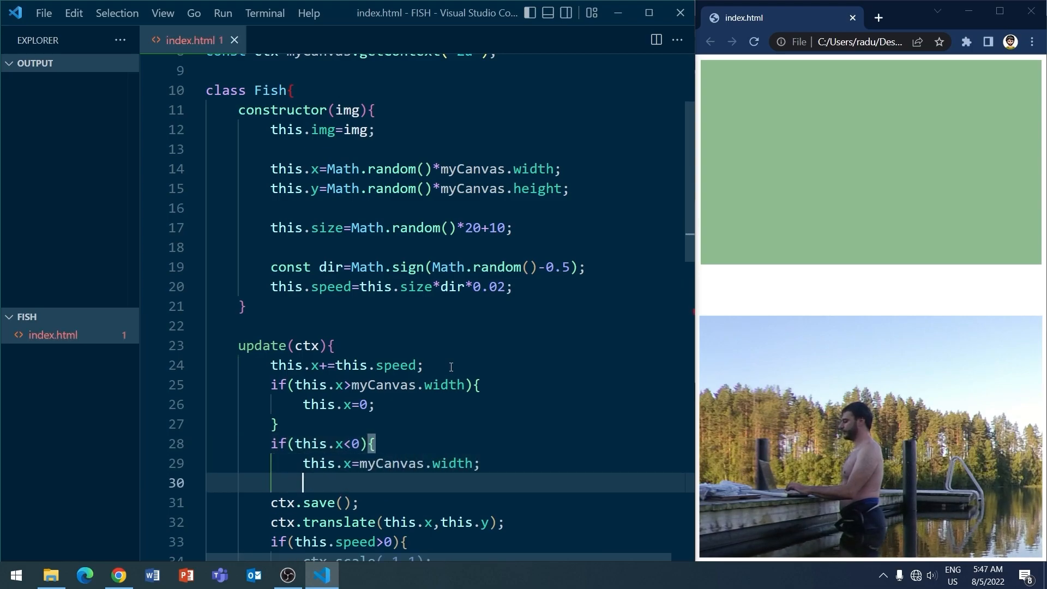
text(})
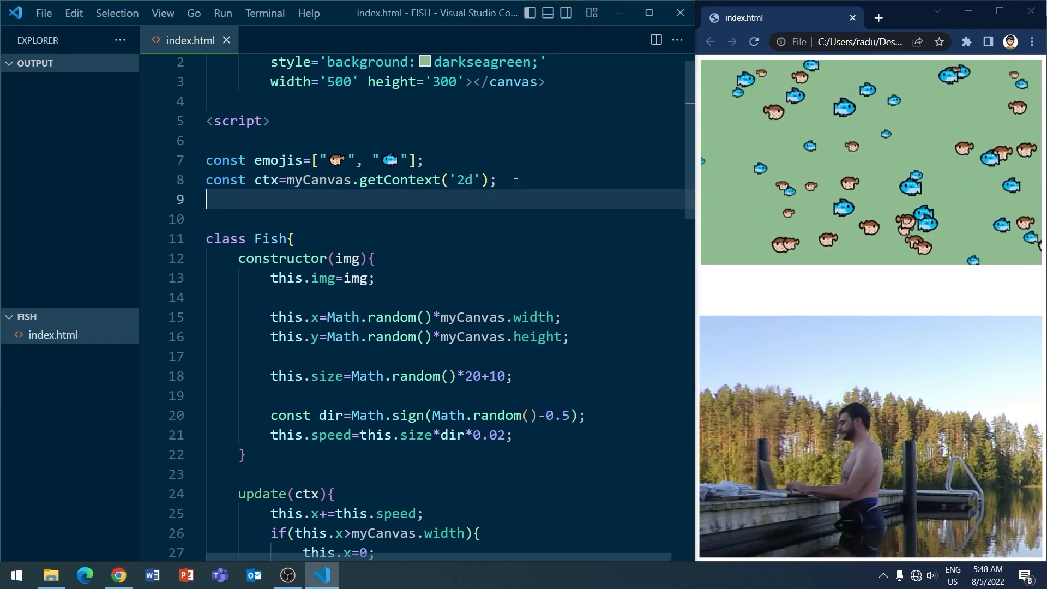
Declare const margin=100 and change the wrap conditions to width+margin and 0-margin
text(c)
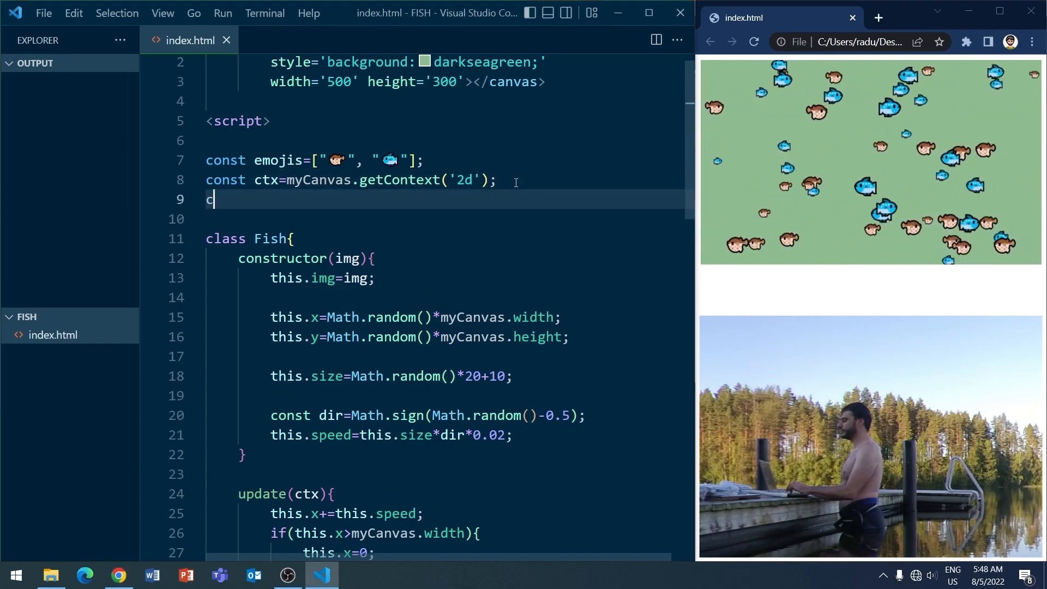
text(onst)
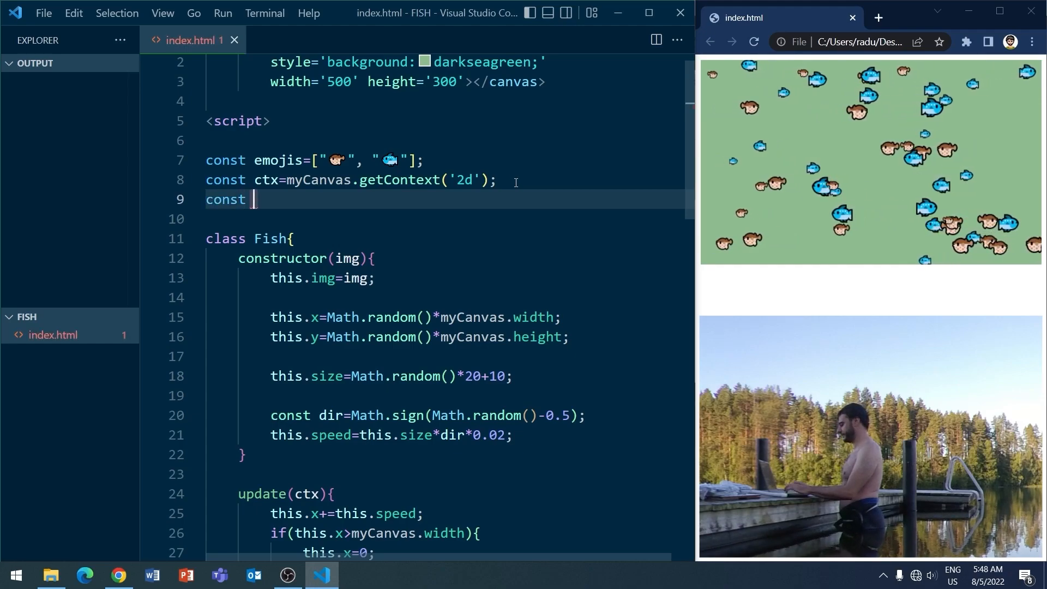
text(margin=100;)
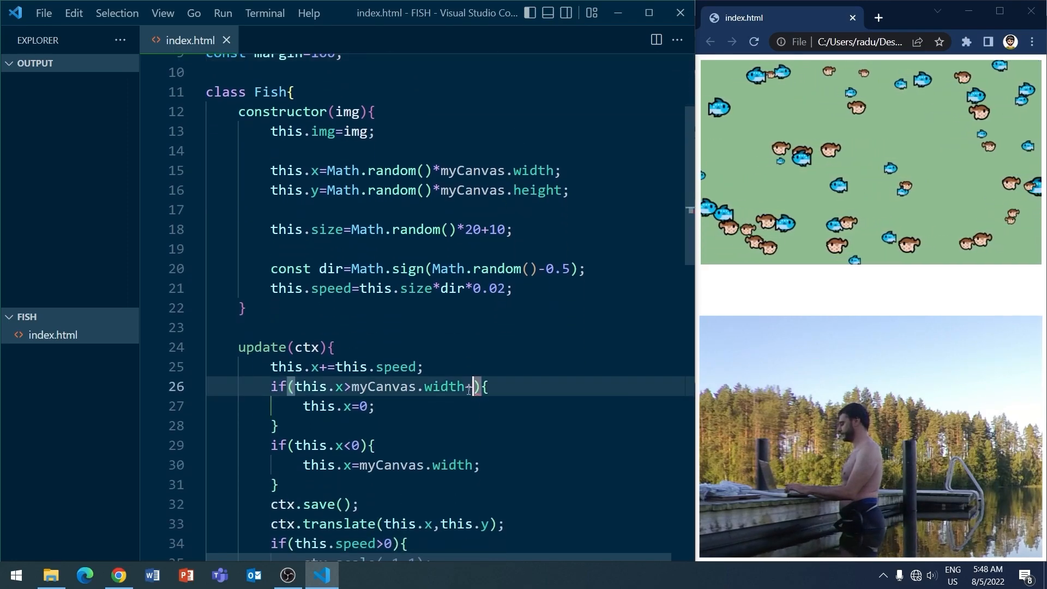
text(margin)
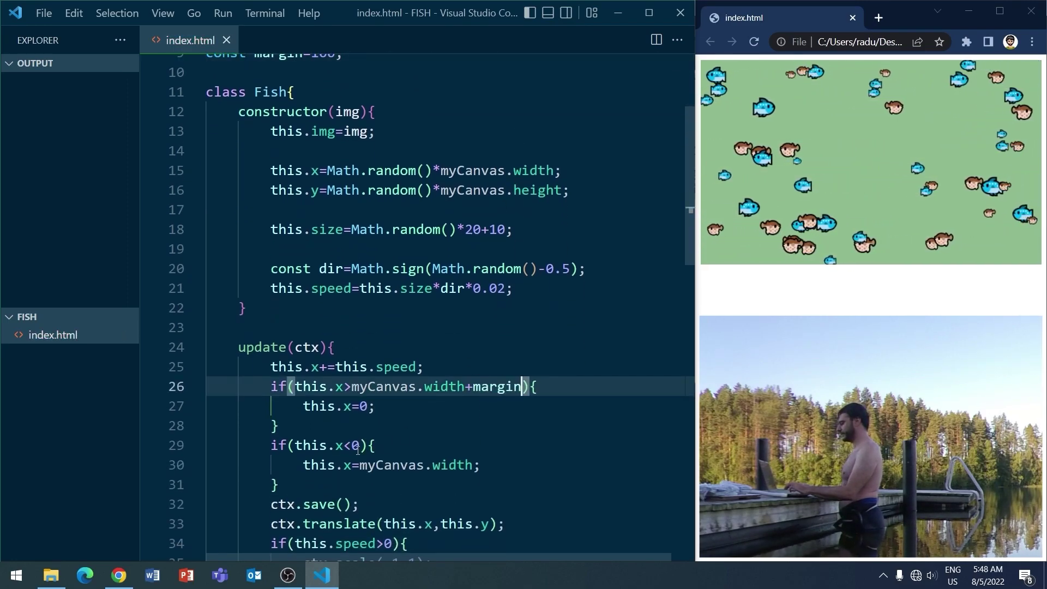
text(-margin)
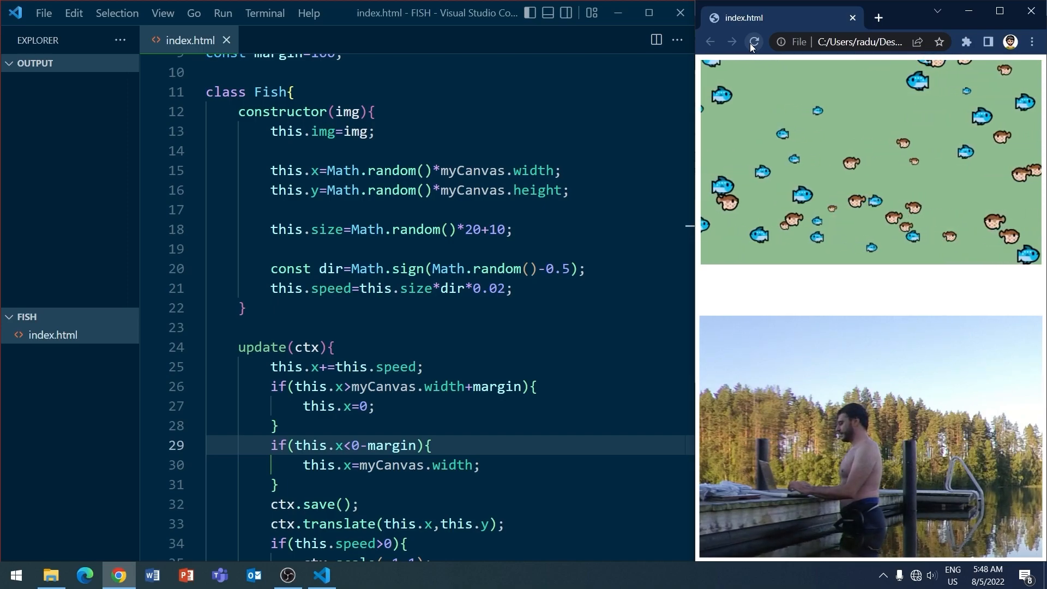
Reload the page in Chrome to test the margin change on the fish animation
click(754, 42)
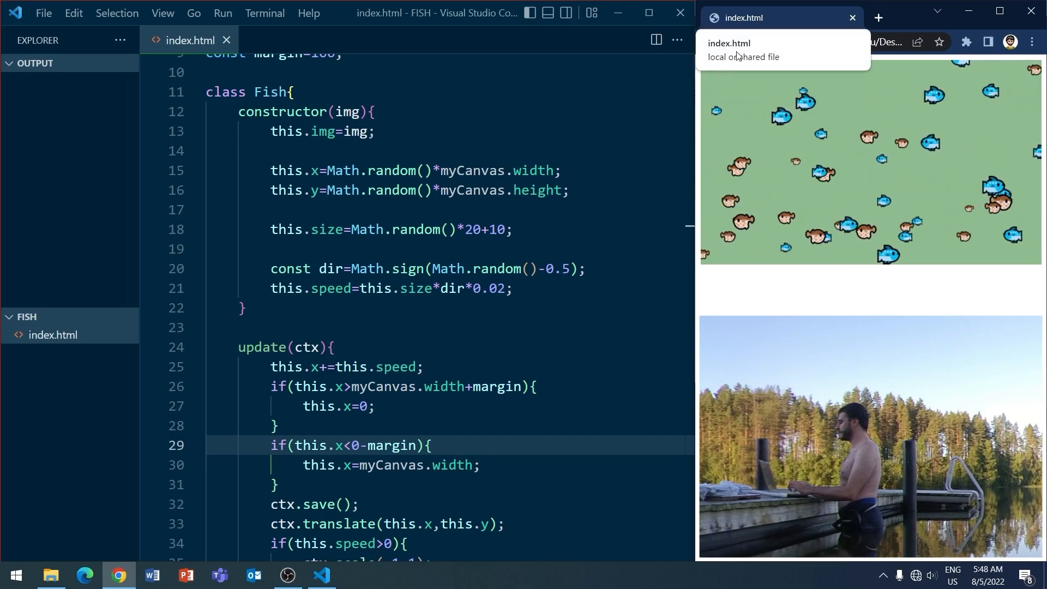
click(756, 41)
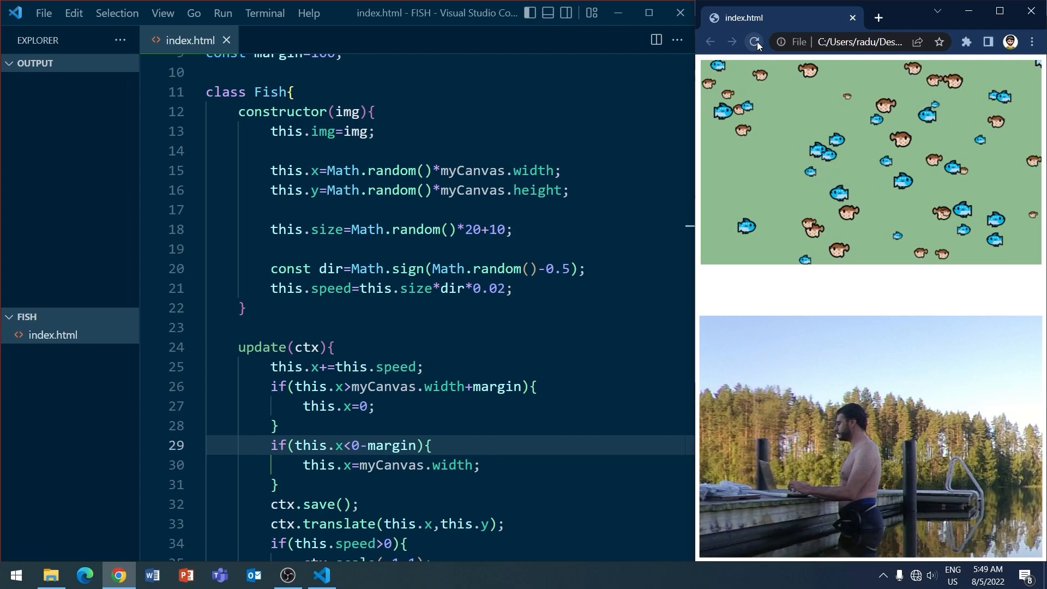
click(755, 42)
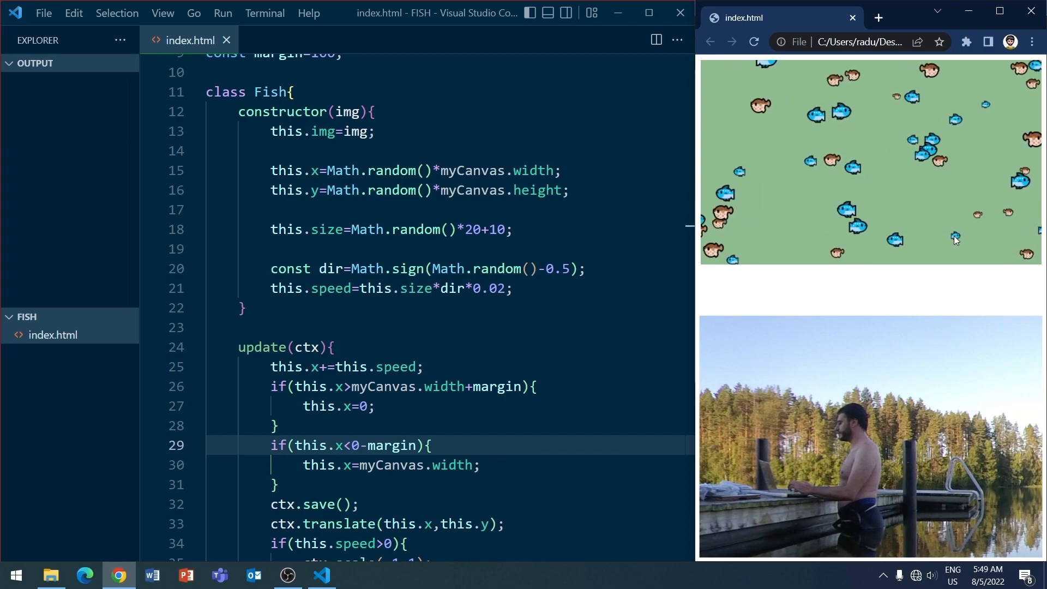
mouse_move(861, 246)
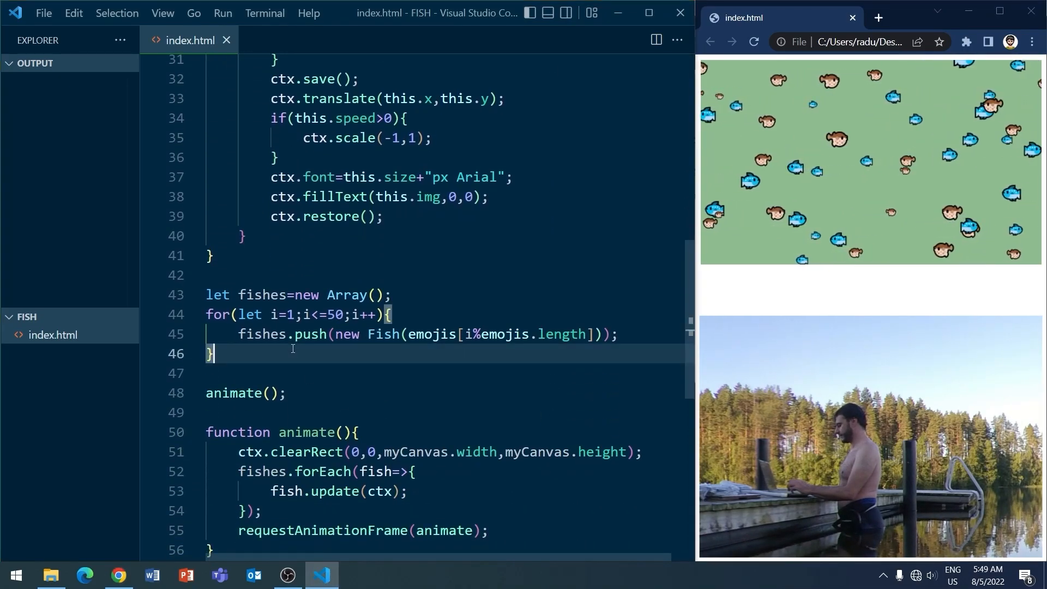
Add fishes.sort((a,b)=>a.size-b.size); after the loop that fills the fishes array
text(fishes.sort((a,)
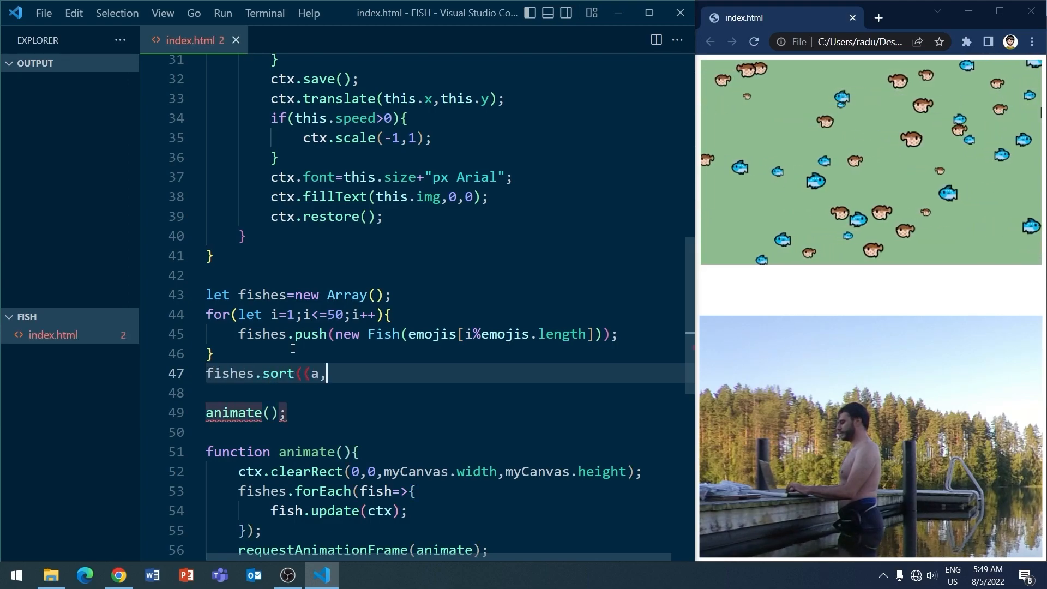
text(b)=>a)
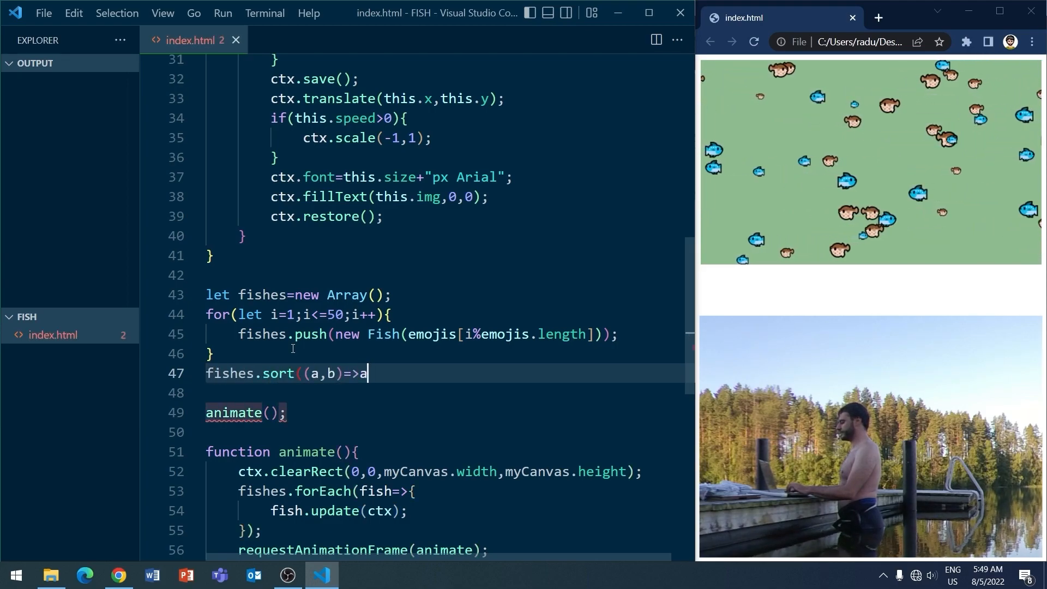
text(.size-b.si)
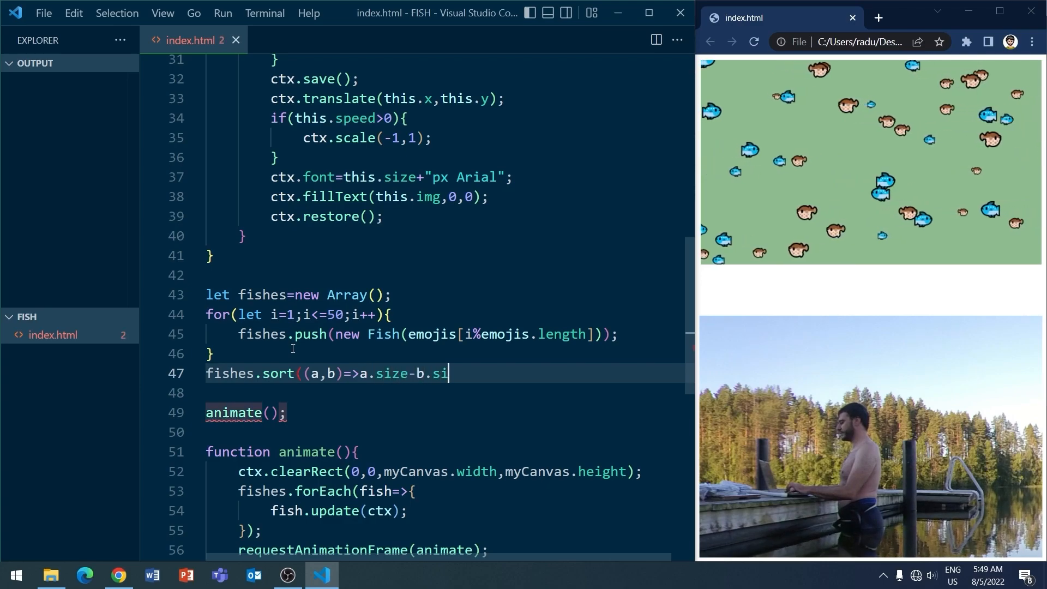
text(ze);)
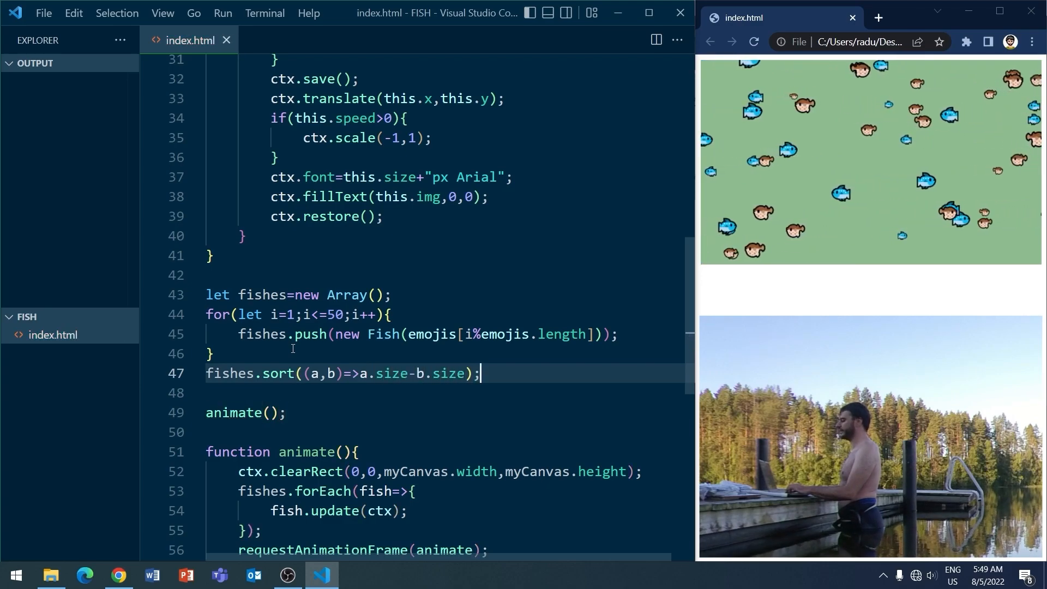